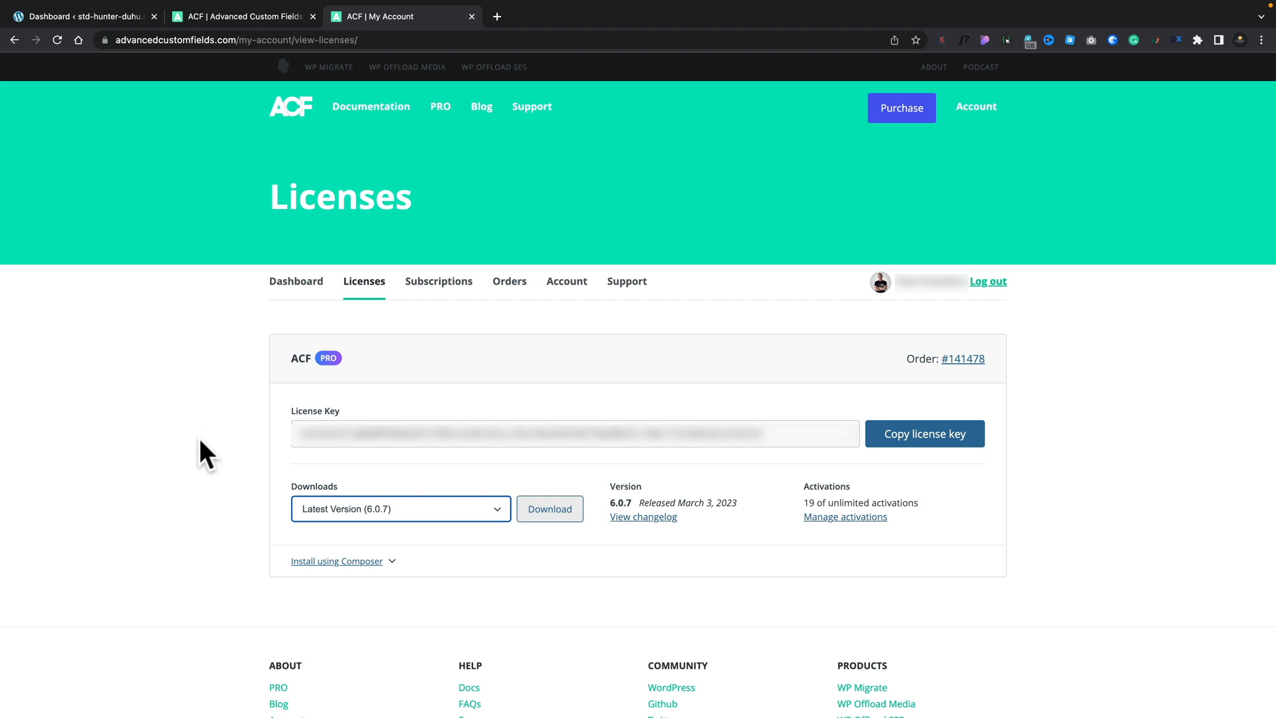
# - Reach ACF's post types list, where Properties is the only type, and begin adding a new one
pyautogui.click(401, 508)
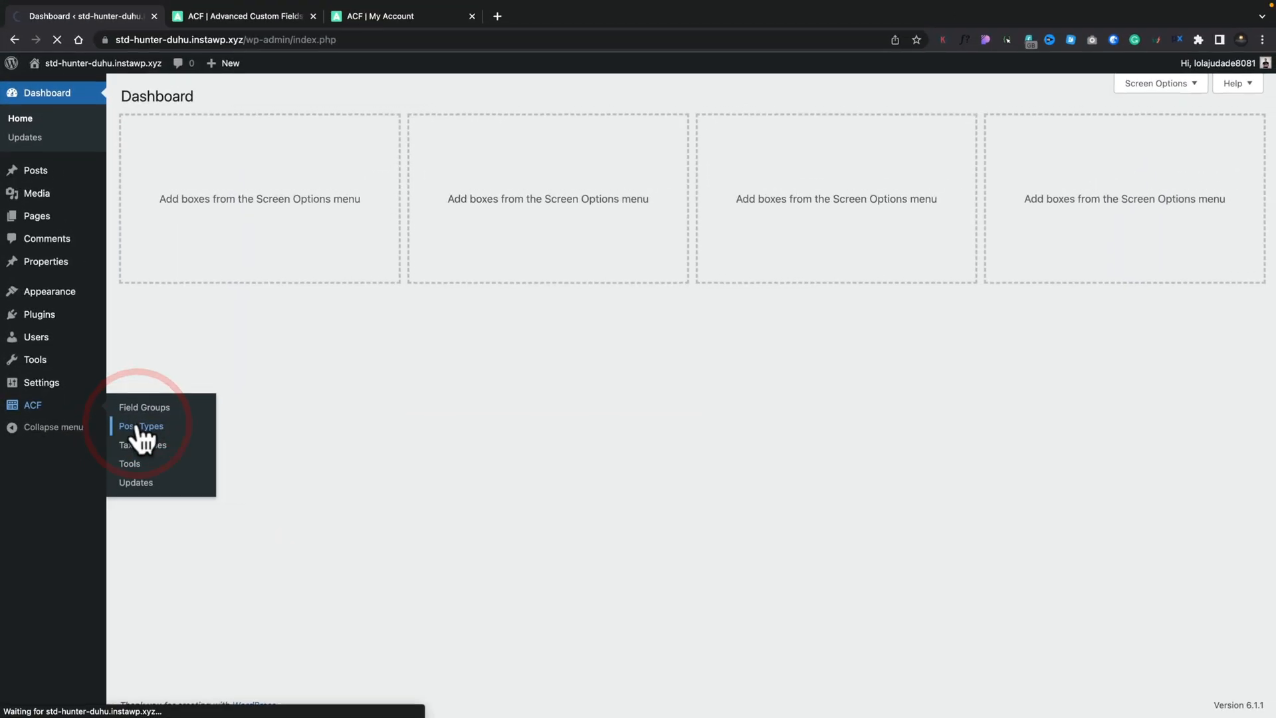
pyautogui.click(141, 425)
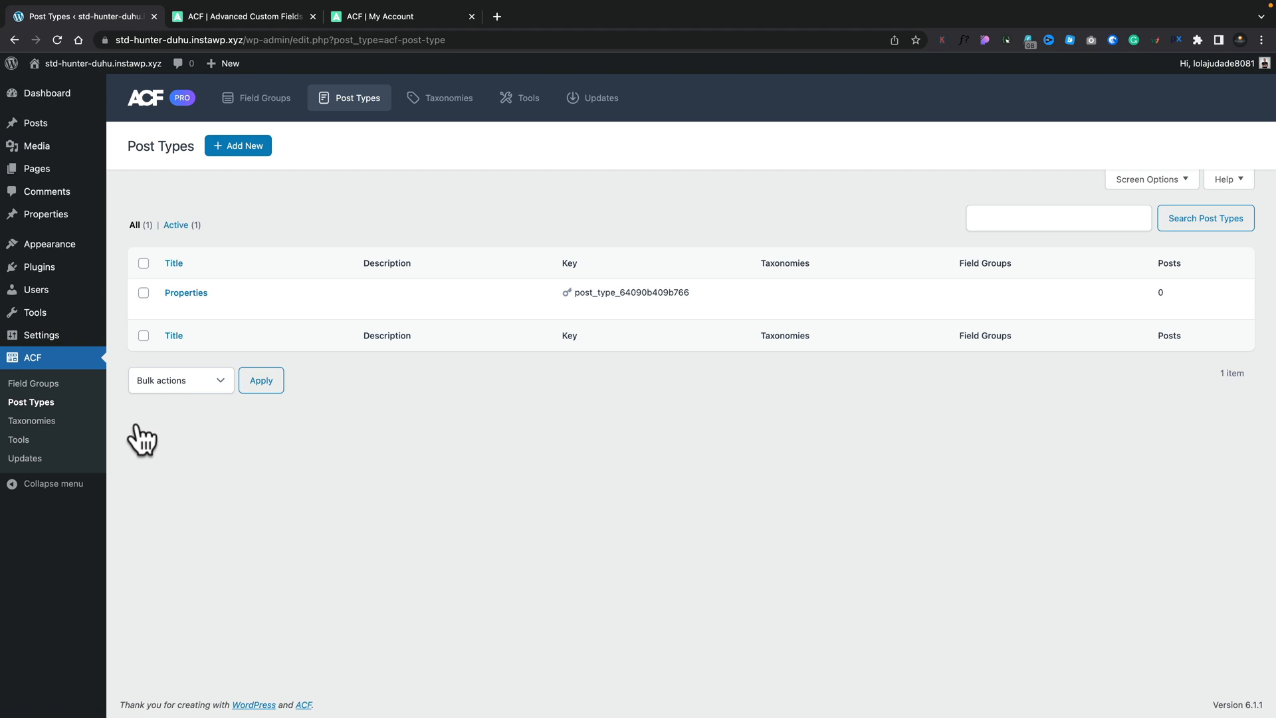
pyautogui.moveTo(397, 441)
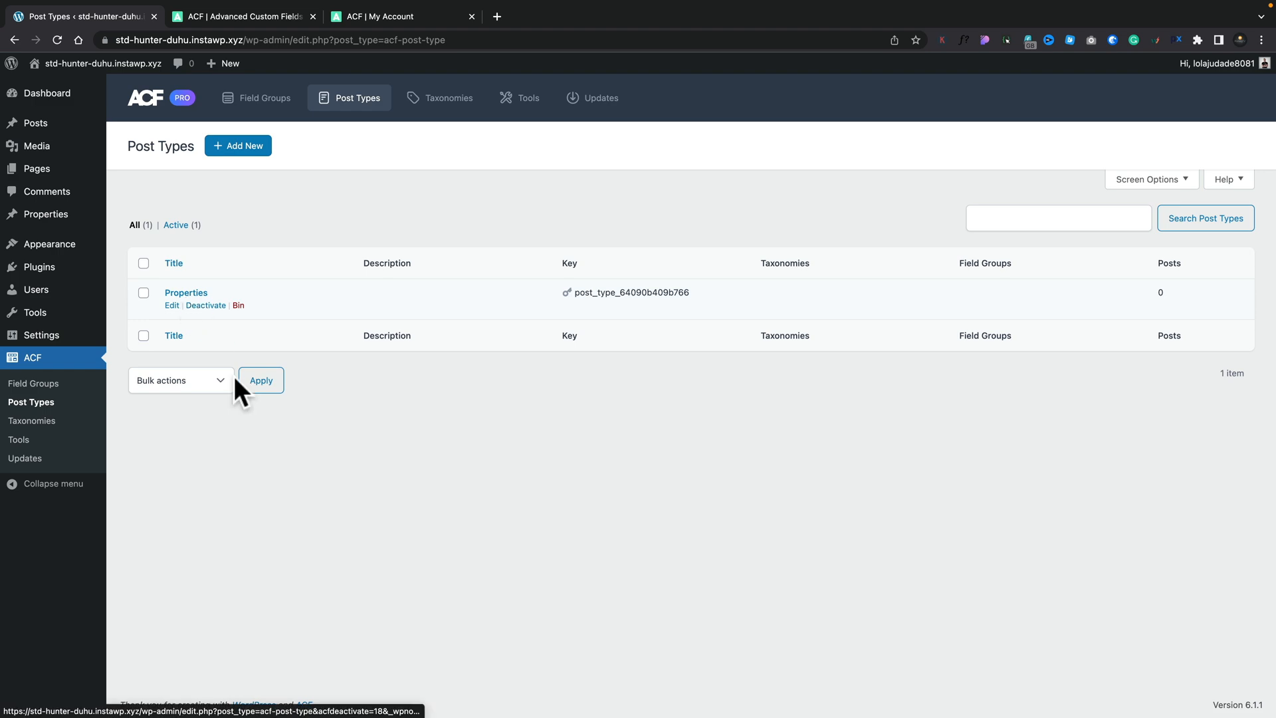
pyautogui.click(238, 146)
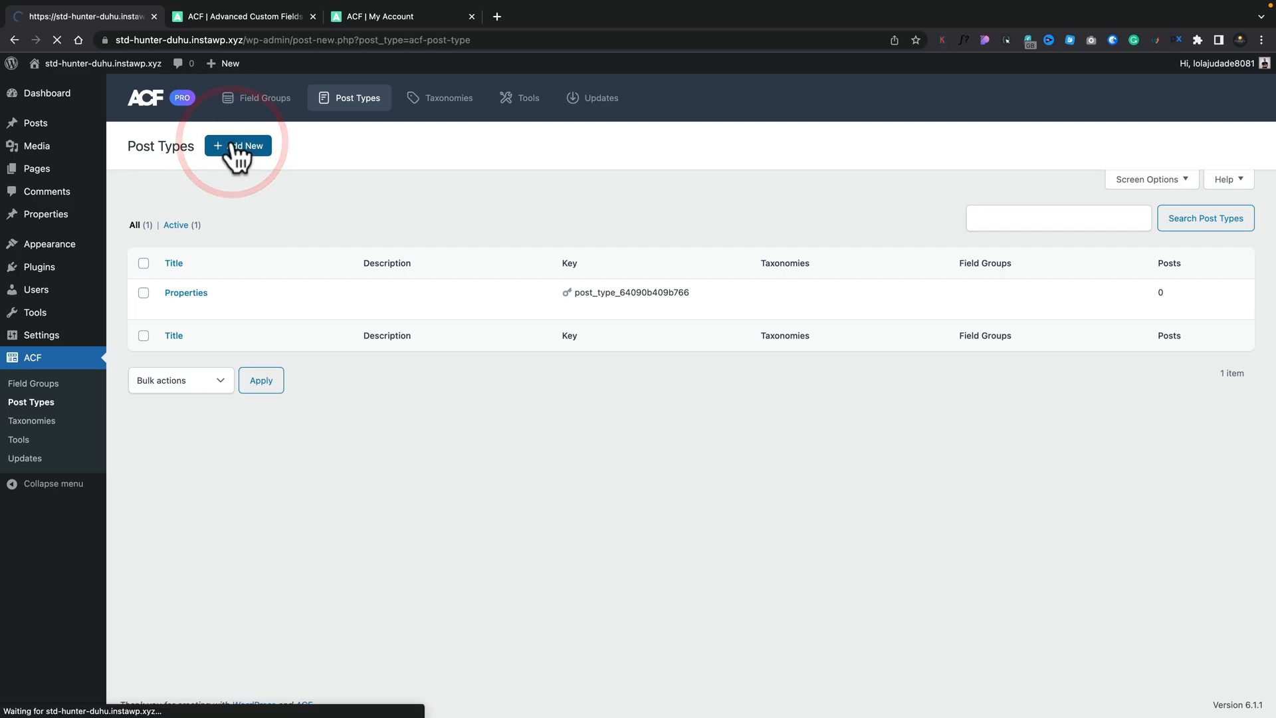
# - Give the new post type singular label Agents, plural Agent, key agents, and make it hierarchical
pyautogui.click(237, 146)
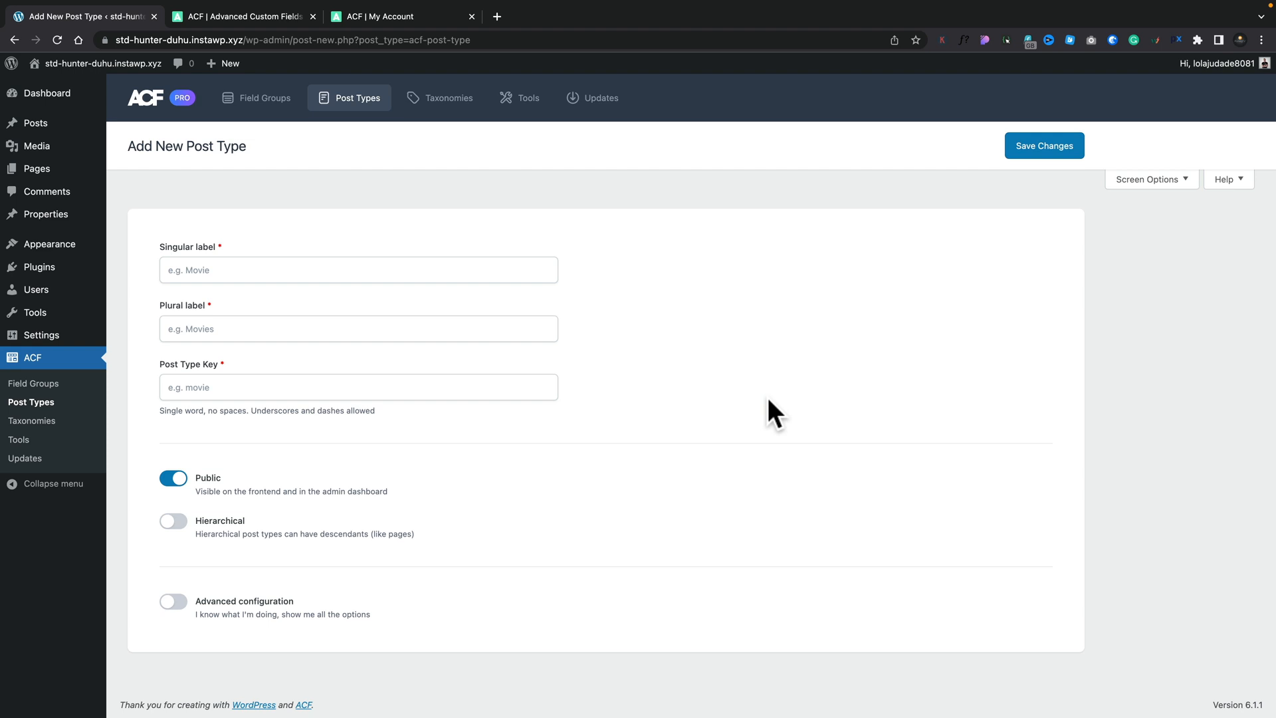
pyautogui.moveTo(217, 527)
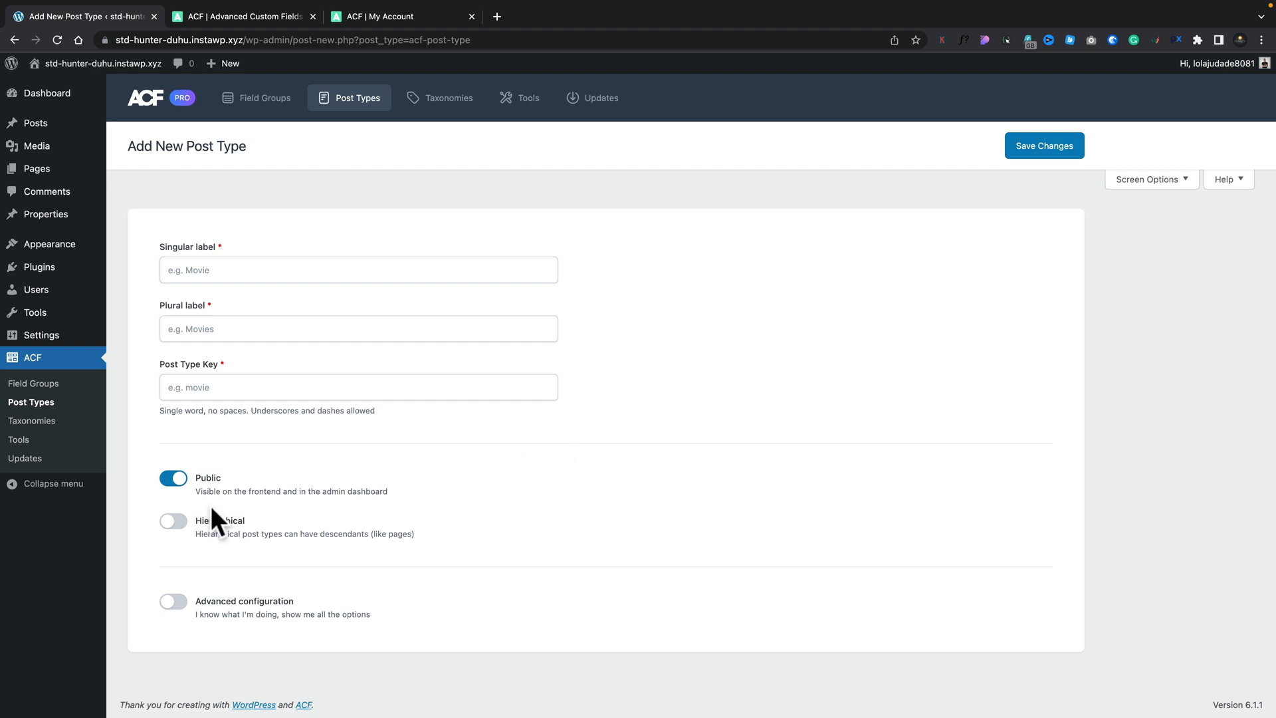
pyautogui.moveTo(210, 584)
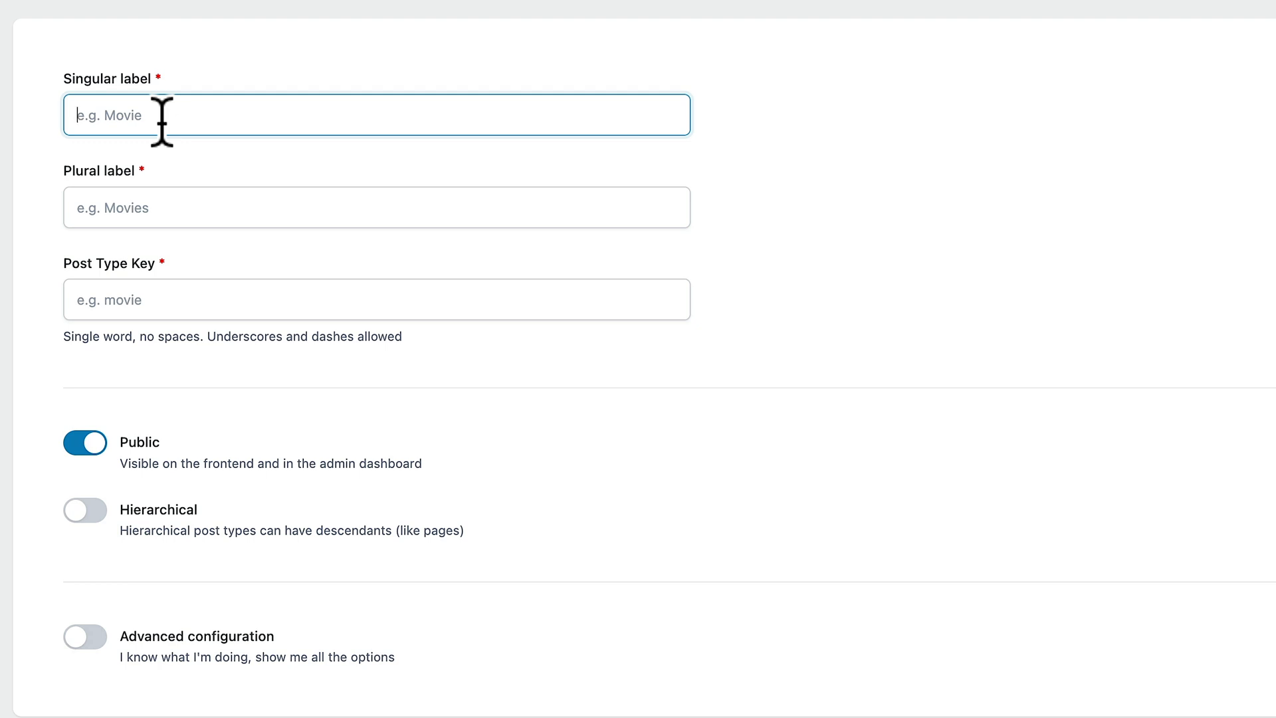
pyautogui.write('Af')
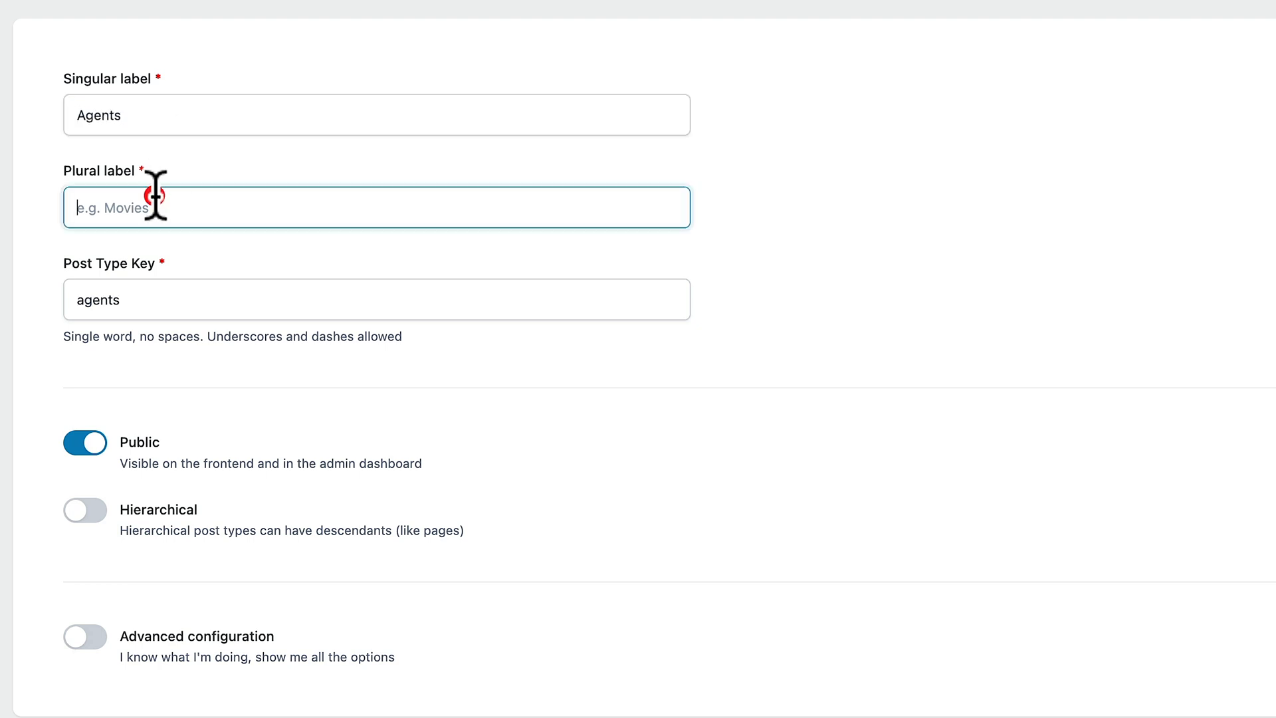
pyautogui.write('Agent')
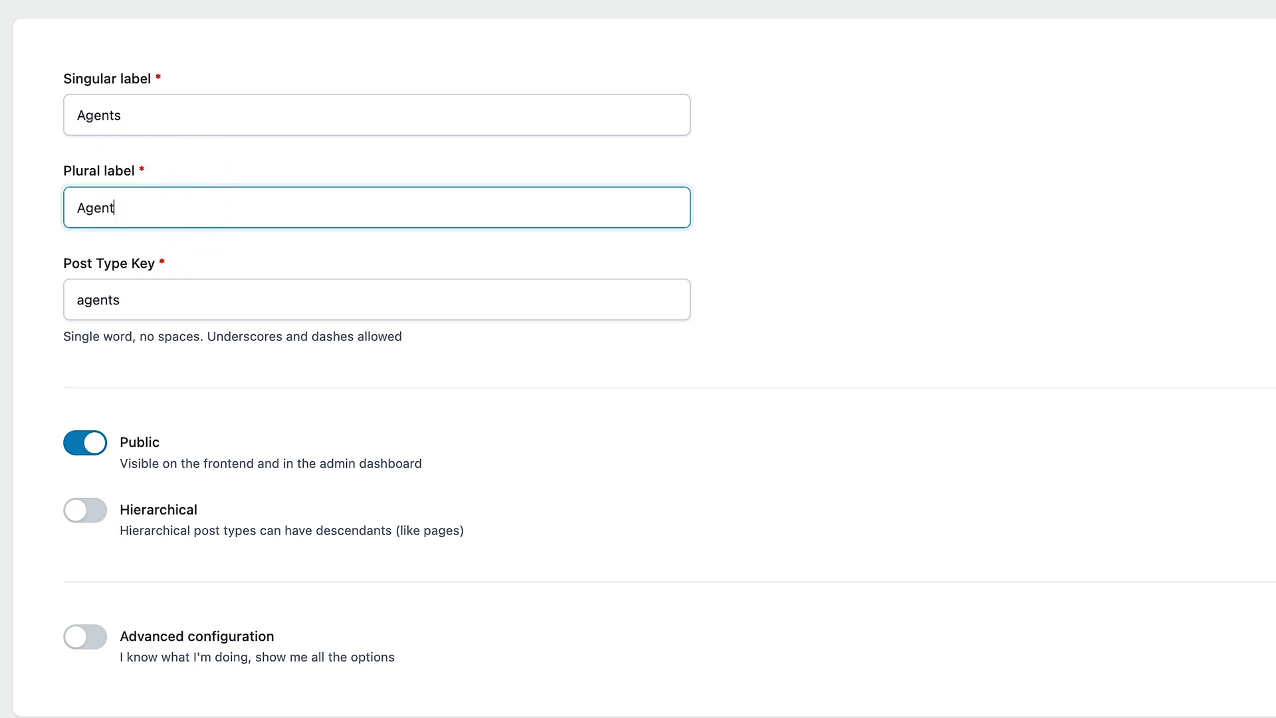
pyautogui.click(163, 306)
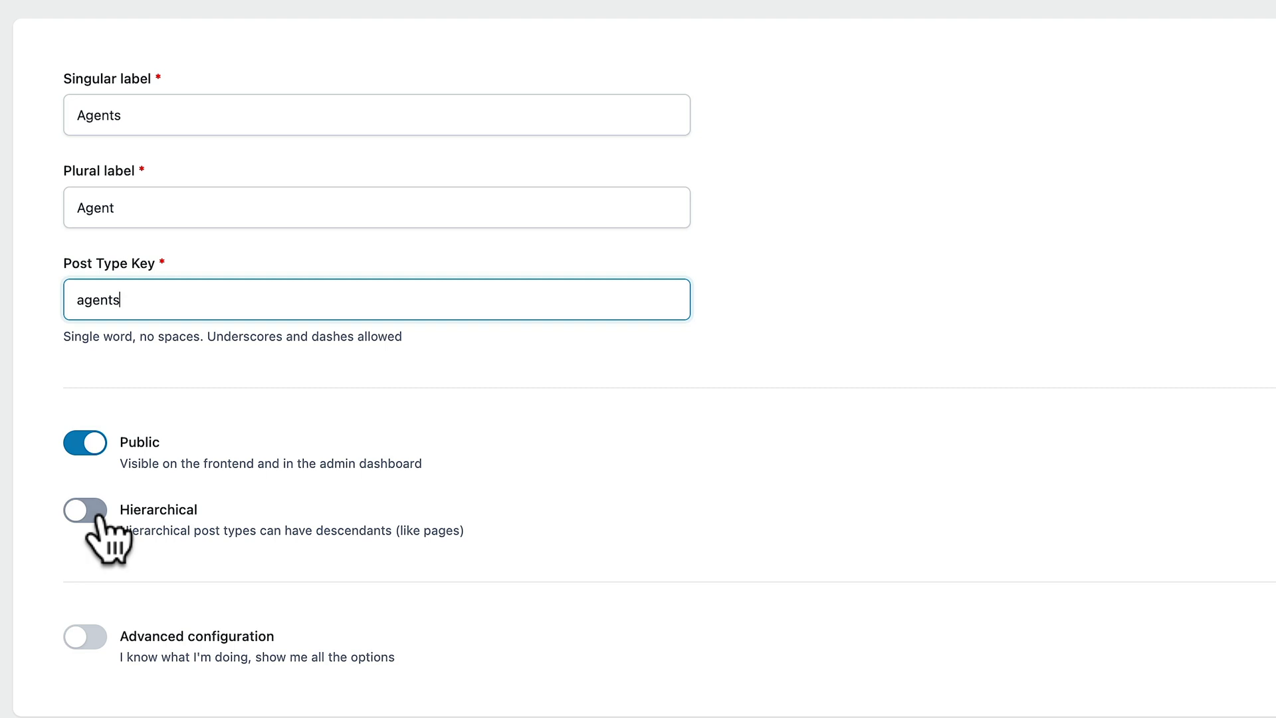
pyautogui.click(87, 511)
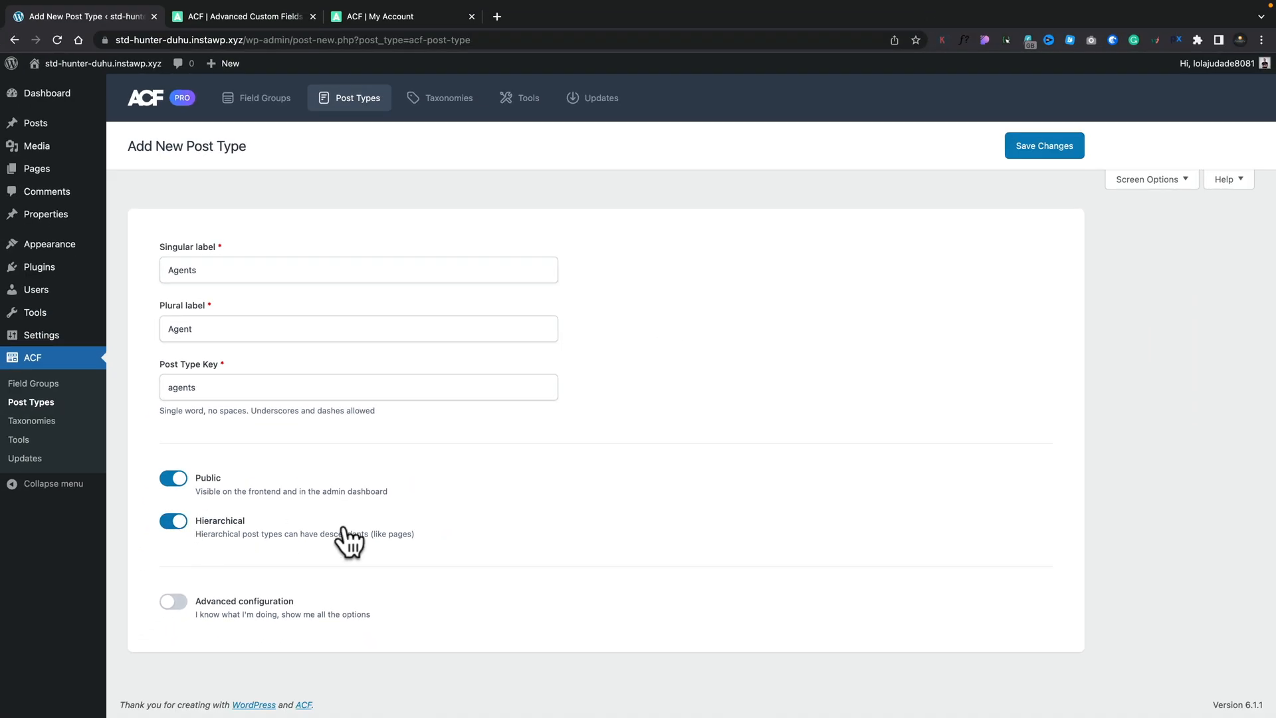
pyautogui.moveTo(1036, 162)
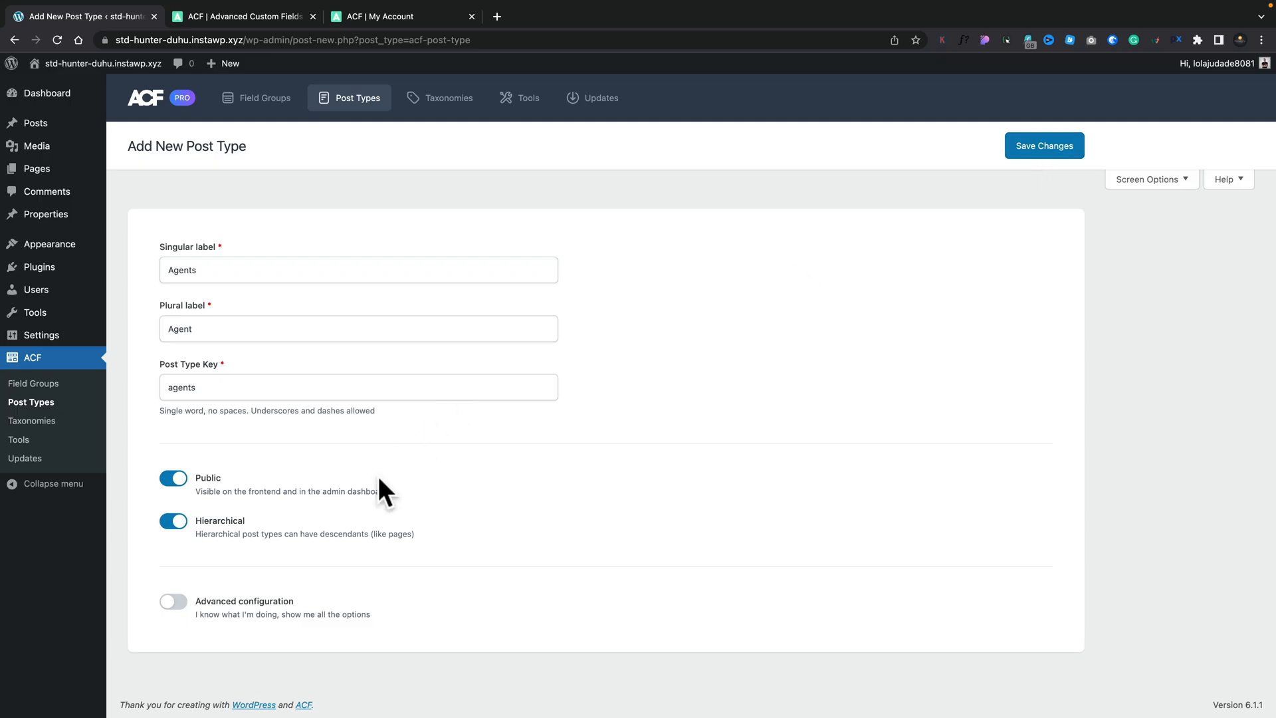
# - Enable Advanced configuration and add Featured image support alongside Title and Editor
pyautogui.click(173, 602)
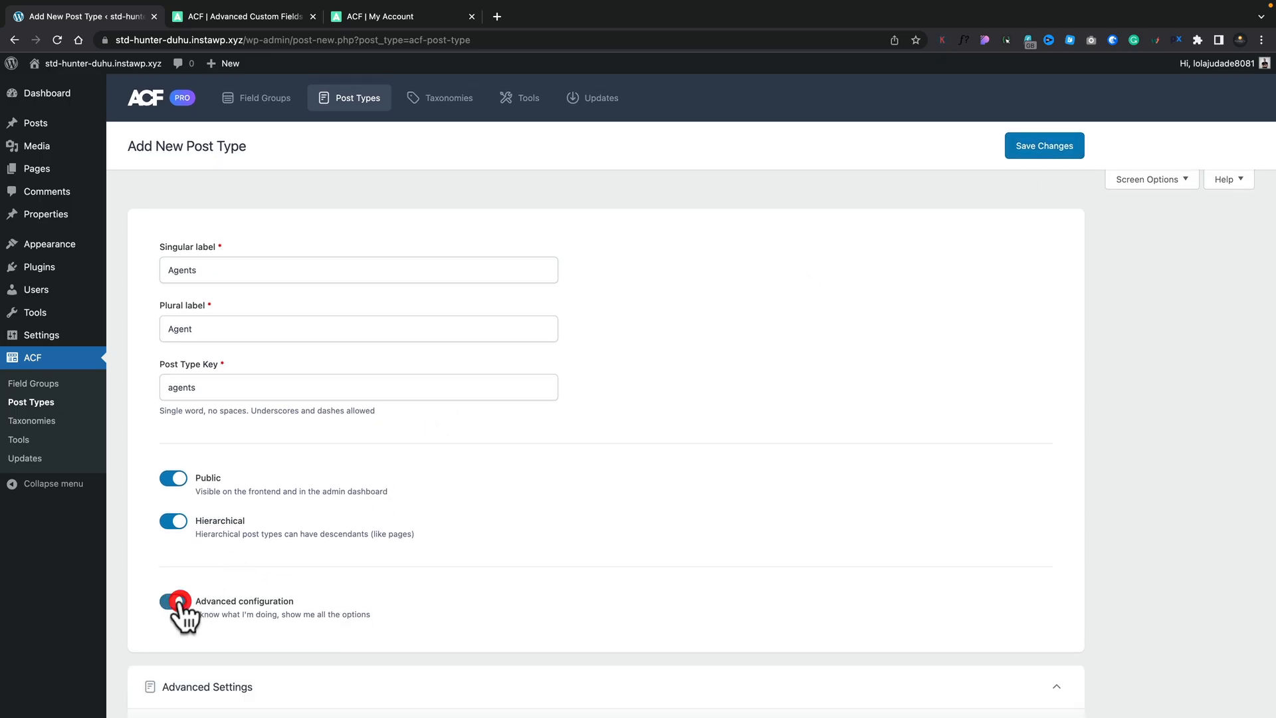
pyautogui.click(175, 602)
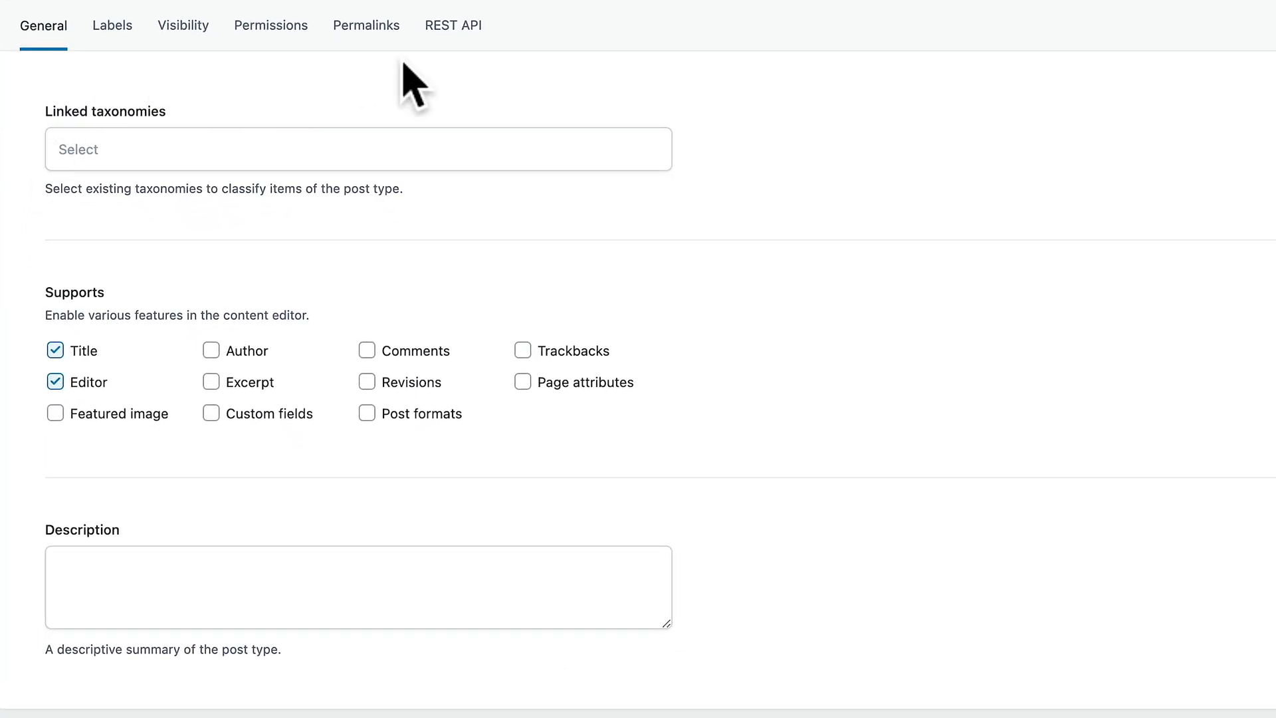
pyautogui.moveTo(130, 149)
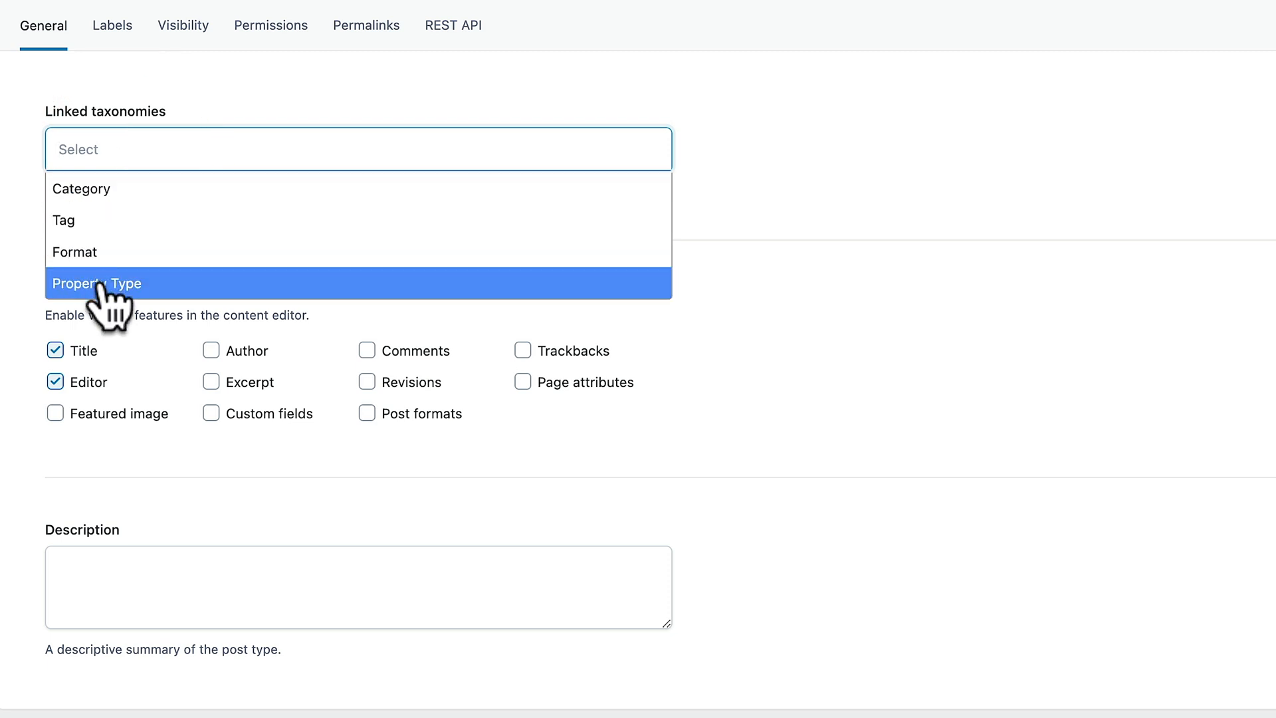
pyautogui.moveTo(100, 206)
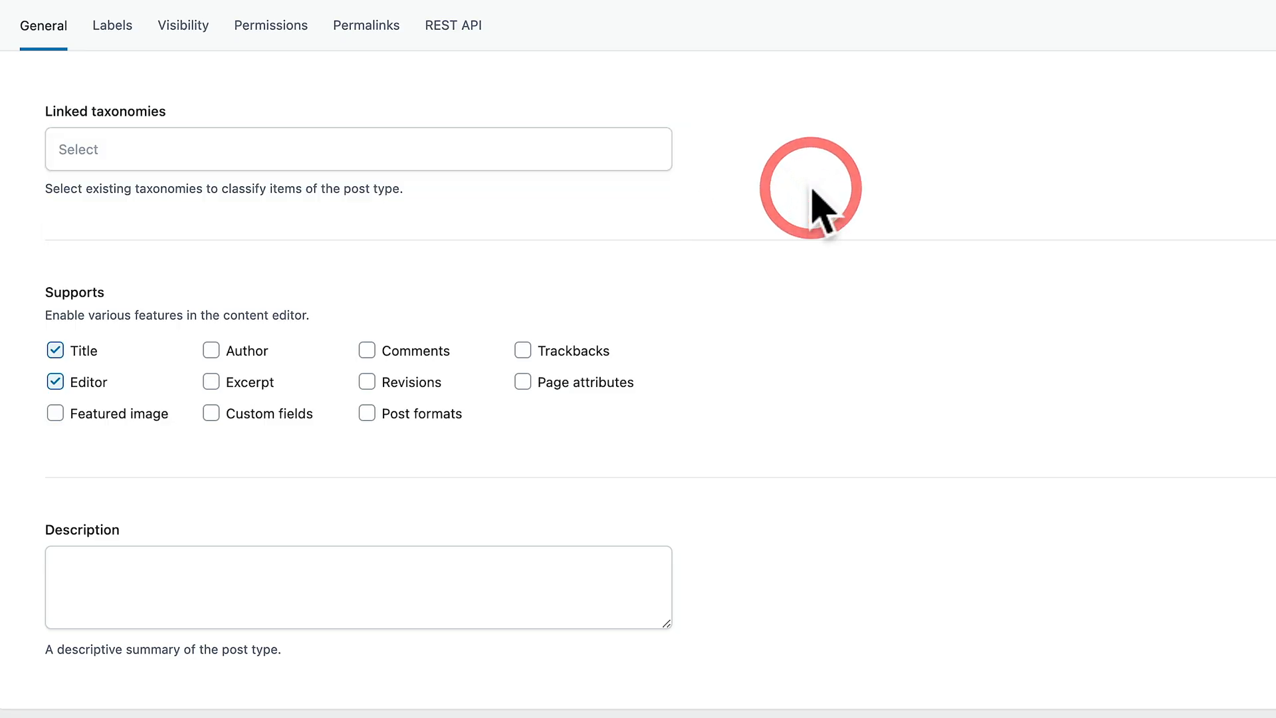
pyautogui.moveTo(149, 383)
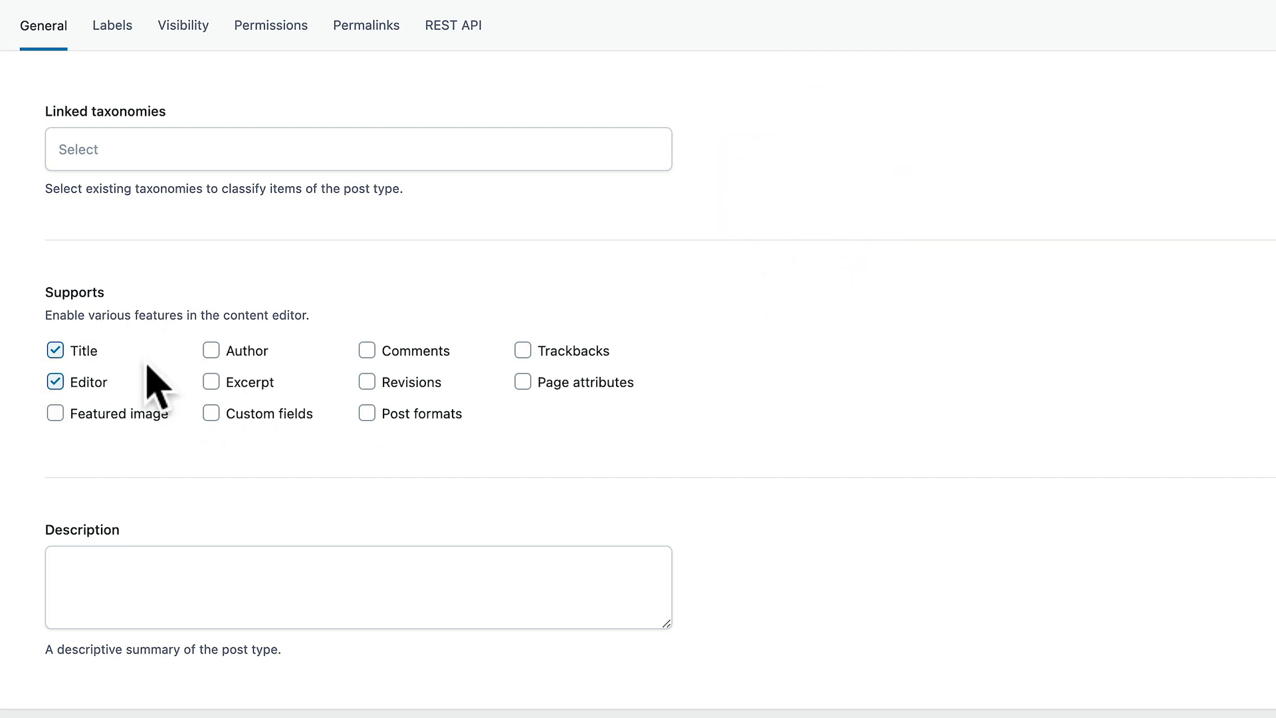
pyautogui.click(56, 414)
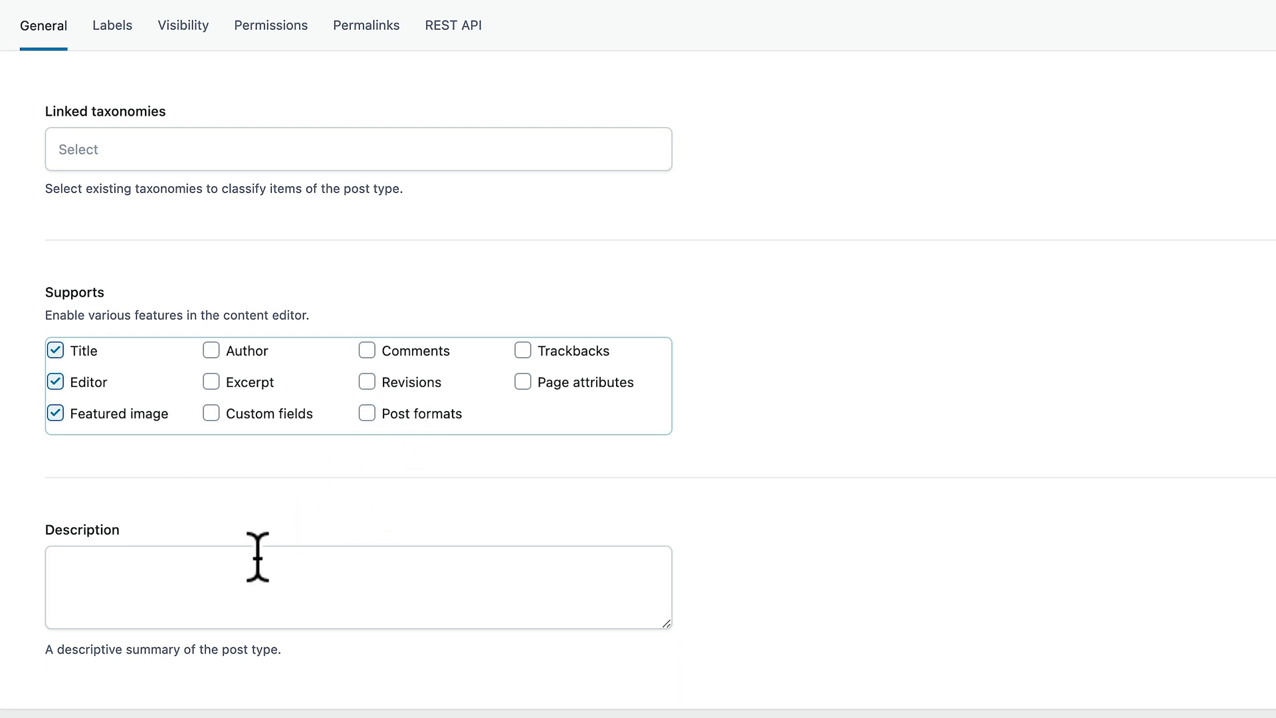
pyautogui.moveTo(112, 25)
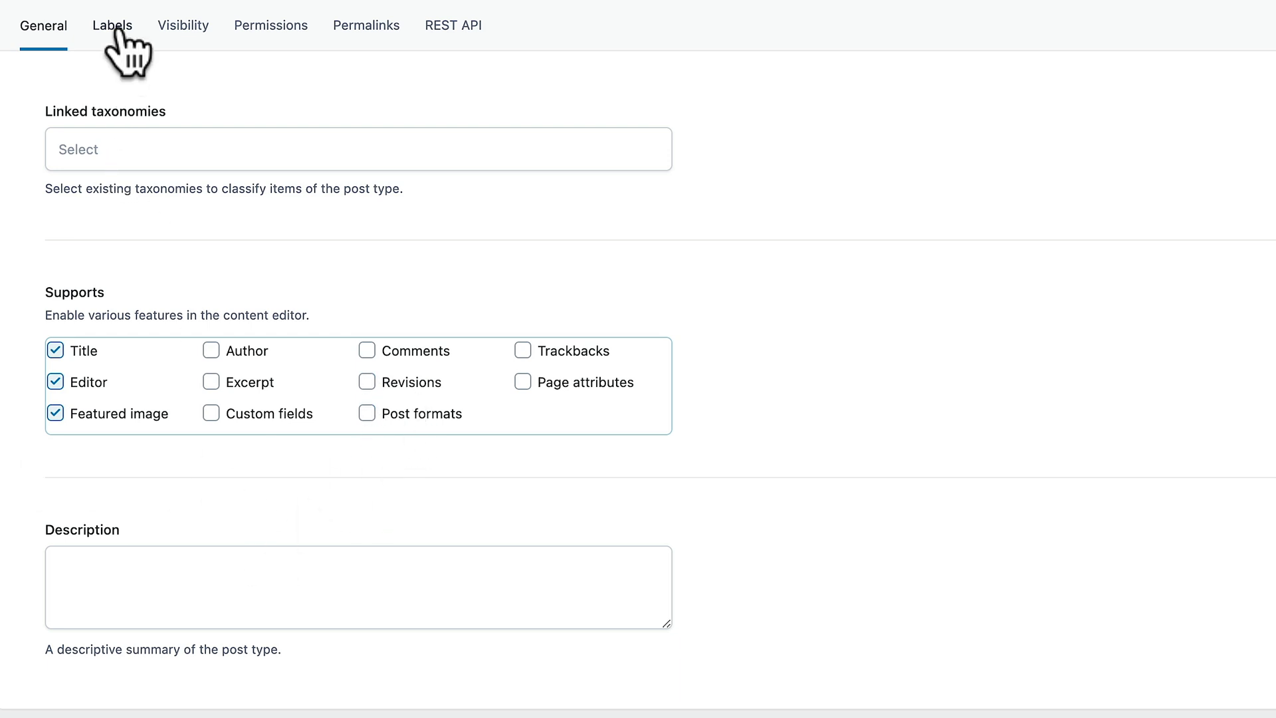
# - Review the auto-generated labels for Agents, such as 'All agent' and 'Edit agents'
pyautogui.click(112, 25)
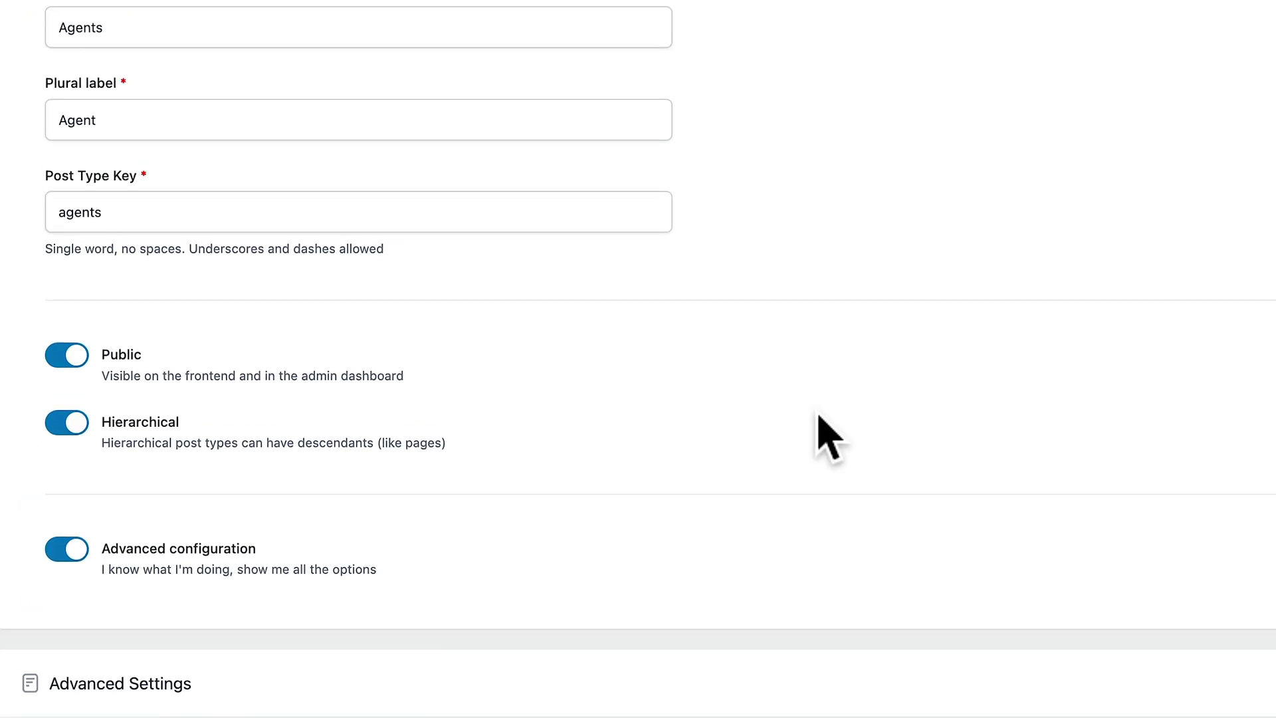
pyautogui.scroll(3)
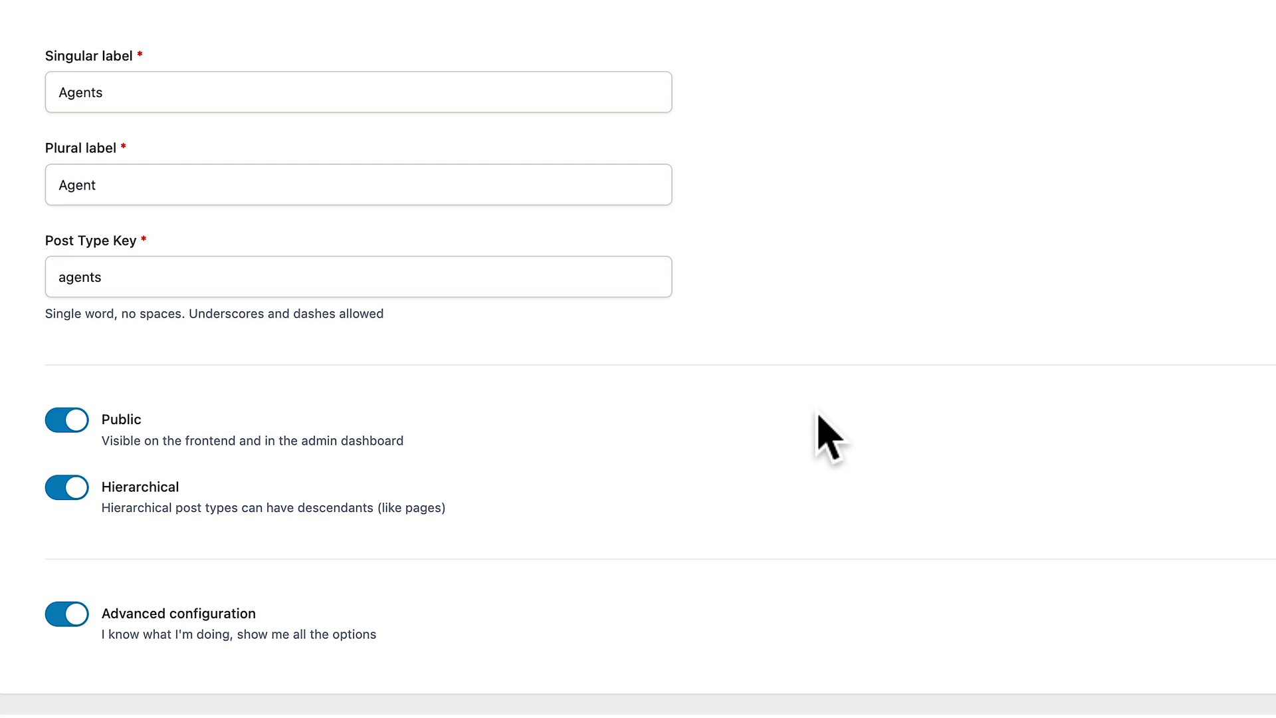
pyautogui.click(113, 5)
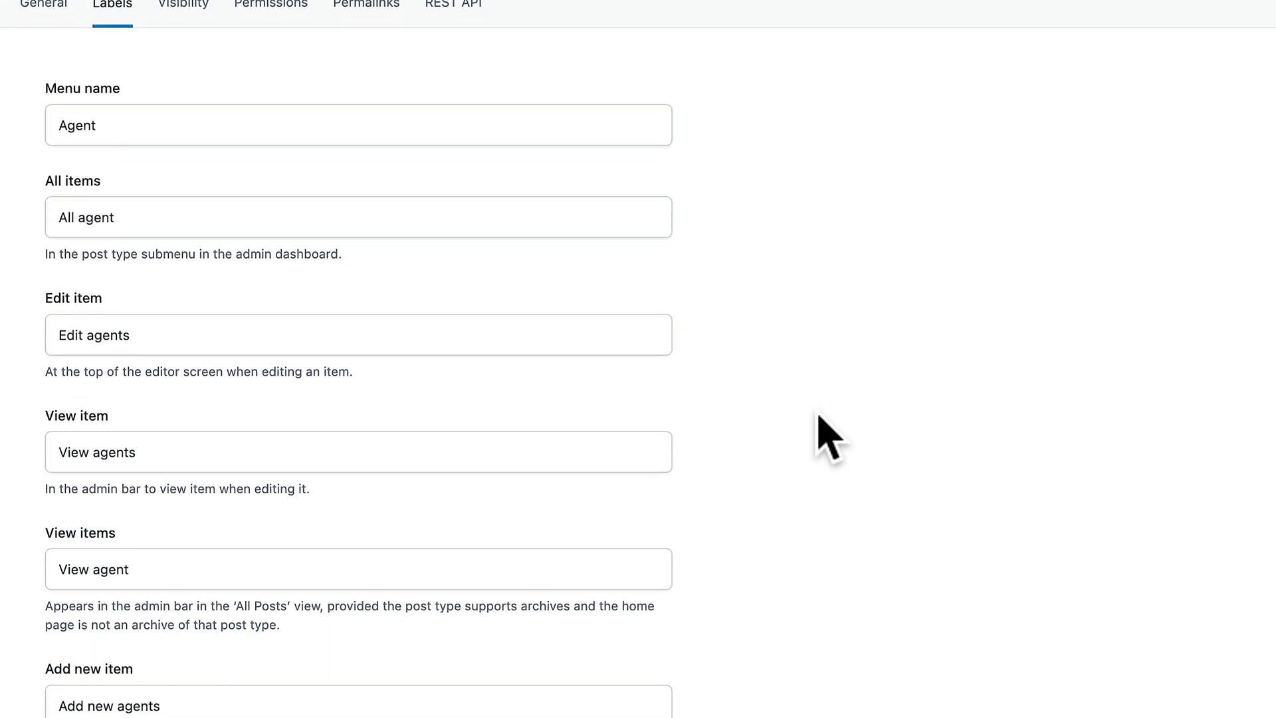
pyautogui.scroll(-3)
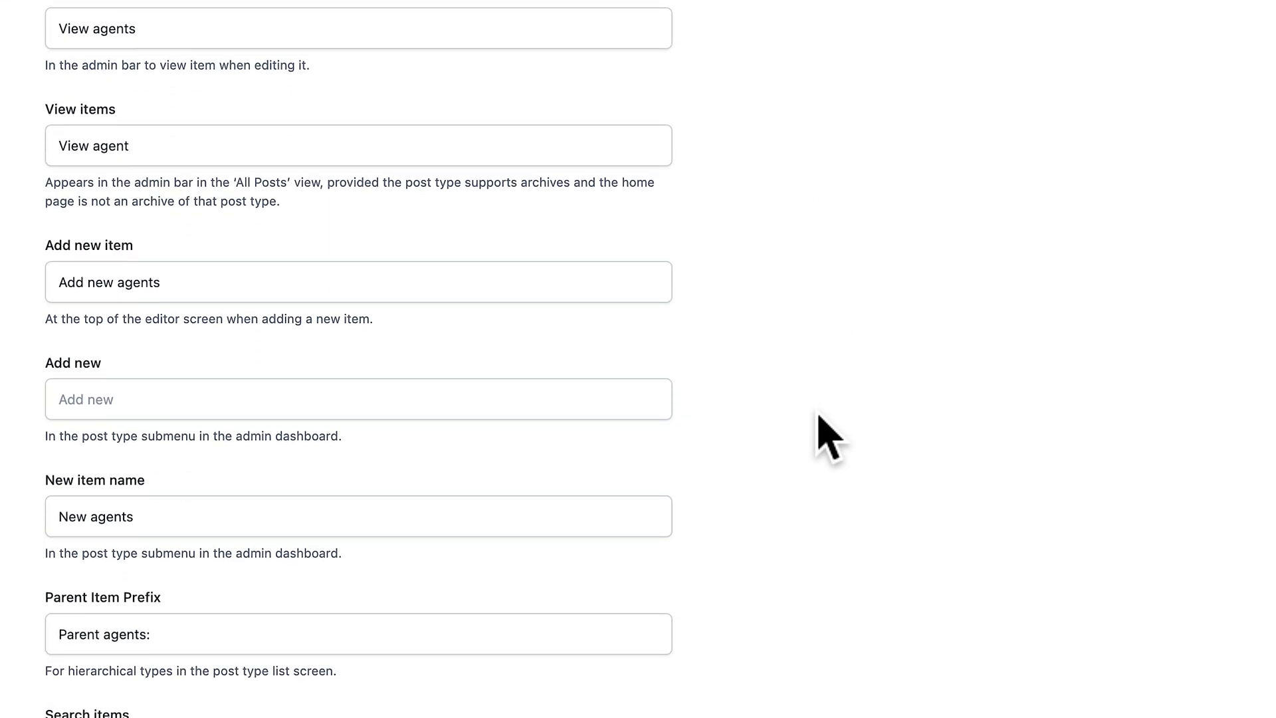
pyautogui.scroll(-3)
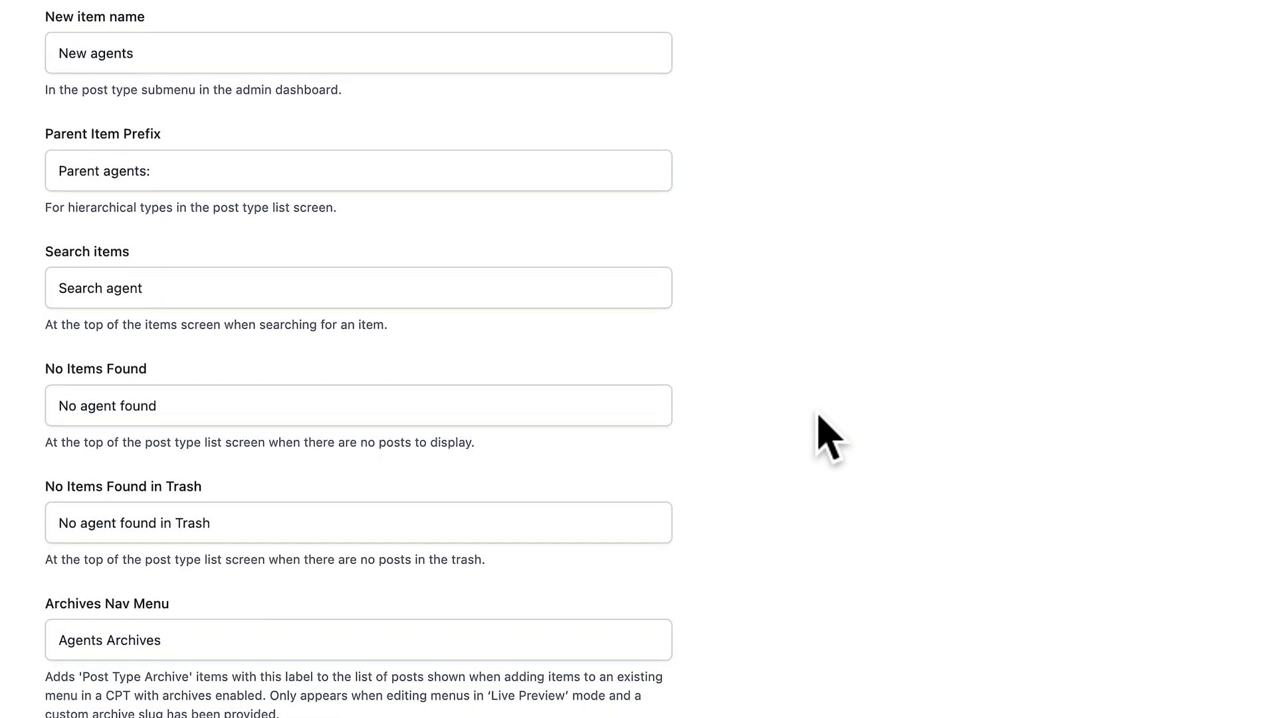
pyautogui.scroll(-3)
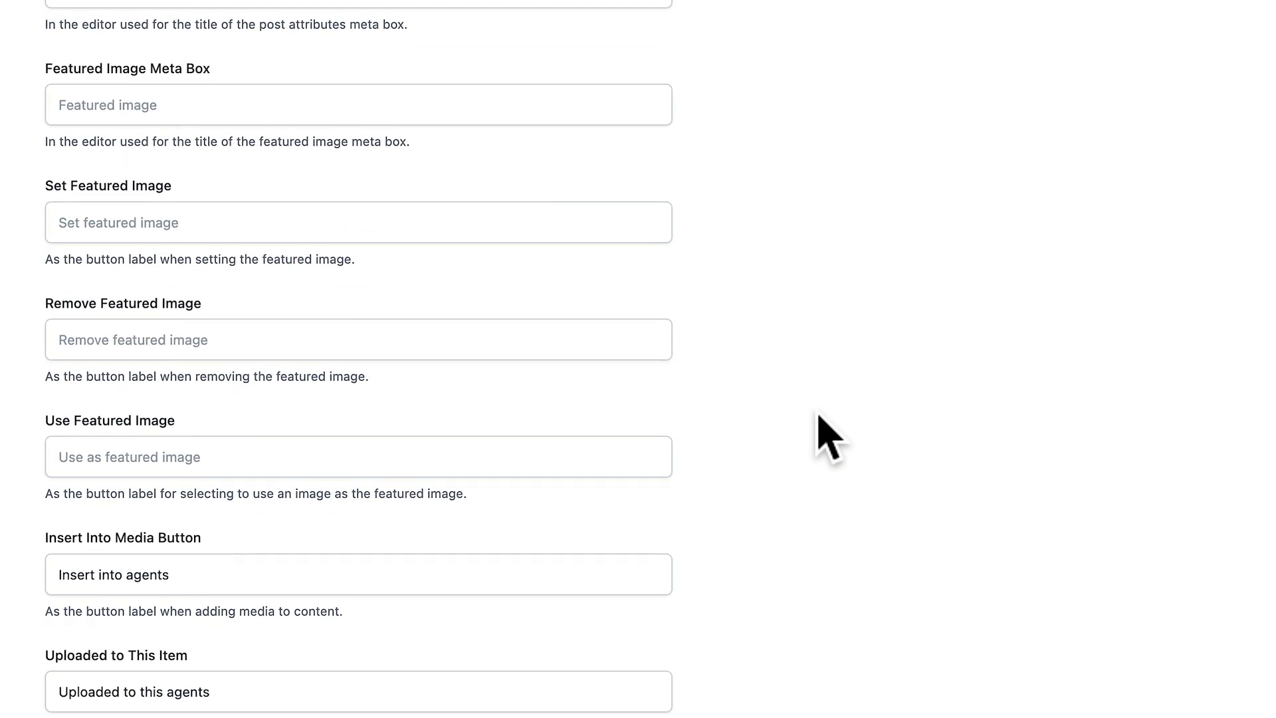
pyautogui.scroll(-3)
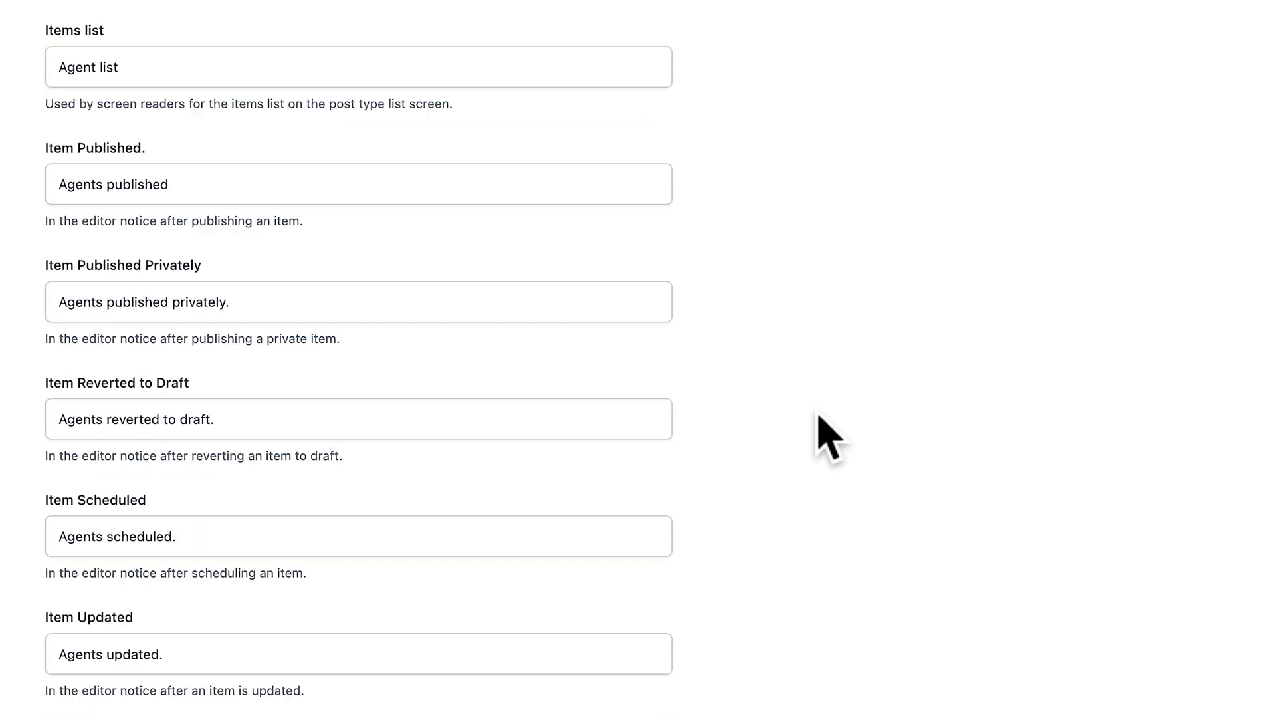
pyautogui.scroll(-3)
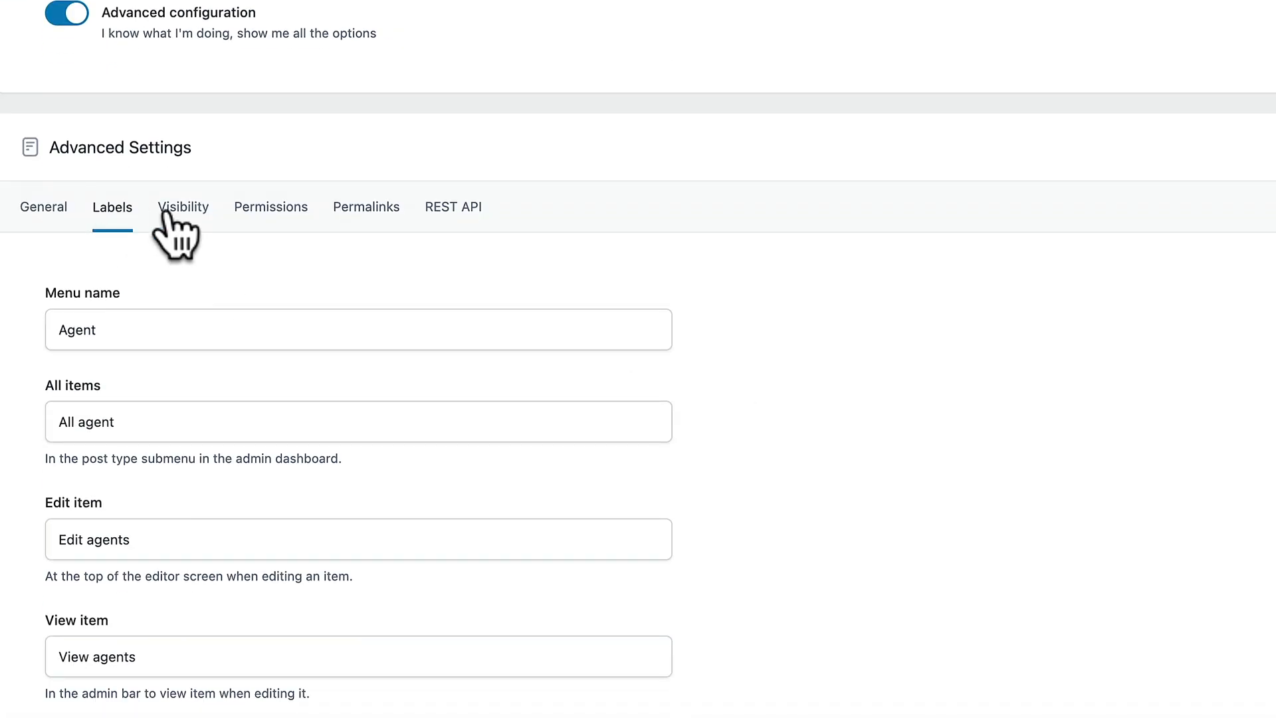
pyautogui.click(183, 206)
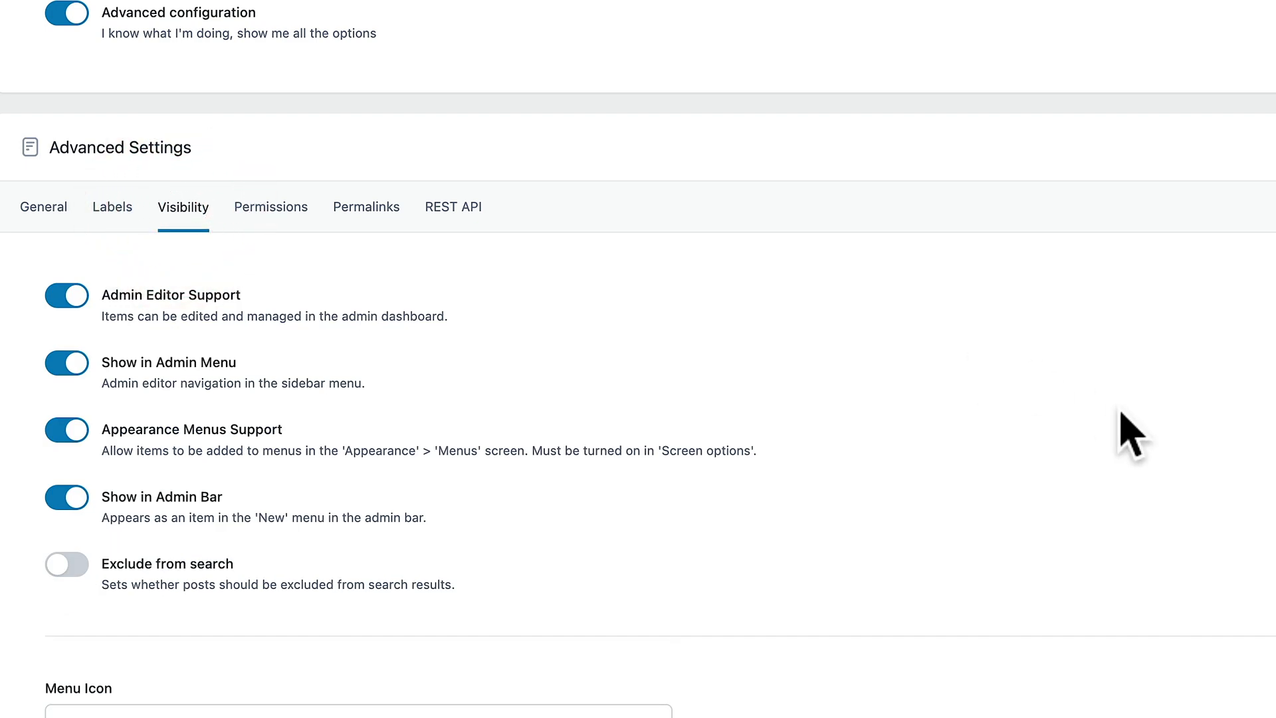
pyautogui.moveTo(153, 312)
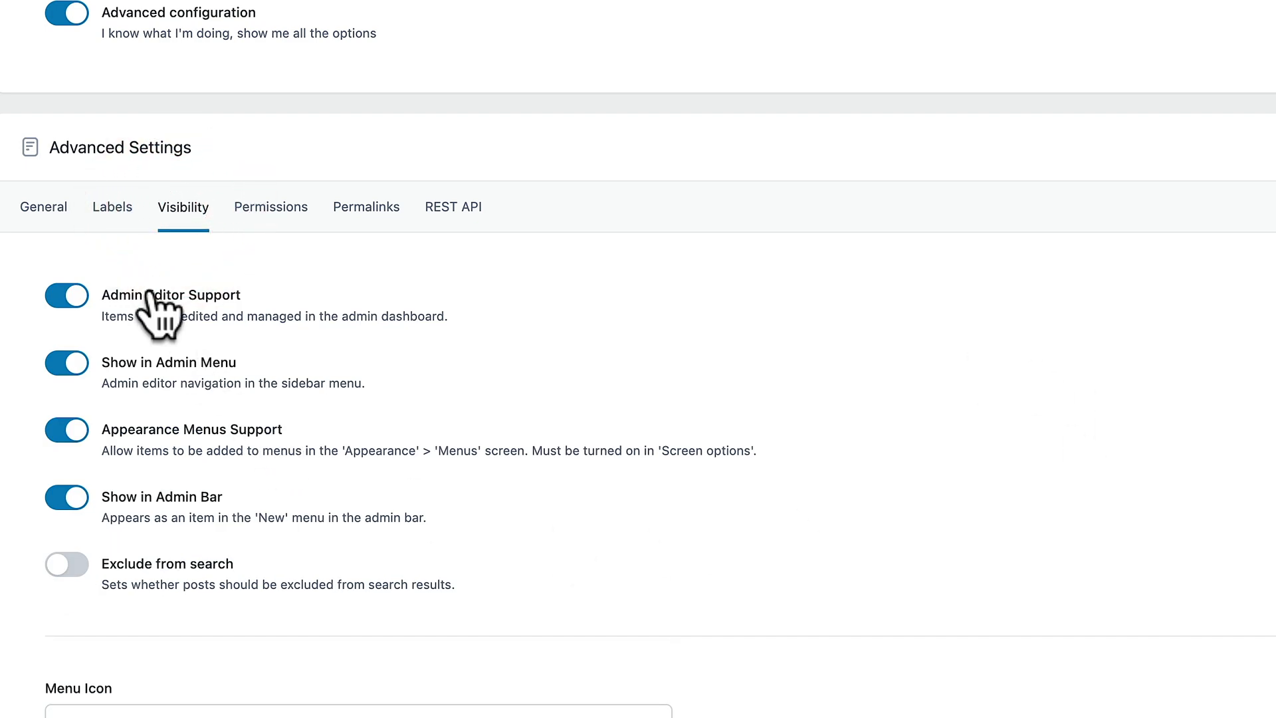
pyautogui.scroll(-3)
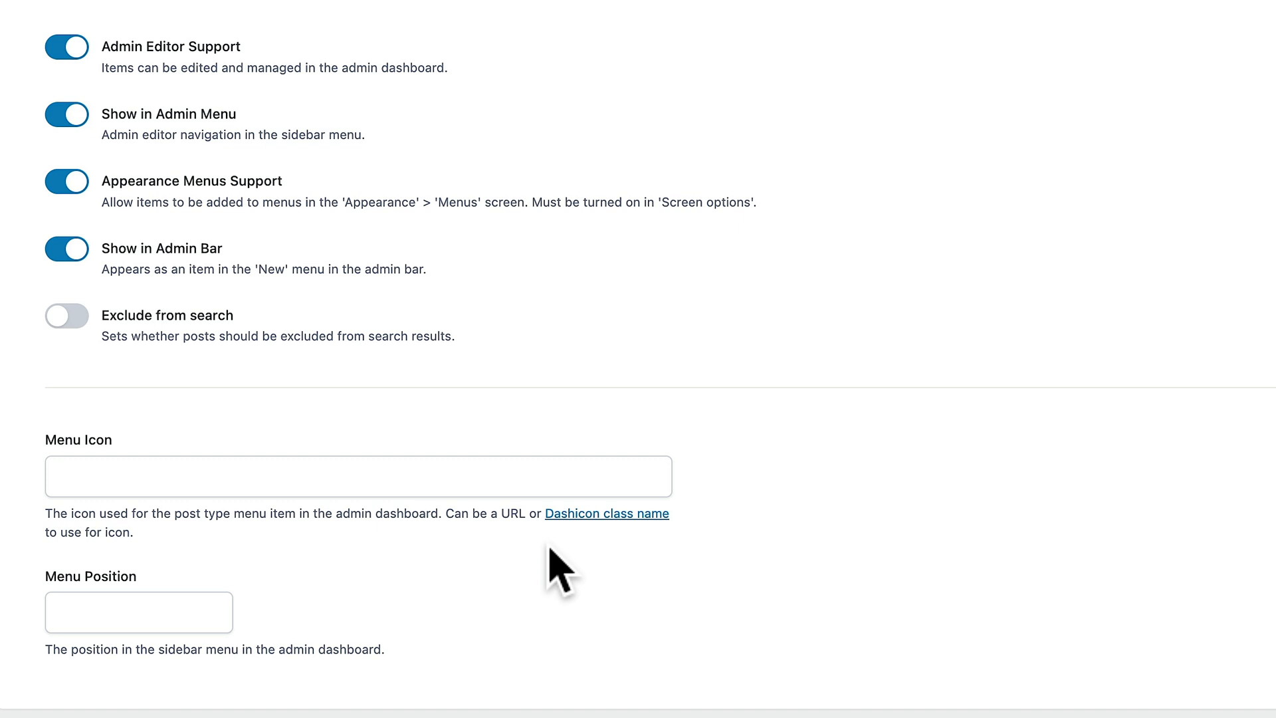
pyautogui.click(133, 611)
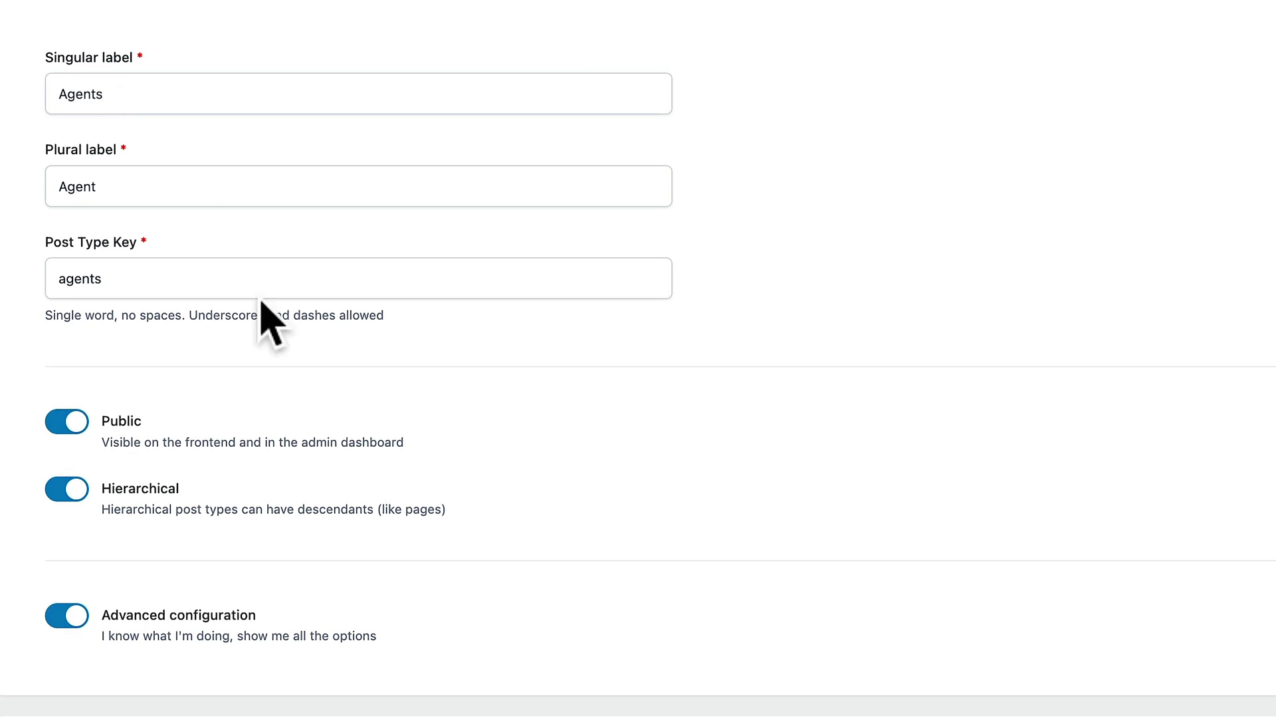
# - Bring up the Agents Permissions settings, with Can export on and Rename Capabilities off
pyautogui.scroll(-3)
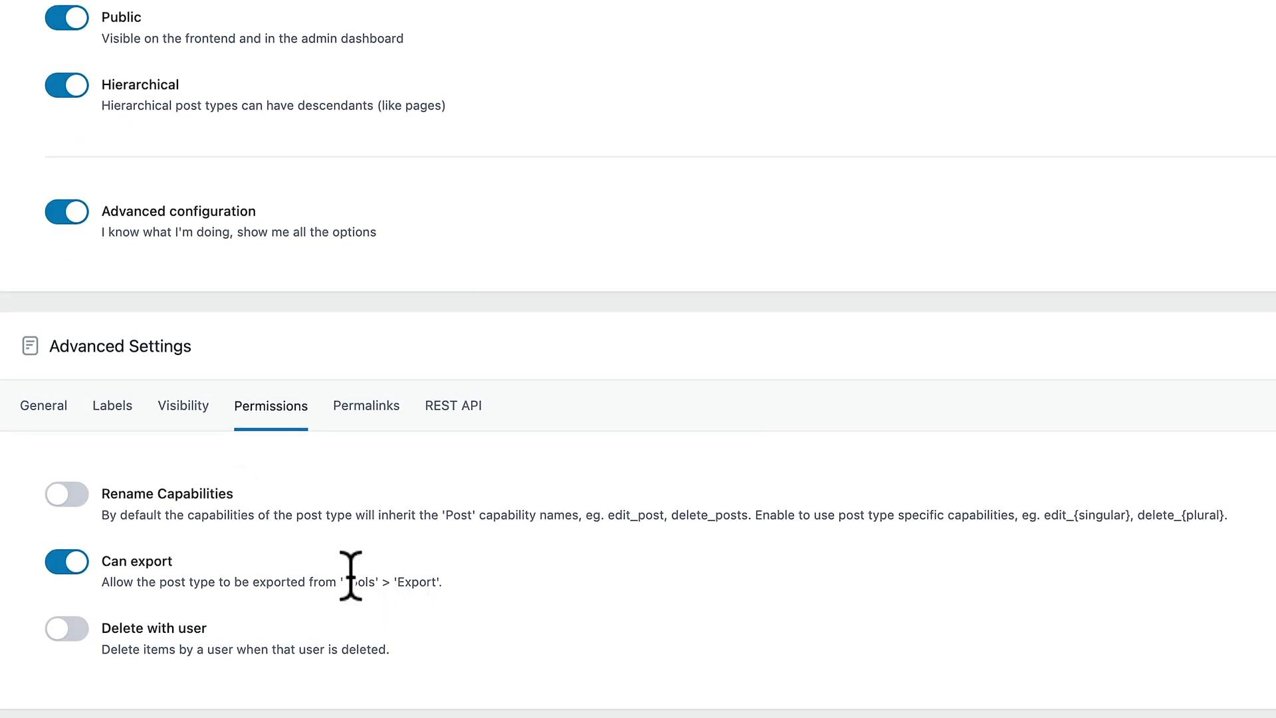
pyautogui.moveTo(146, 553)
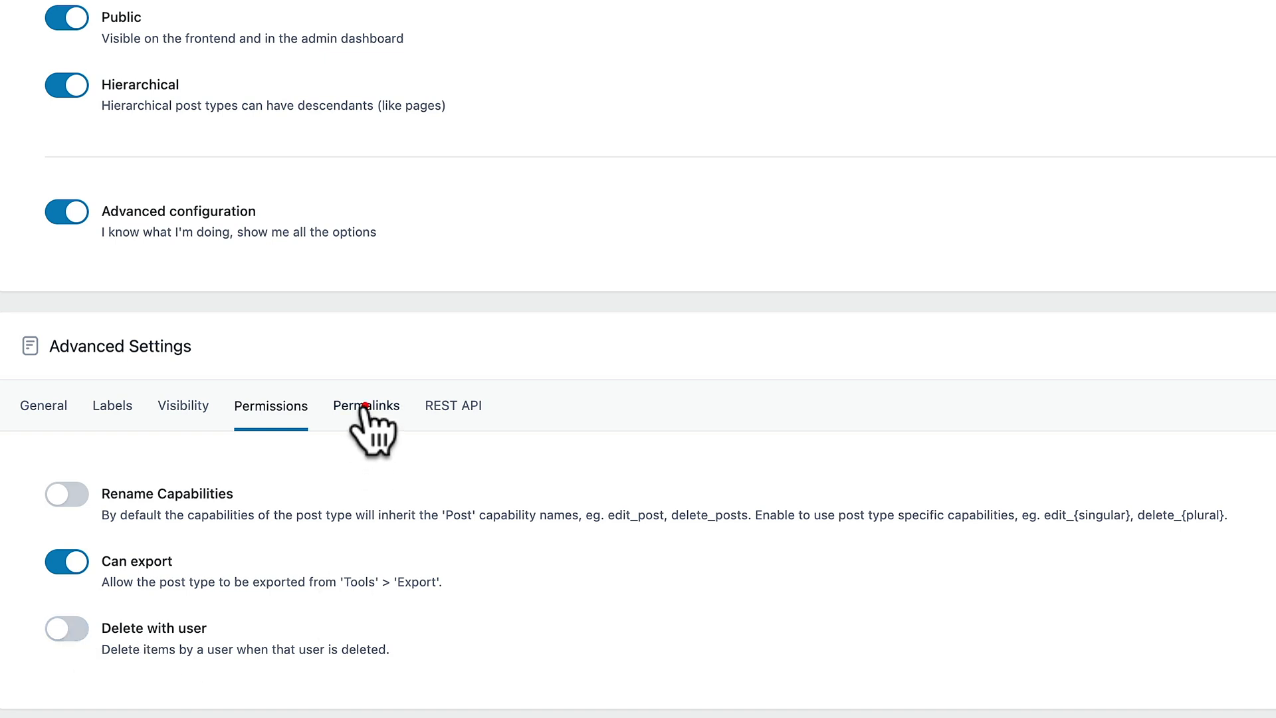
# - Review the Agents permalink and REST API settings, then head toward Save Changes
pyautogui.click(366, 406)
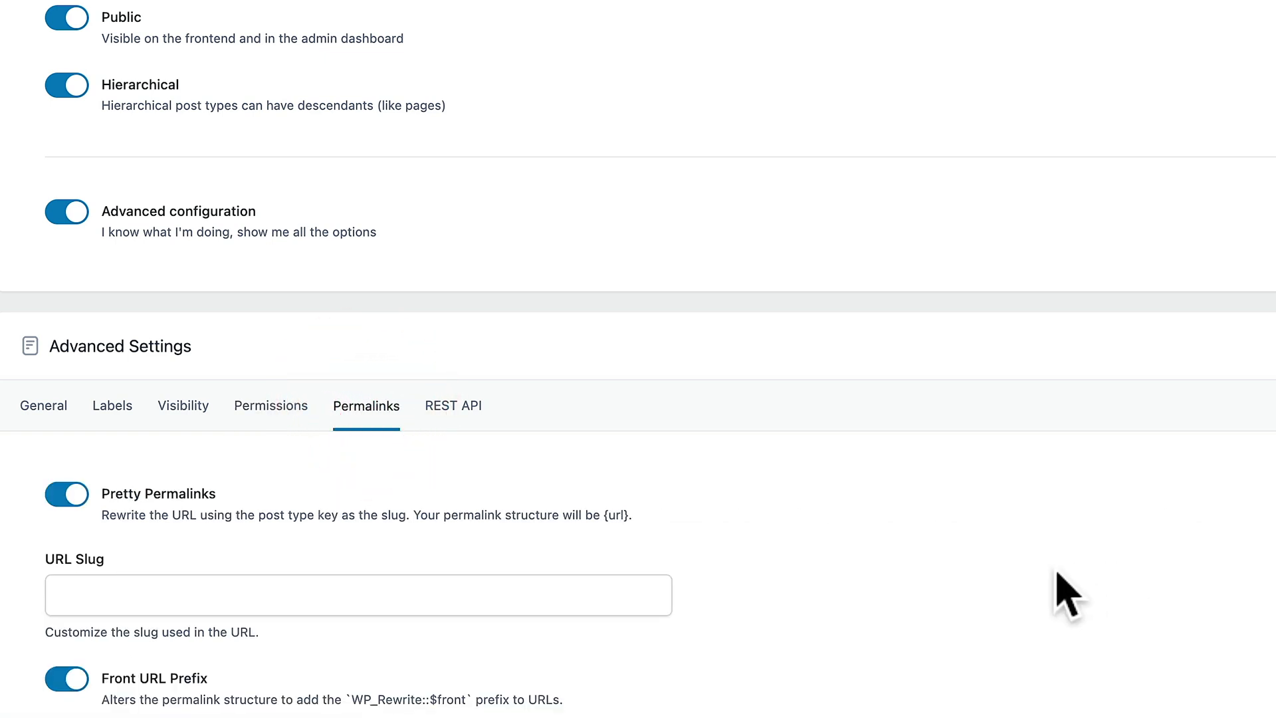
pyautogui.scroll(-3)
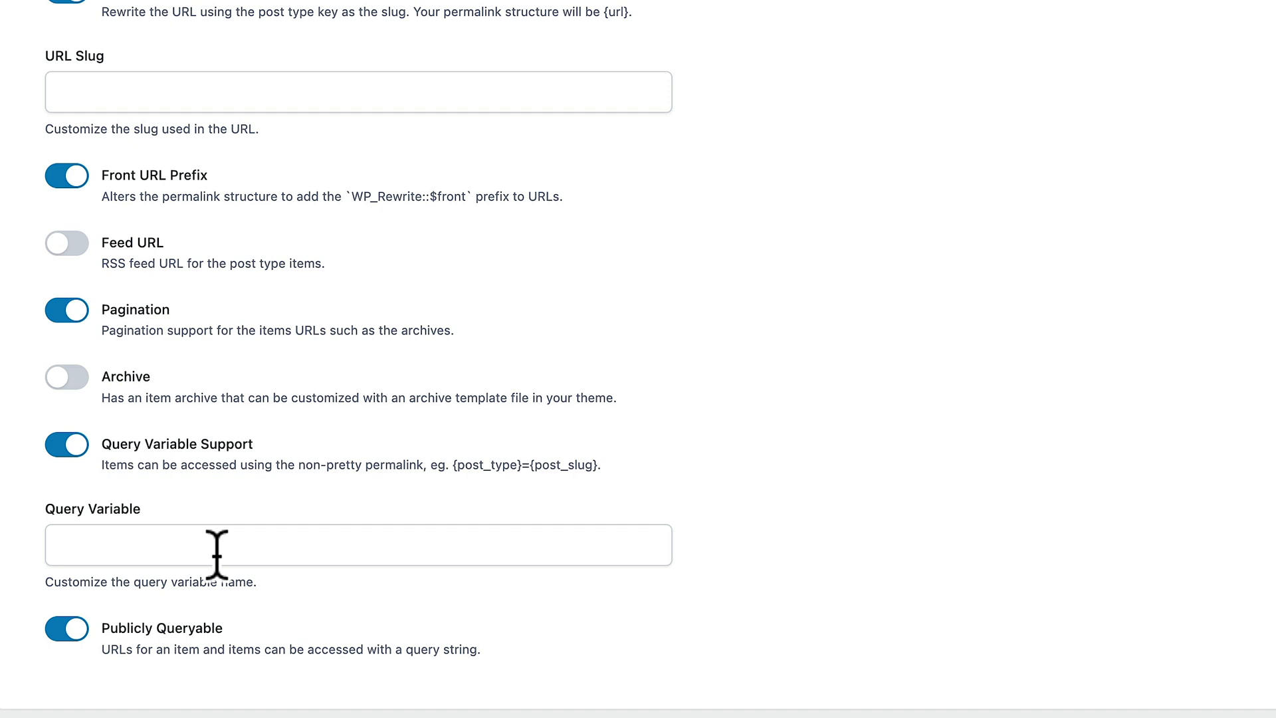
pyautogui.moveTo(201, 103)
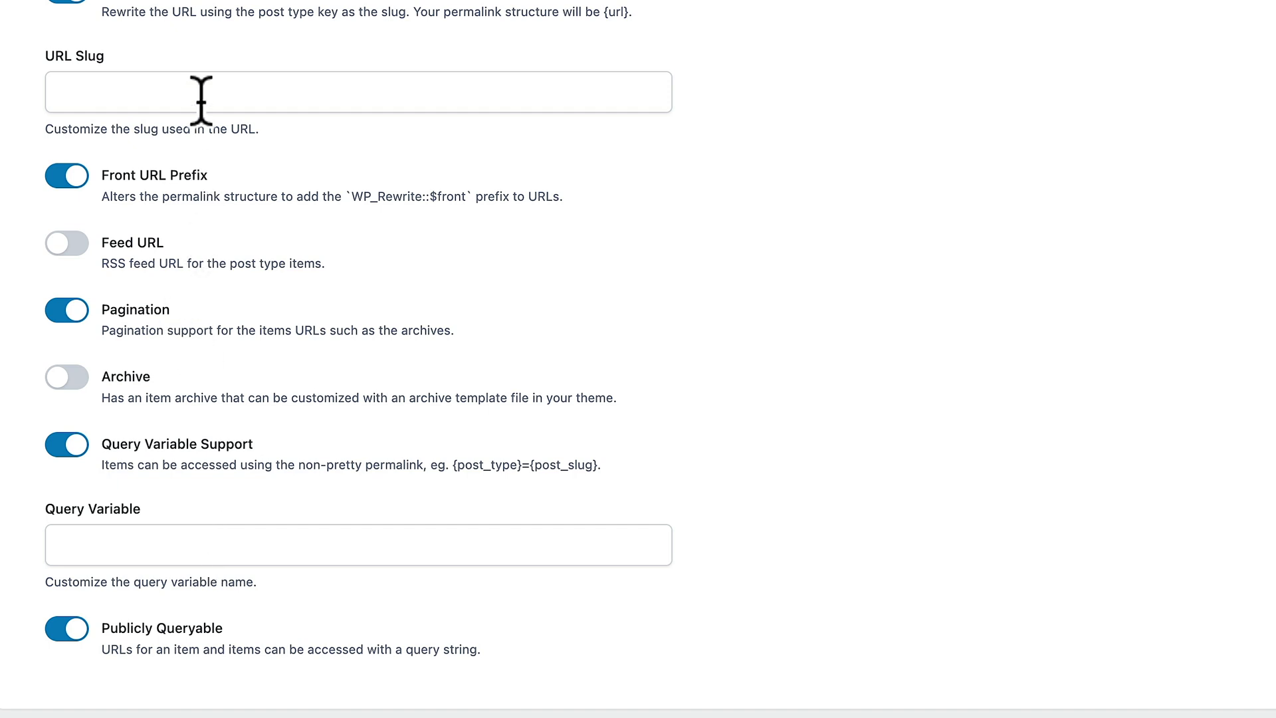
pyautogui.click(452, 129)
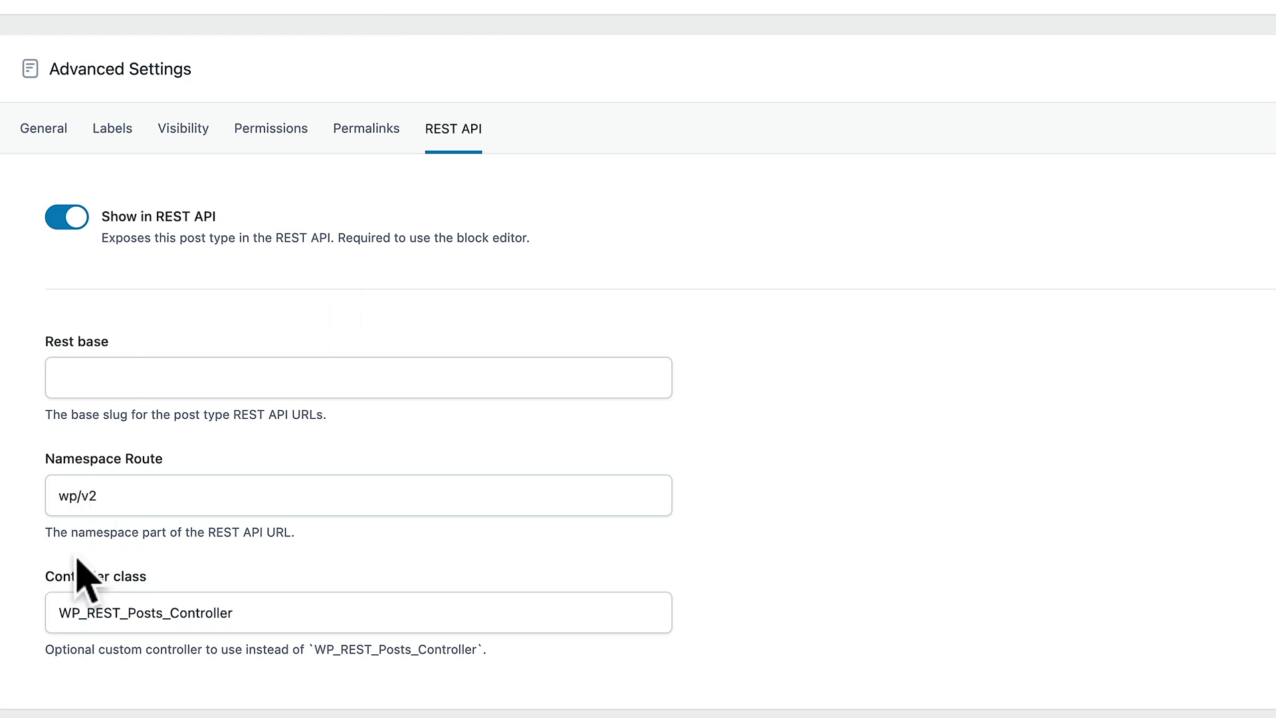
pyautogui.click(1045, 99)
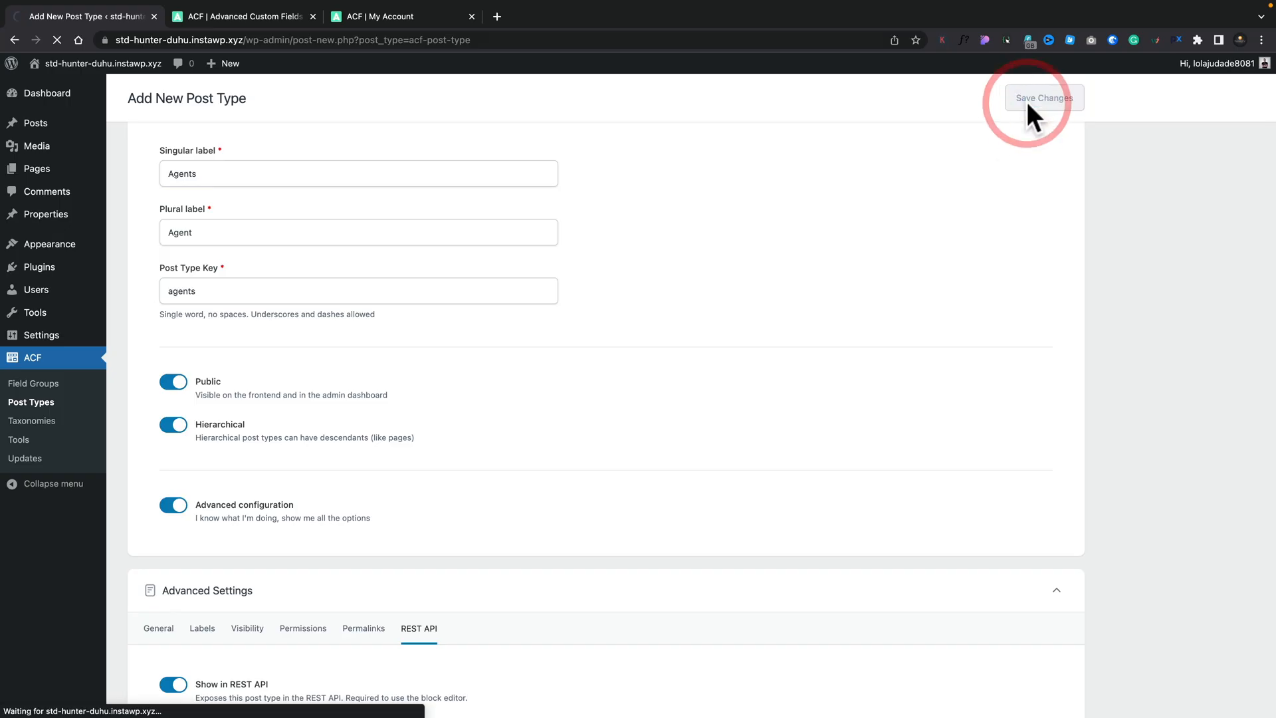
# - Save the Agent post type so it is created and appears in the admin menu
pyautogui.click(1045, 99)
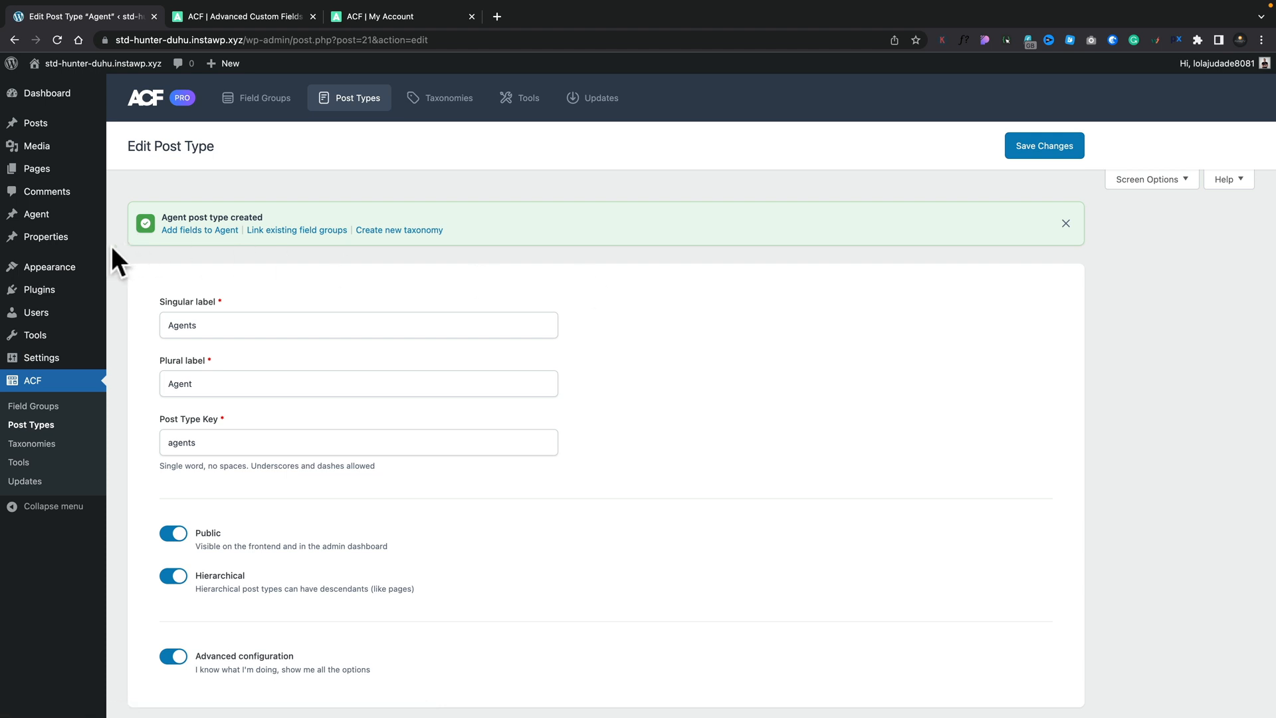
pyautogui.moveTo(35, 221)
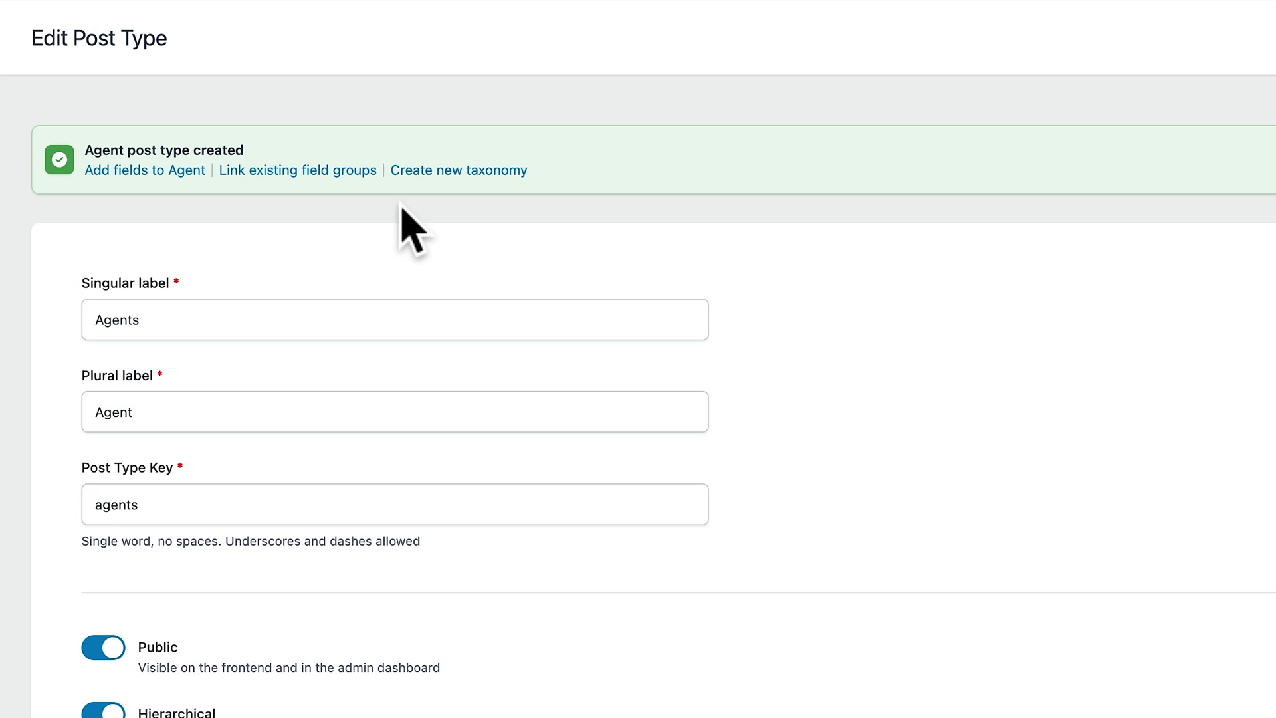
pyautogui.moveTo(179, 216)
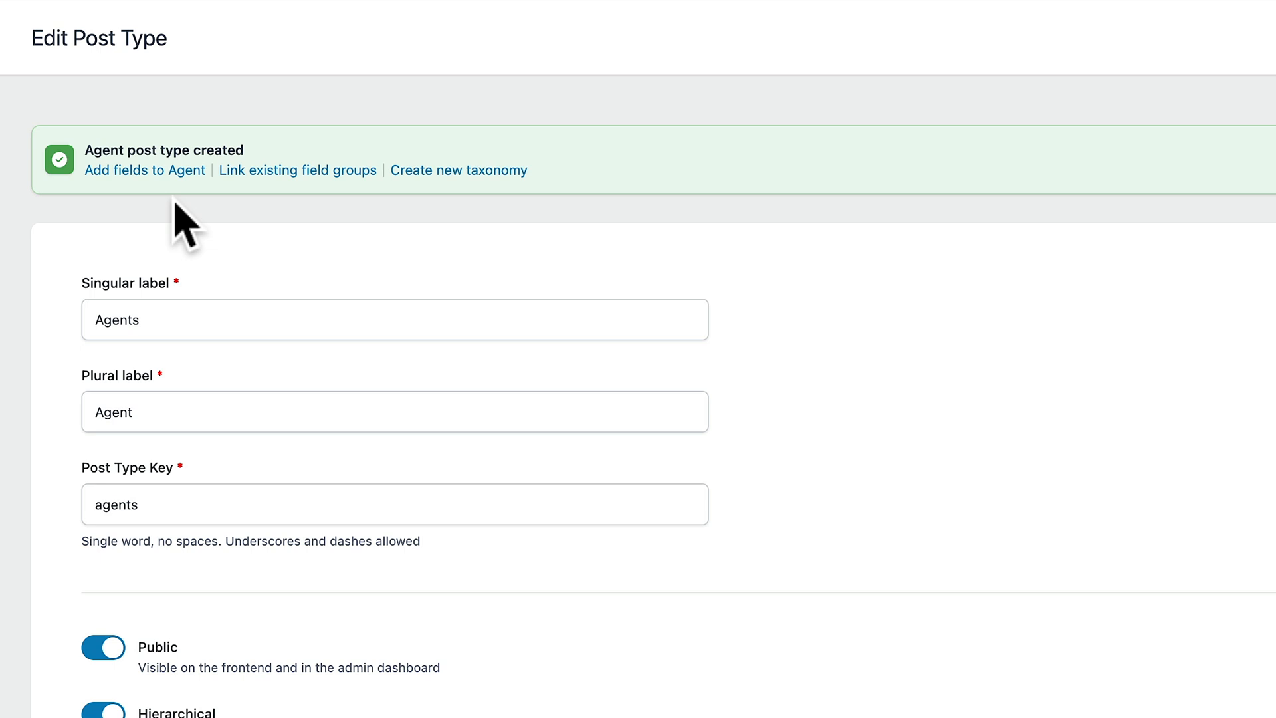
pyautogui.moveTo(285, 196)
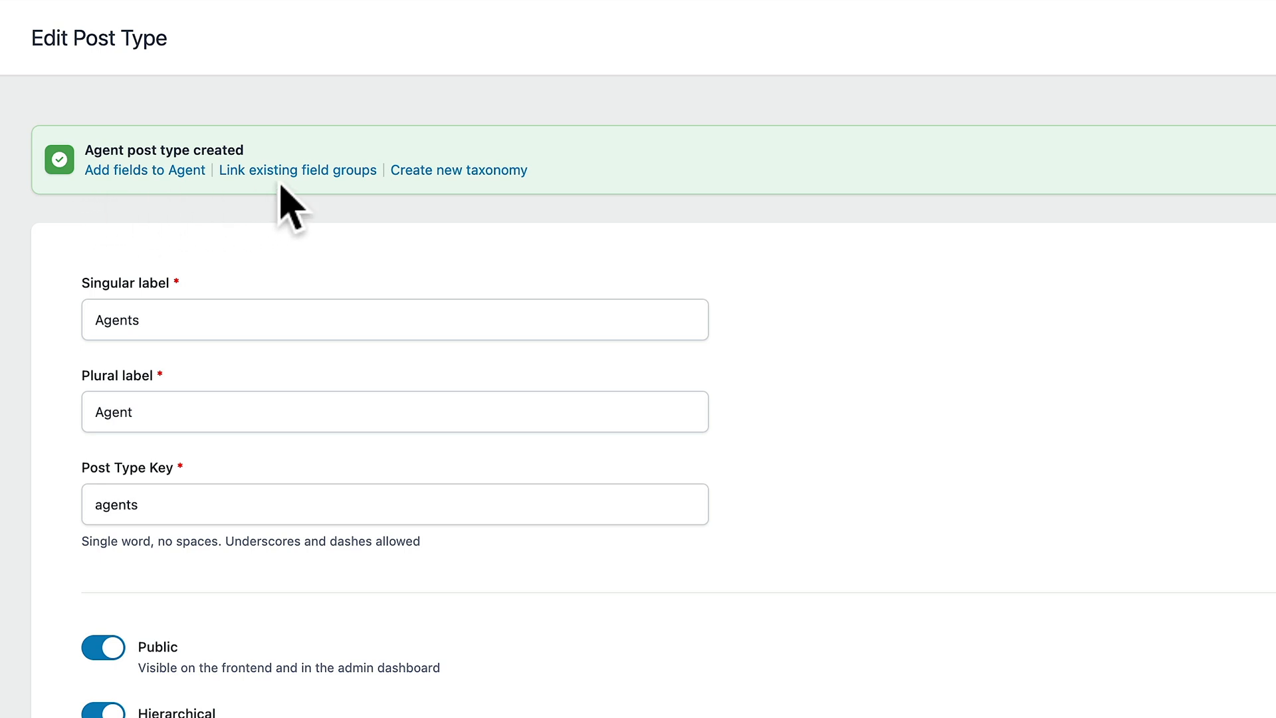
pyautogui.moveTo(418, 191)
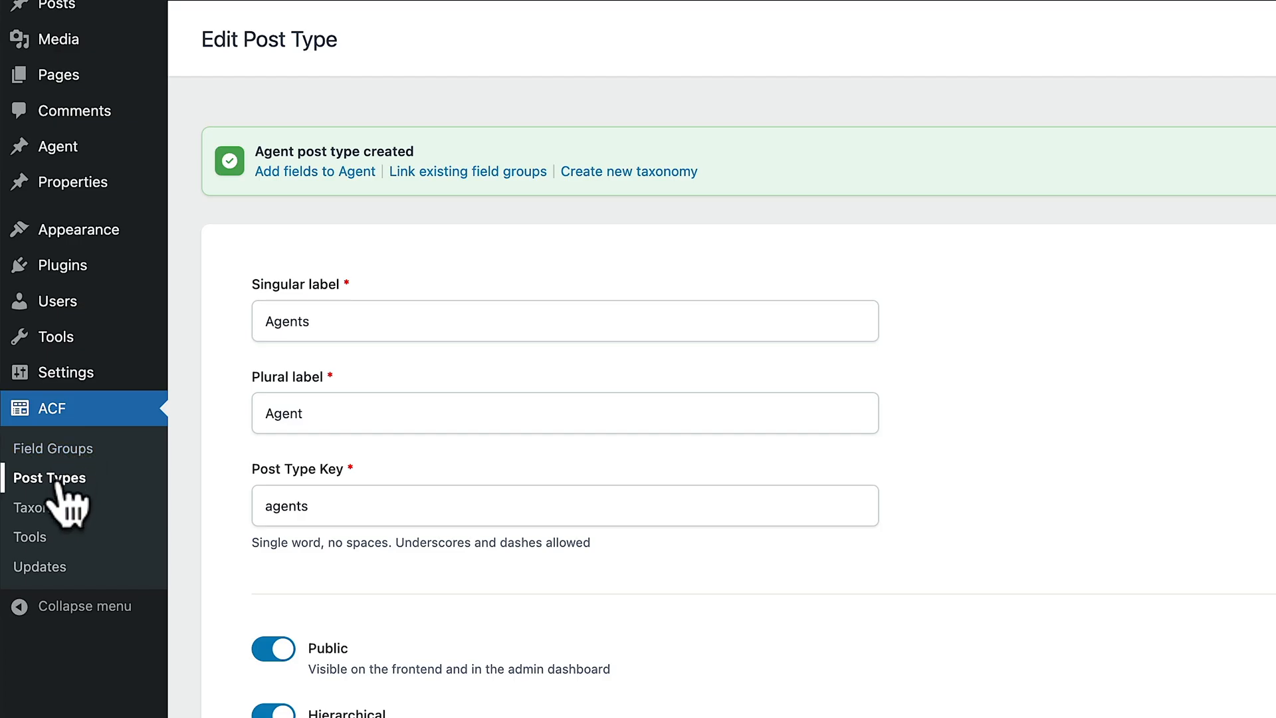
pyautogui.moveTo(50, 524)
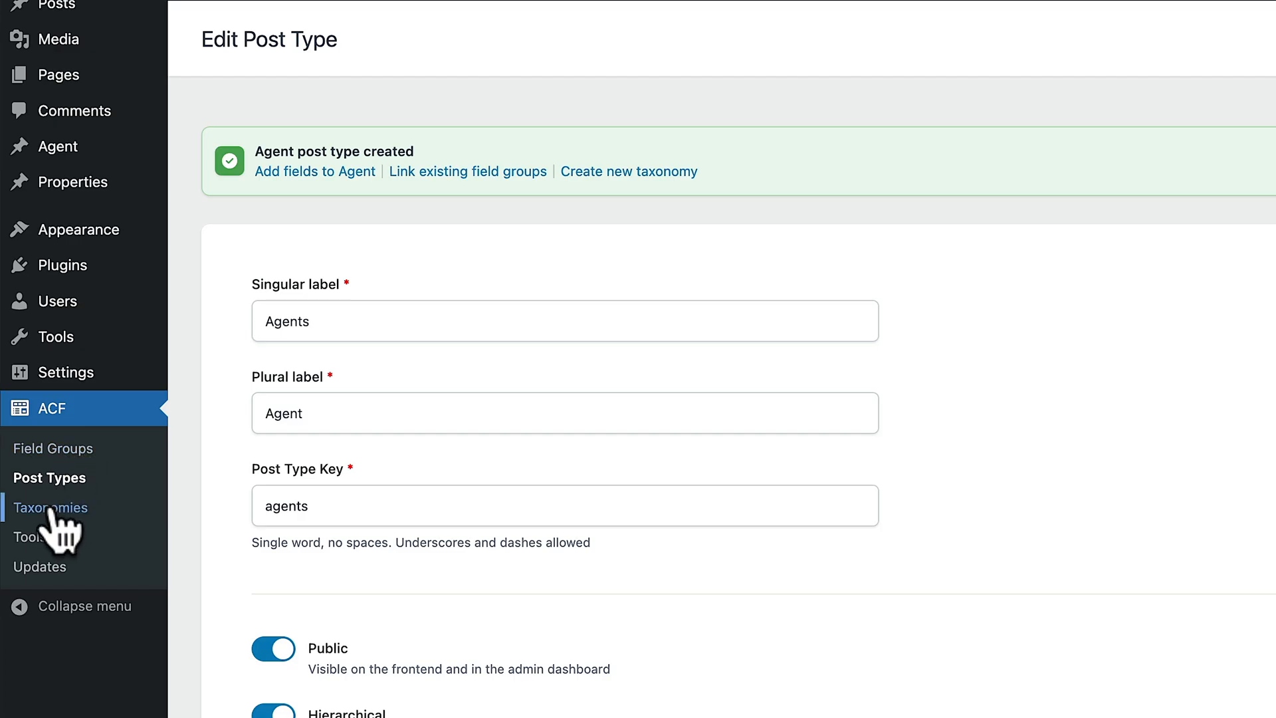
pyautogui.click(48, 471)
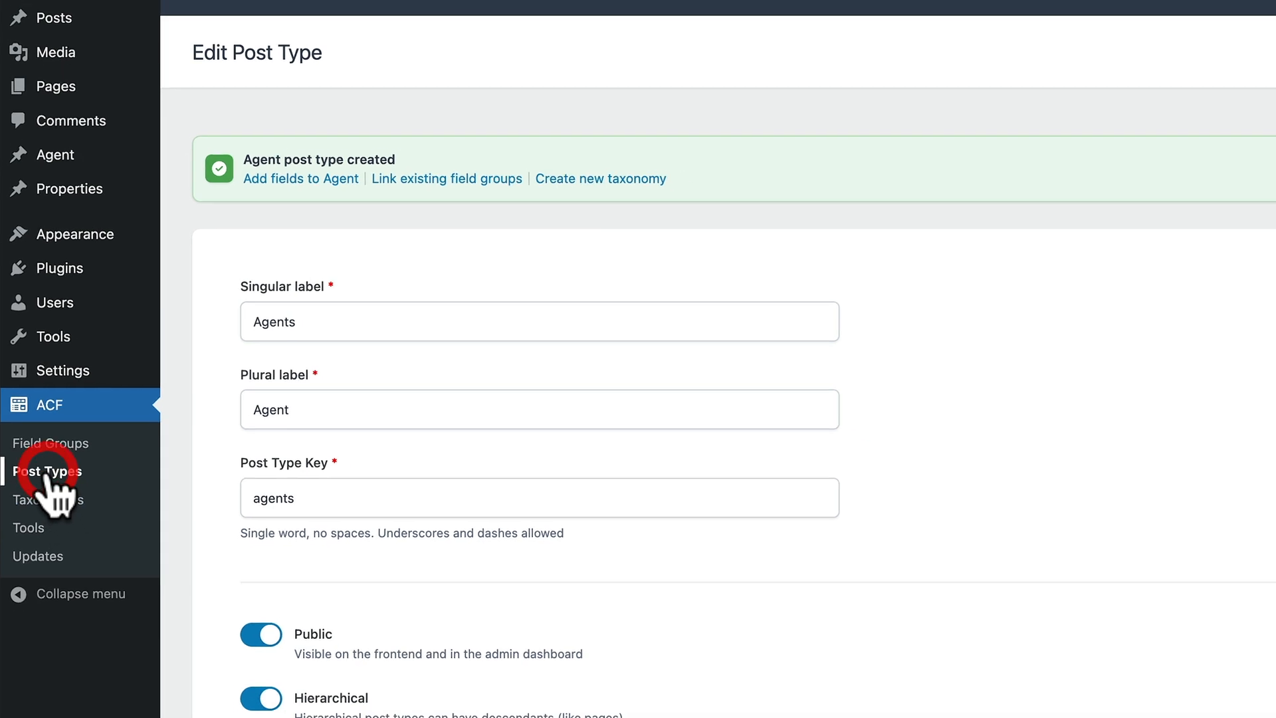
# - View ACF's post types list showing Agent and Properties, both active
pyautogui.click(47, 470)
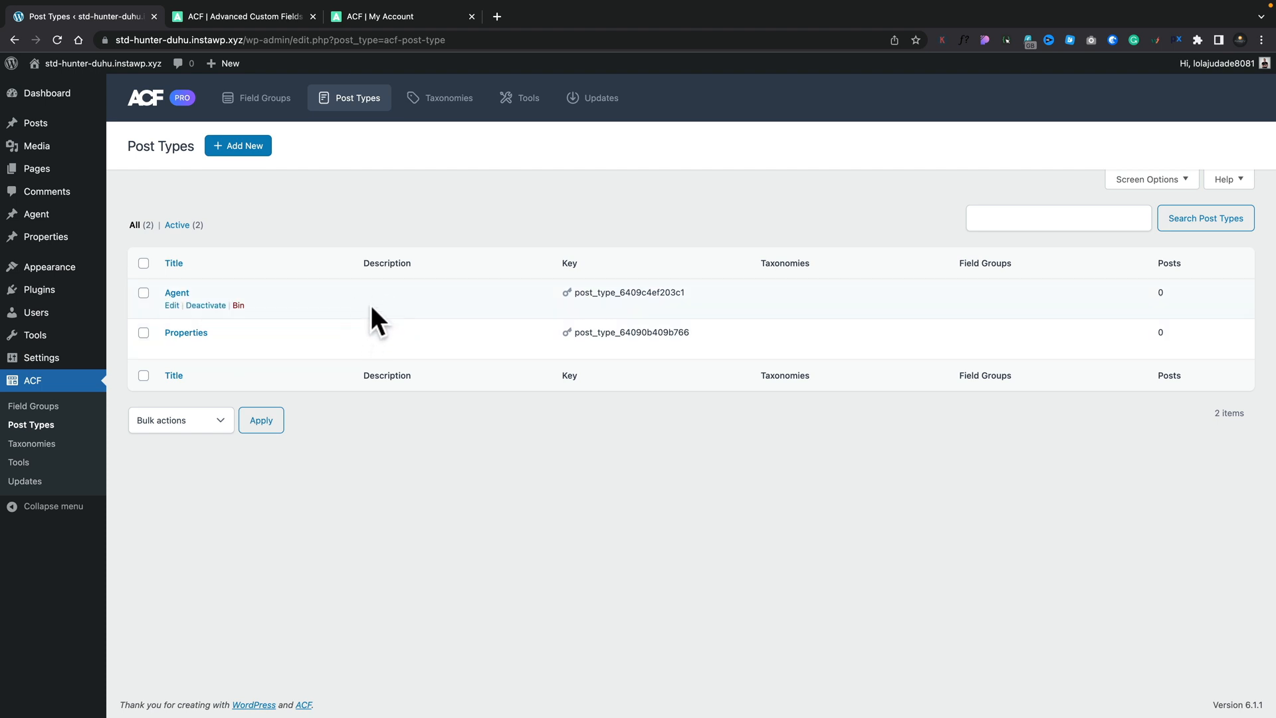
pyautogui.moveTo(567, 311)
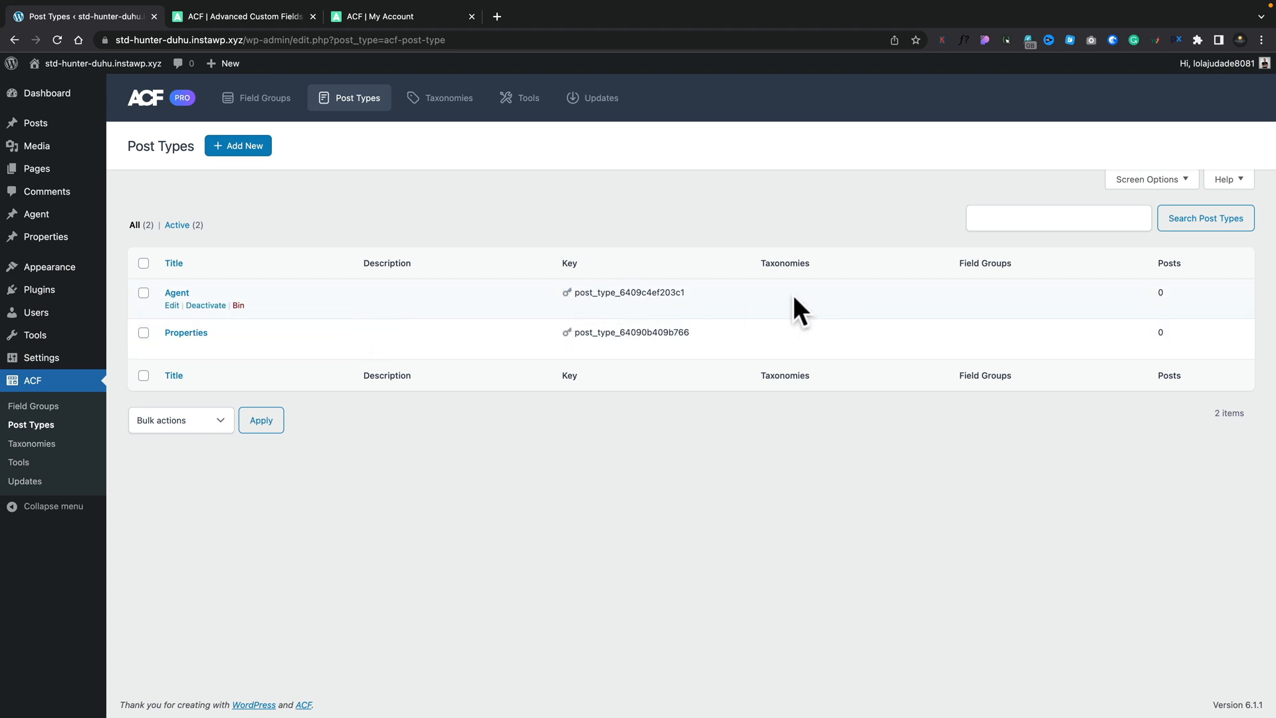
pyautogui.moveTo(949, 304)
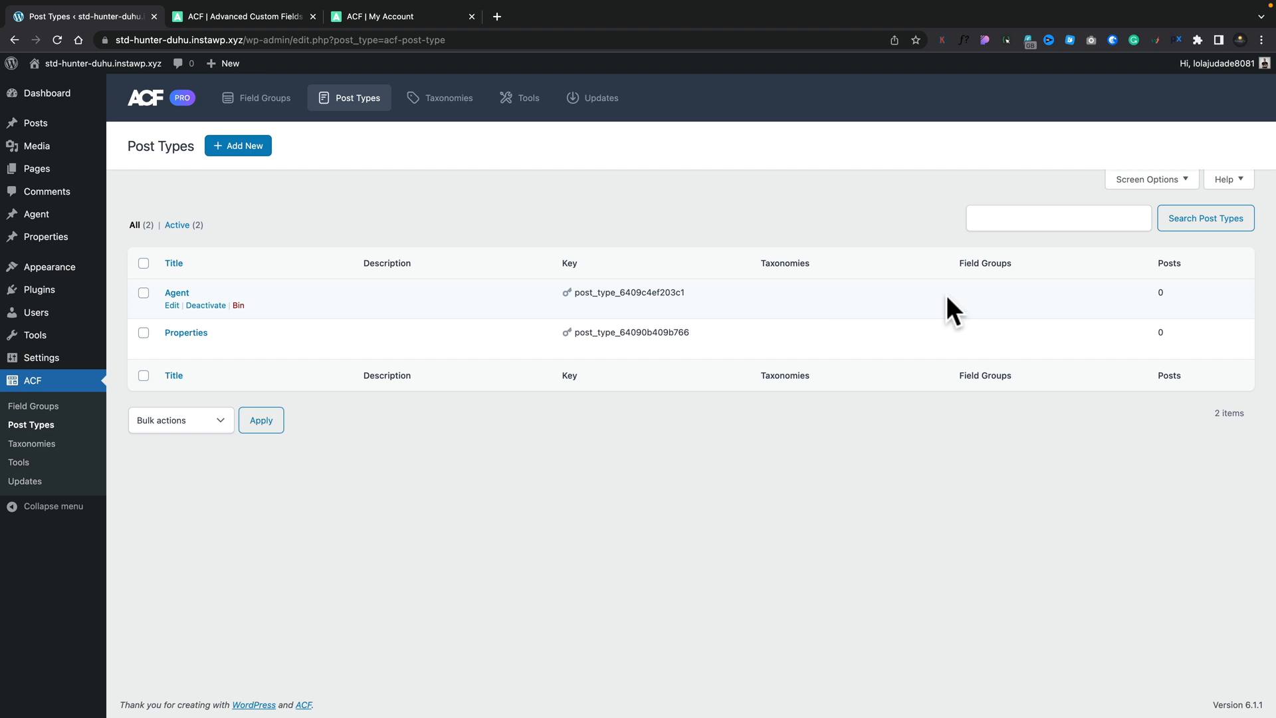
pyautogui.moveTo(1059, 213)
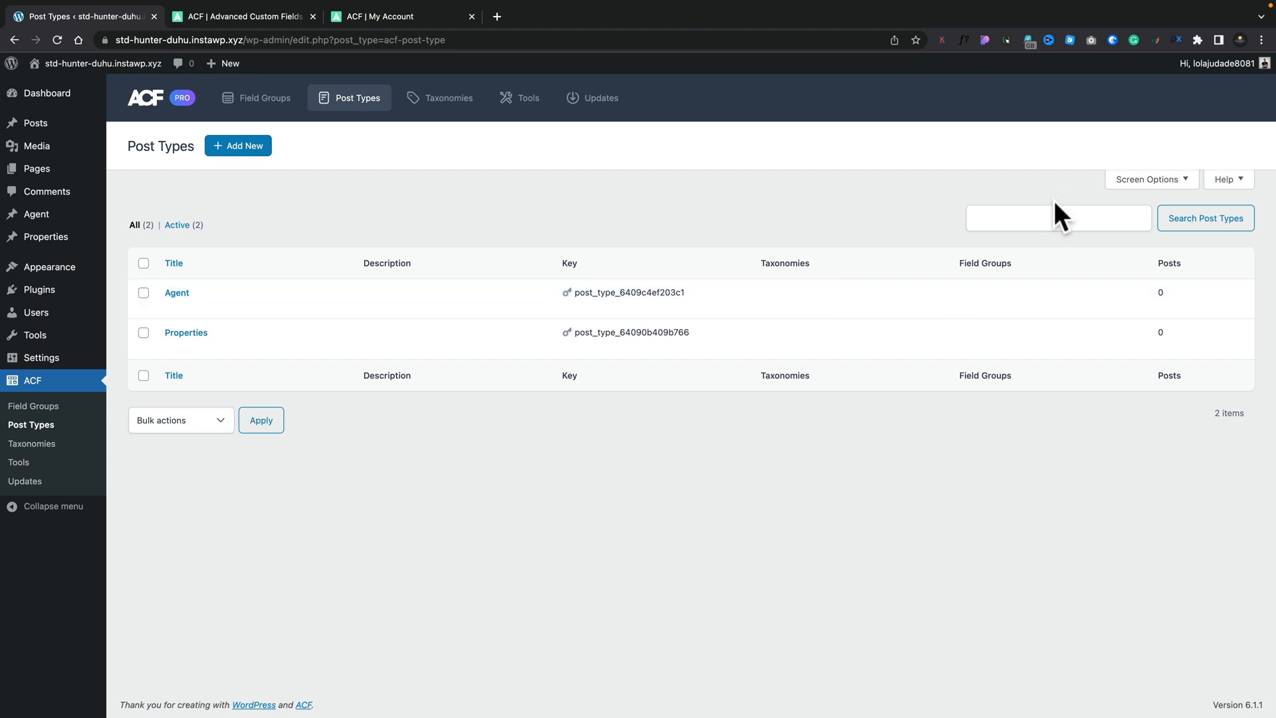
pyautogui.click(1053, 218)
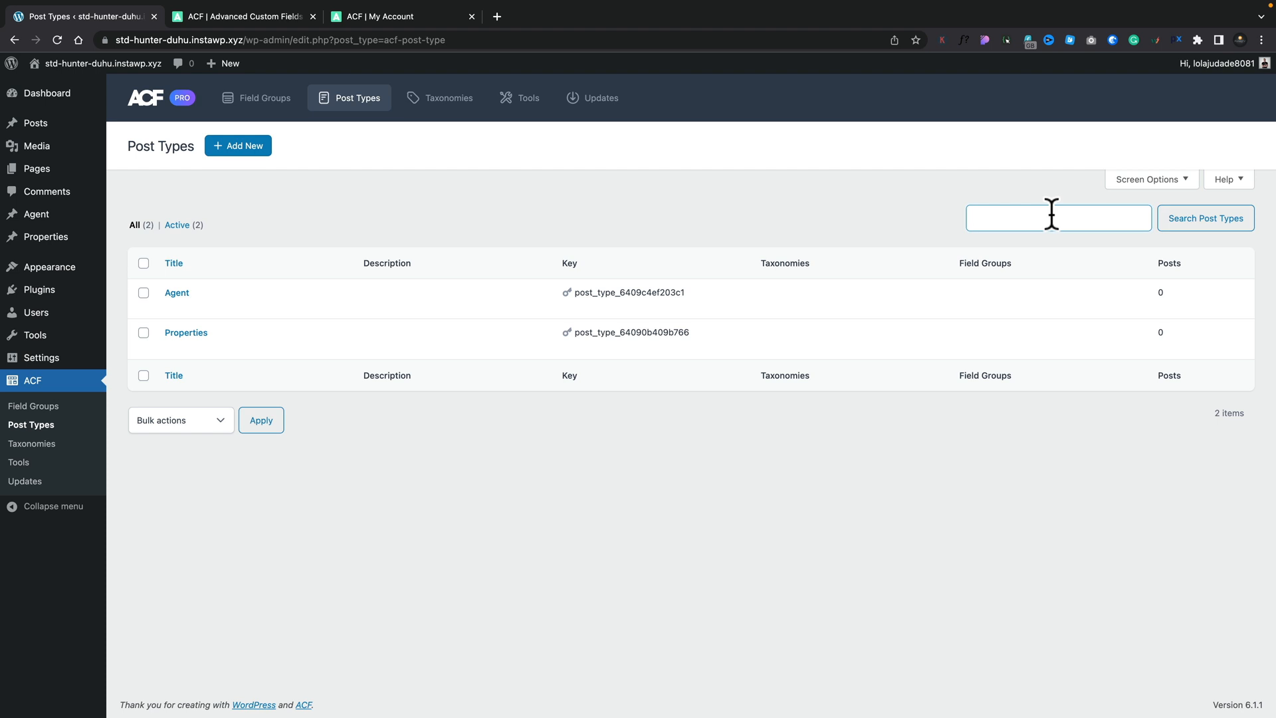
pyautogui.click(32, 444)
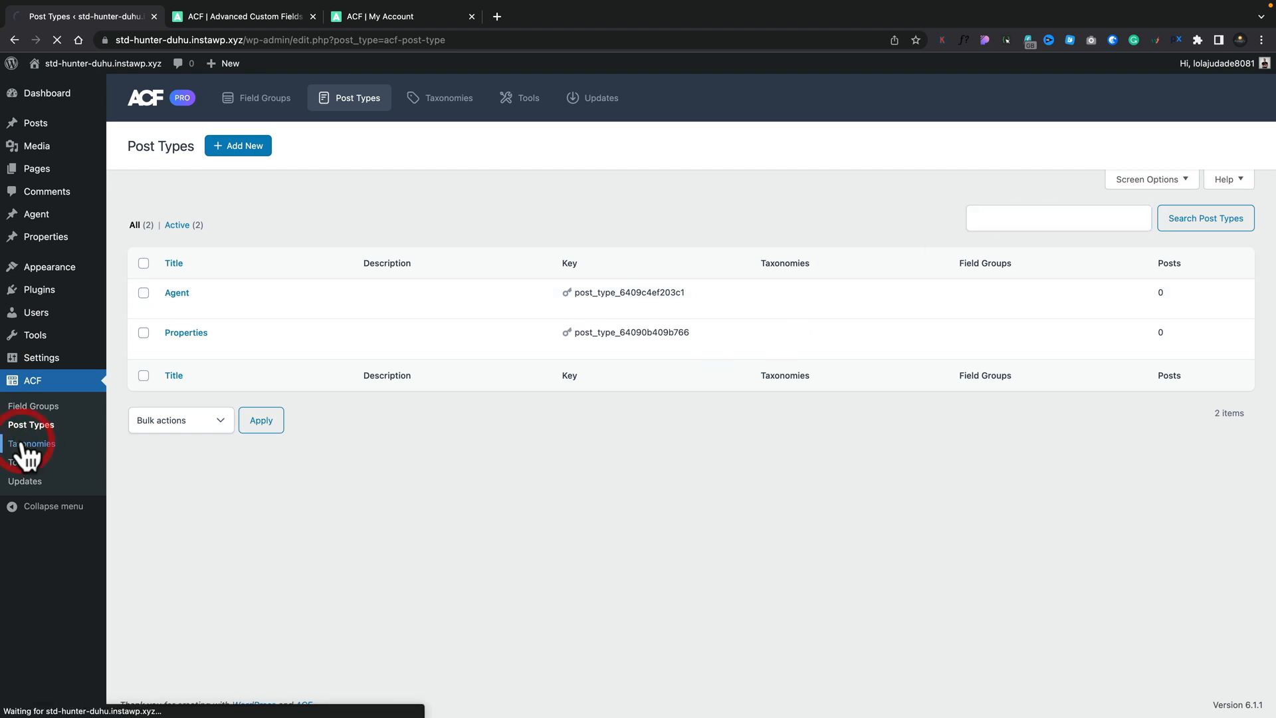
# - From the taxonomies list showing Property Types, begin a new blank taxonomy
pyautogui.click(32, 444)
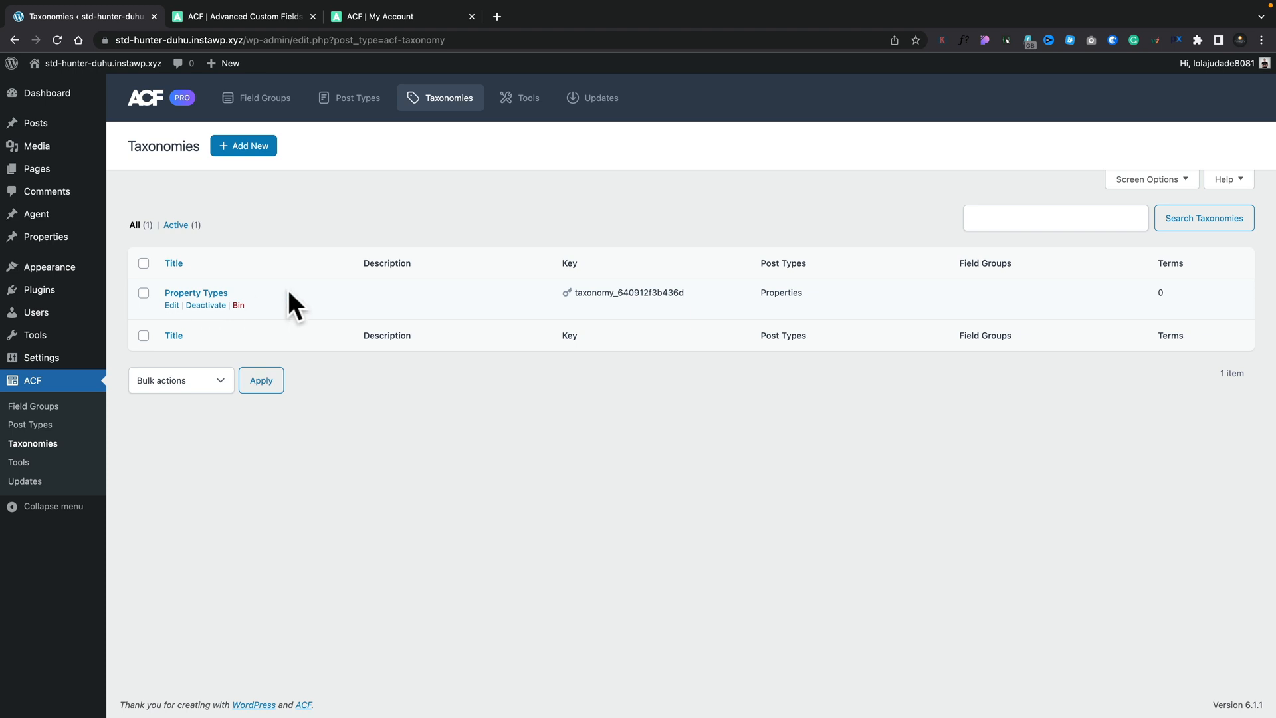
pyautogui.moveTo(244, 150)
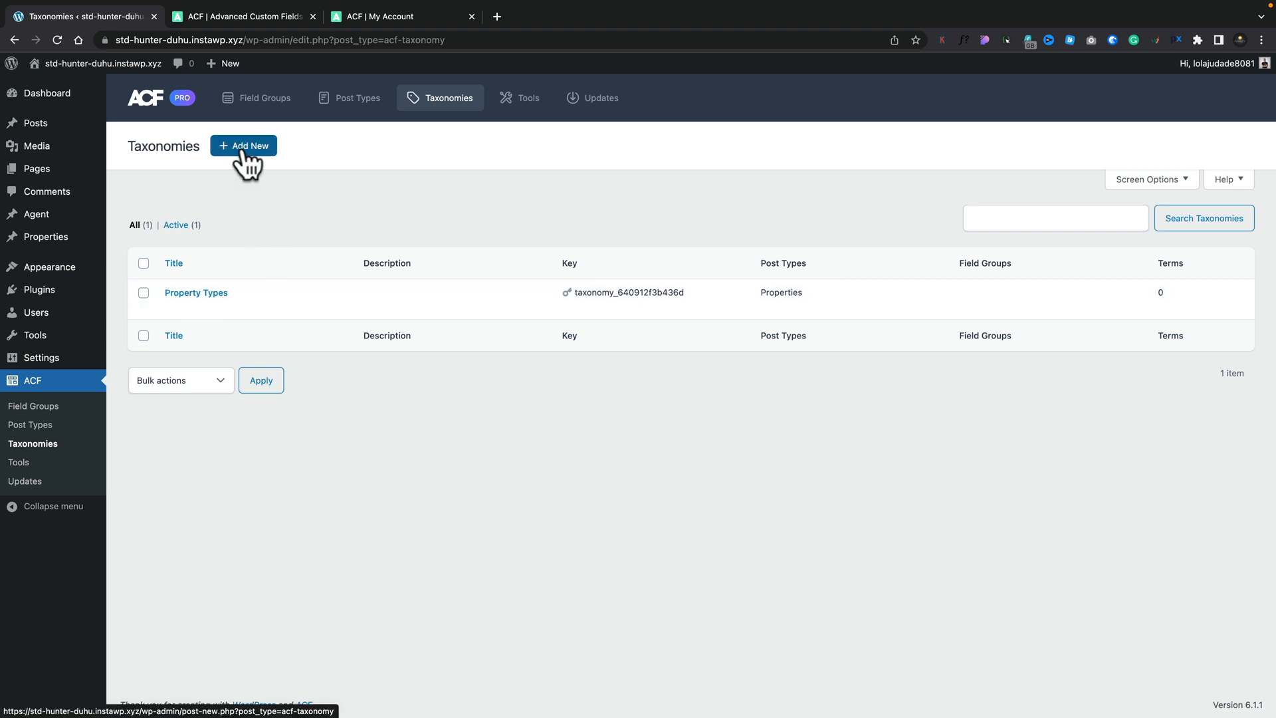
pyautogui.click(244, 146)
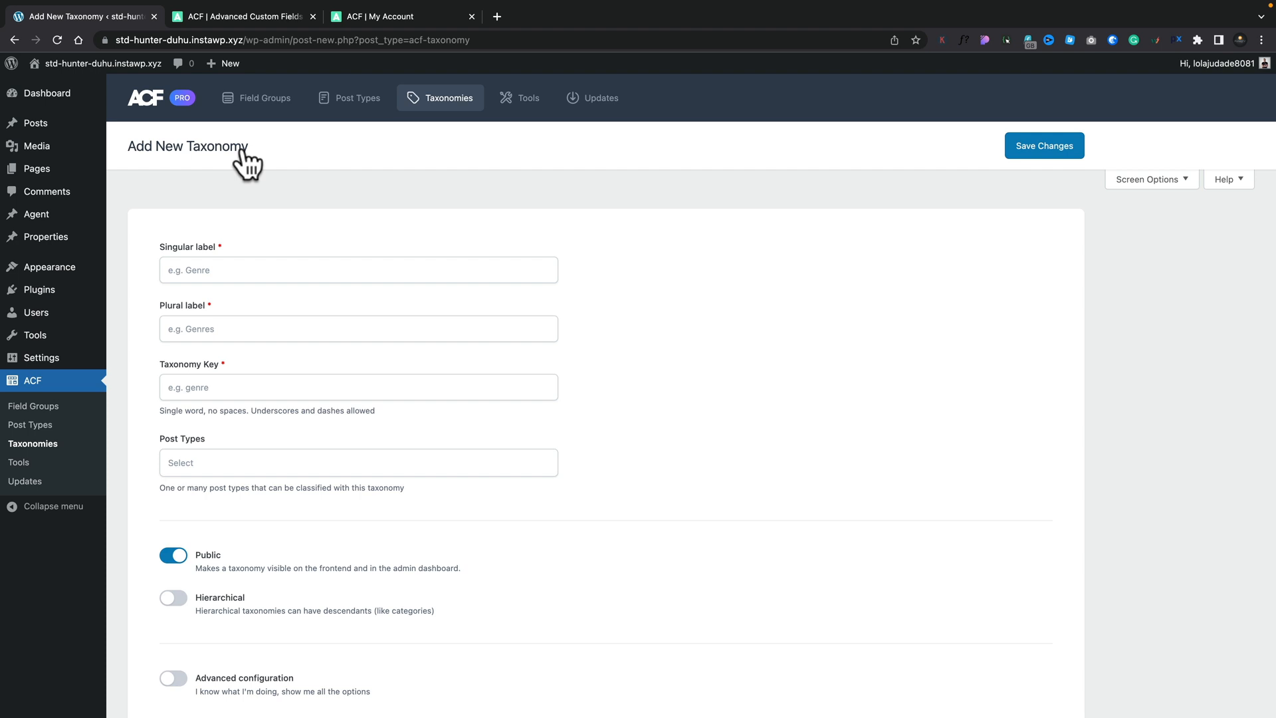
pyautogui.moveTo(242, 219)
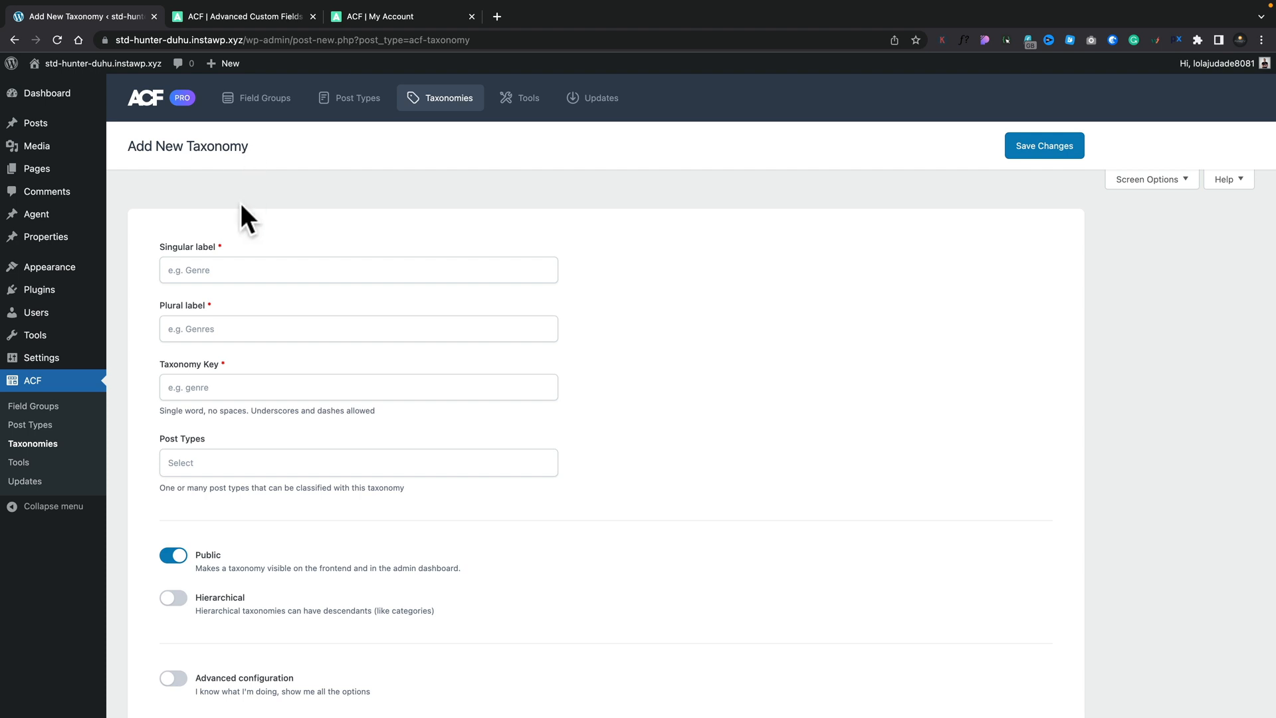
# - Name the taxonomy Agent Type, plural Agent Types, with key agent_type
pyautogui.click(357, 270)
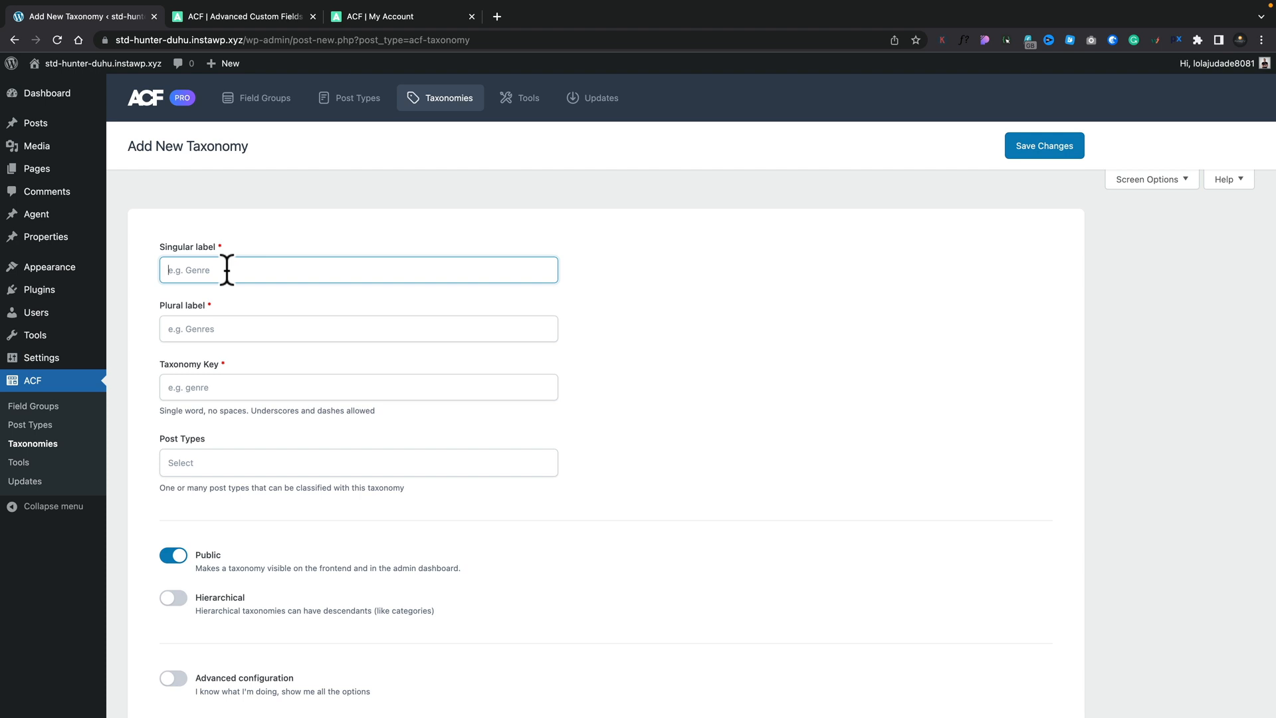
pyautogui.write('Agent Type')
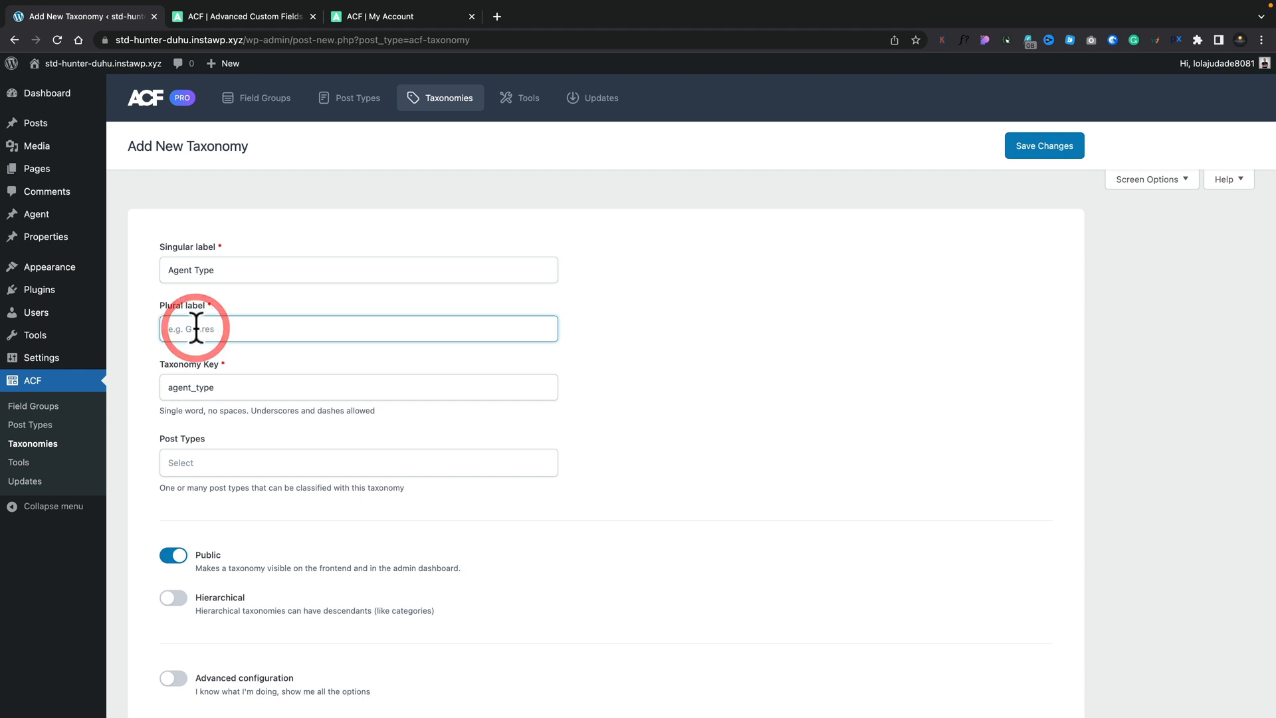
pyautogui.write('Agent Types')
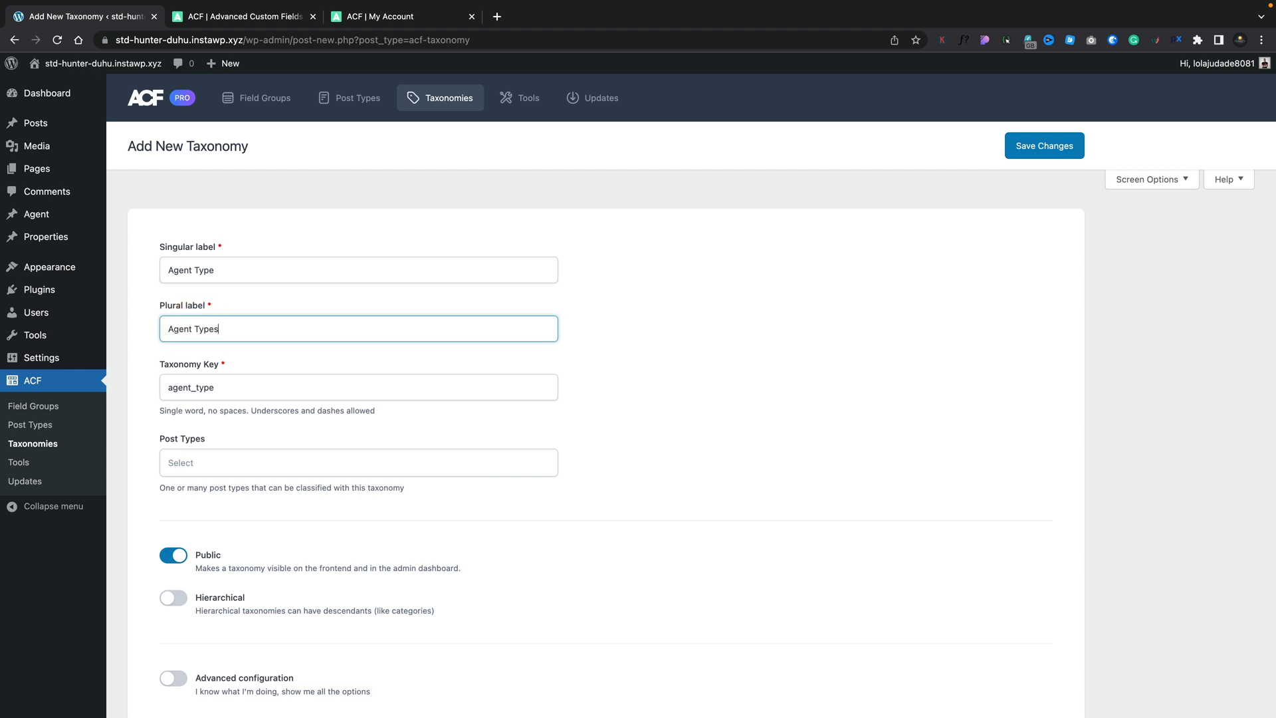
pyautogui.moveTo(226, 385)
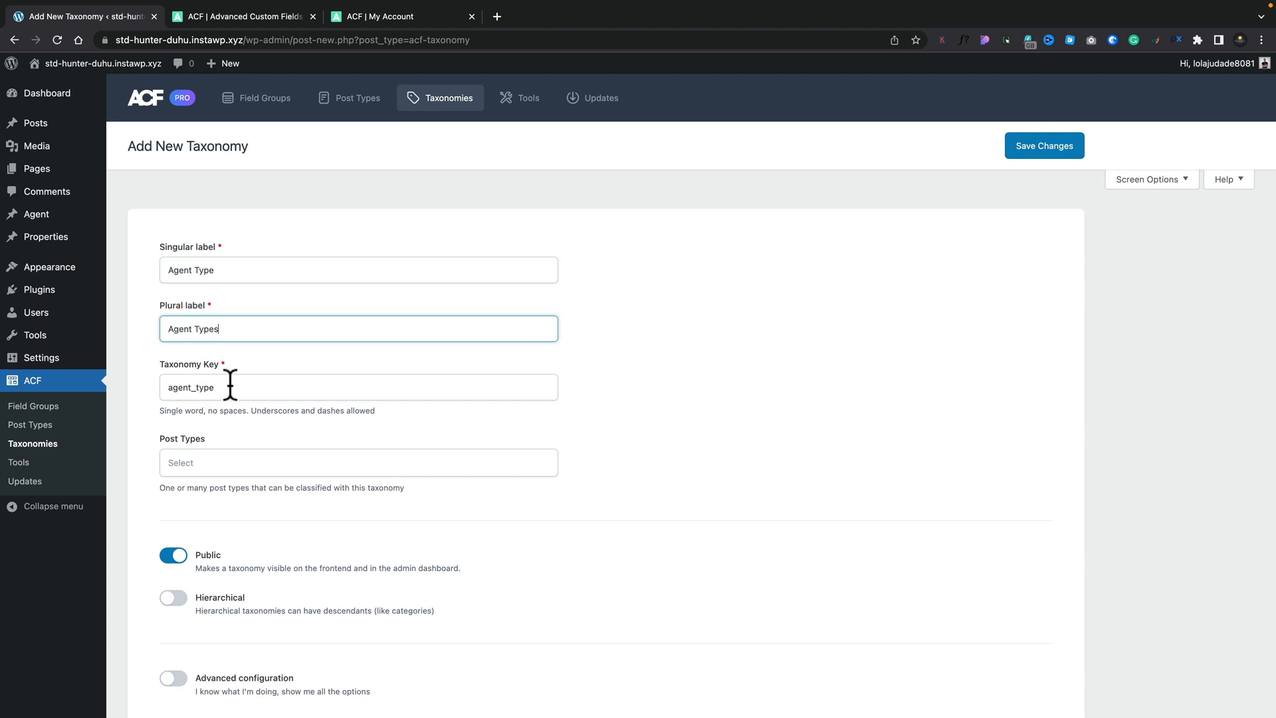
pyautogui.moveTo(242, 463)
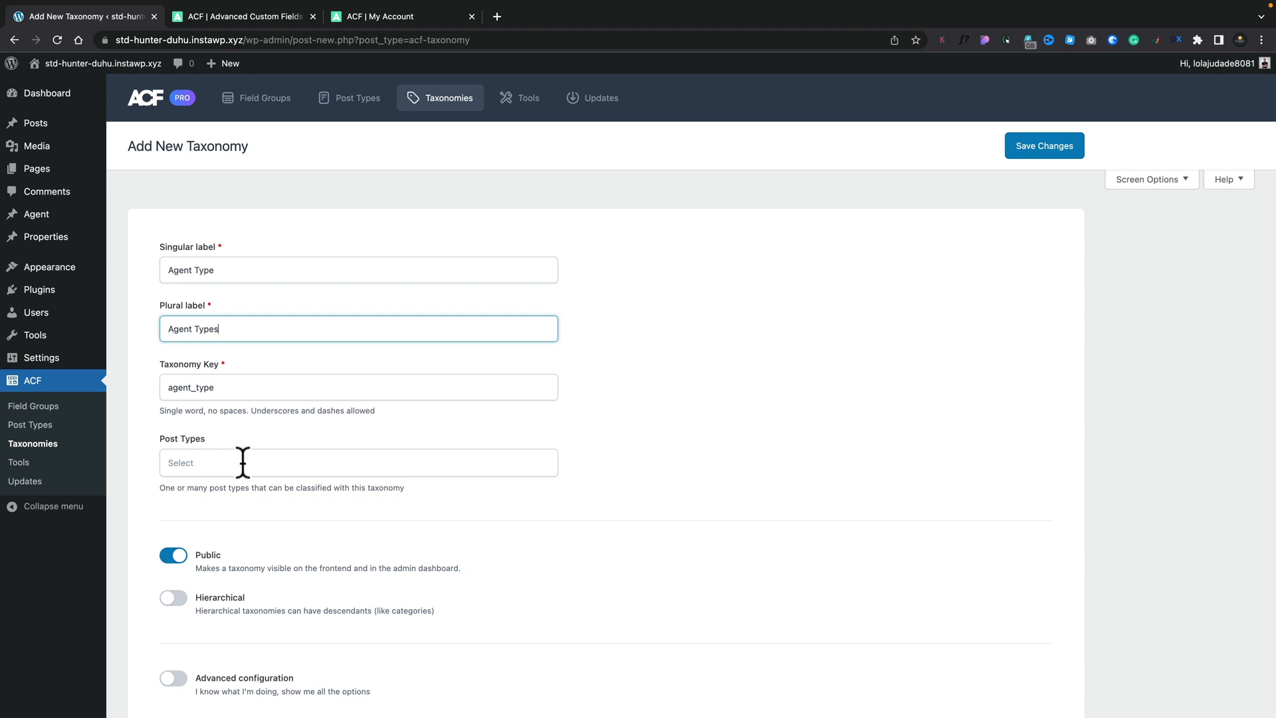
# - Attach the taxonomy to Agents only, adding then removing Property and Page
pyautogui.click(358, 463)
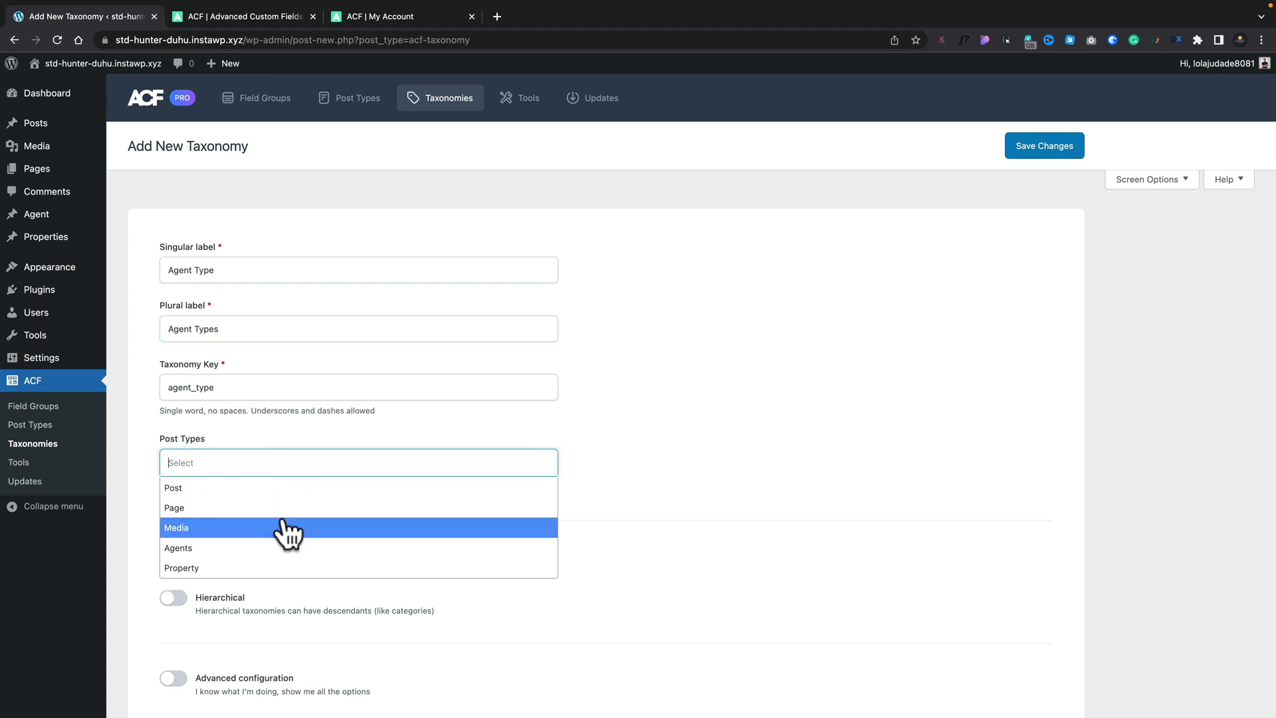
pyautogui.click(178, 548)
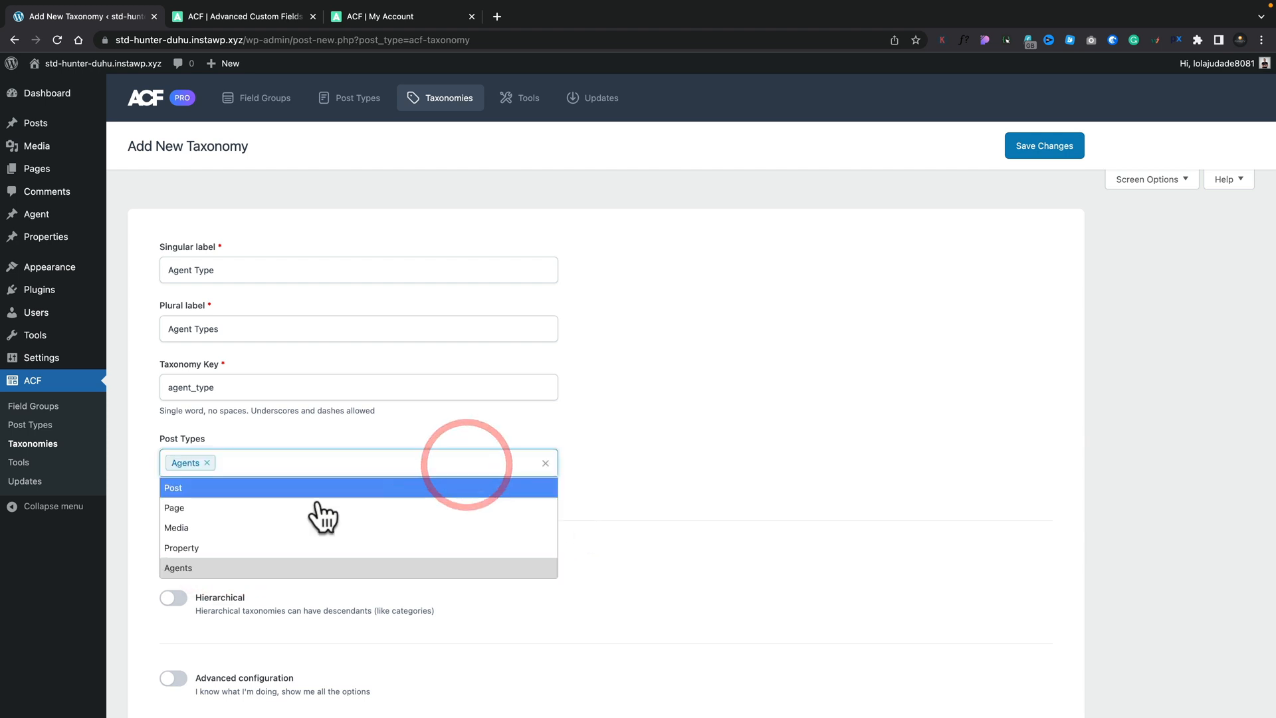
pyautogui.click(181, 548)
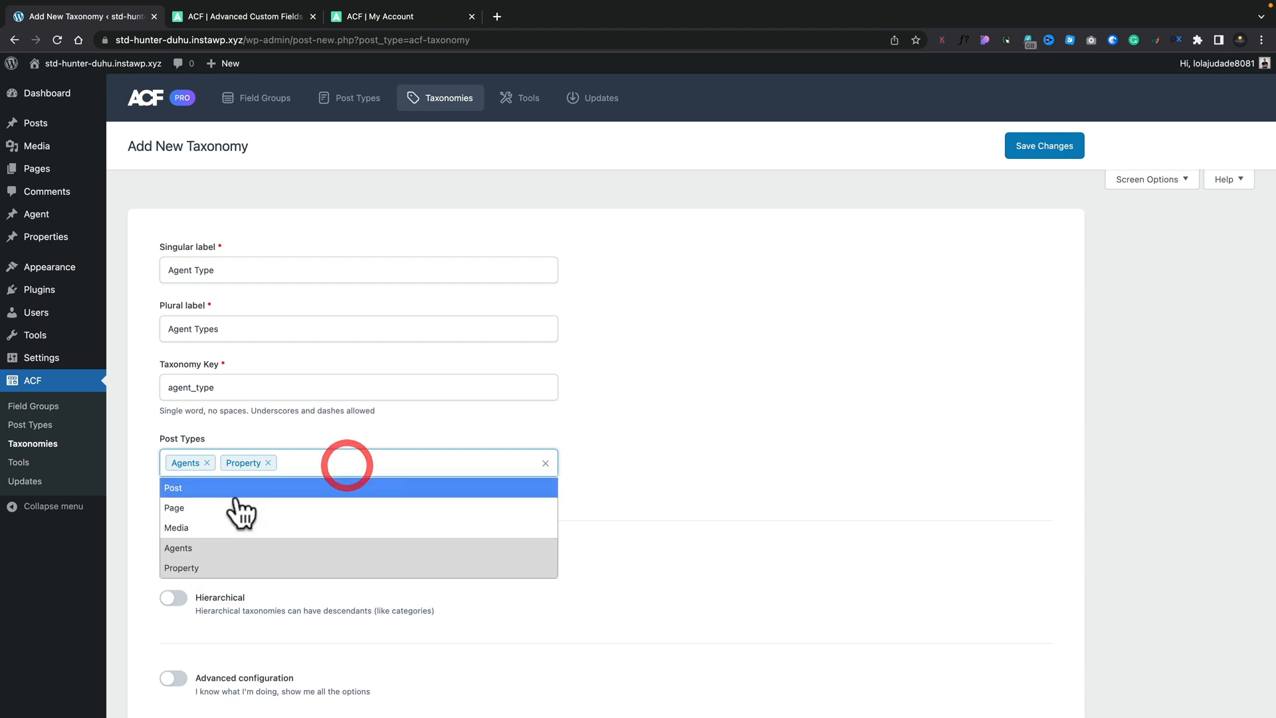
pyautogui.click(174, 508)
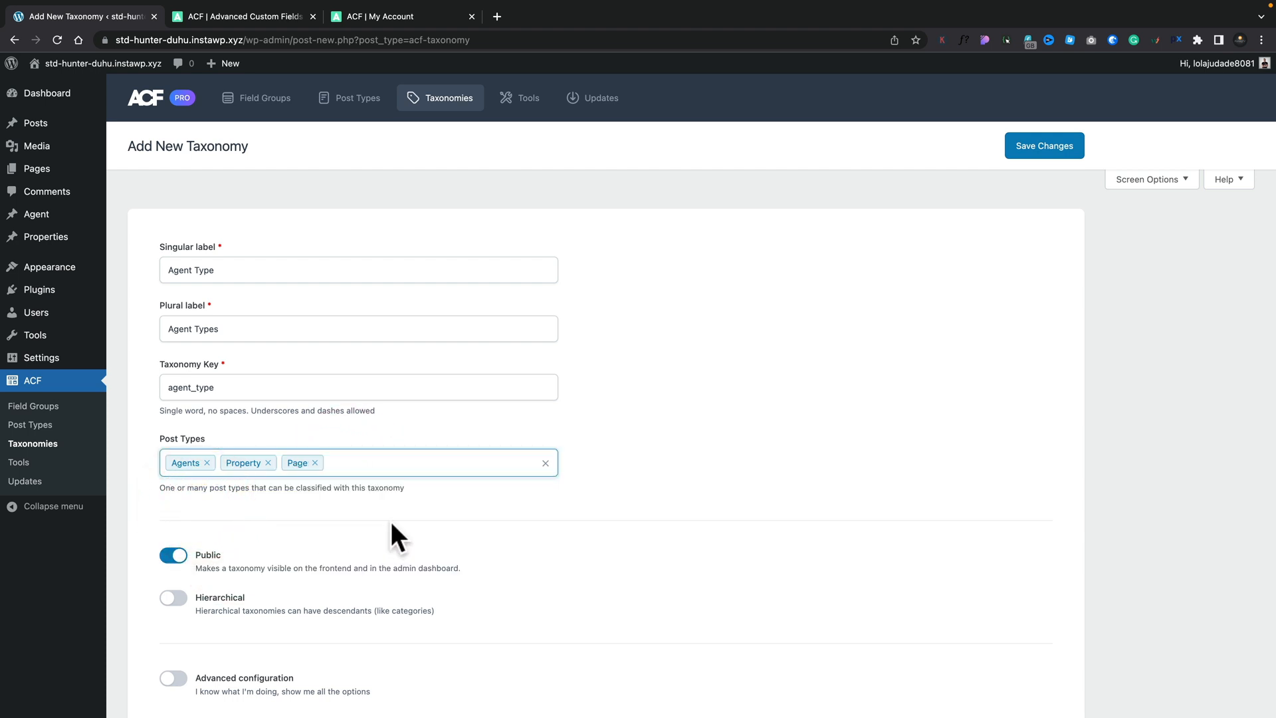
pyautogui.click(314, 463)
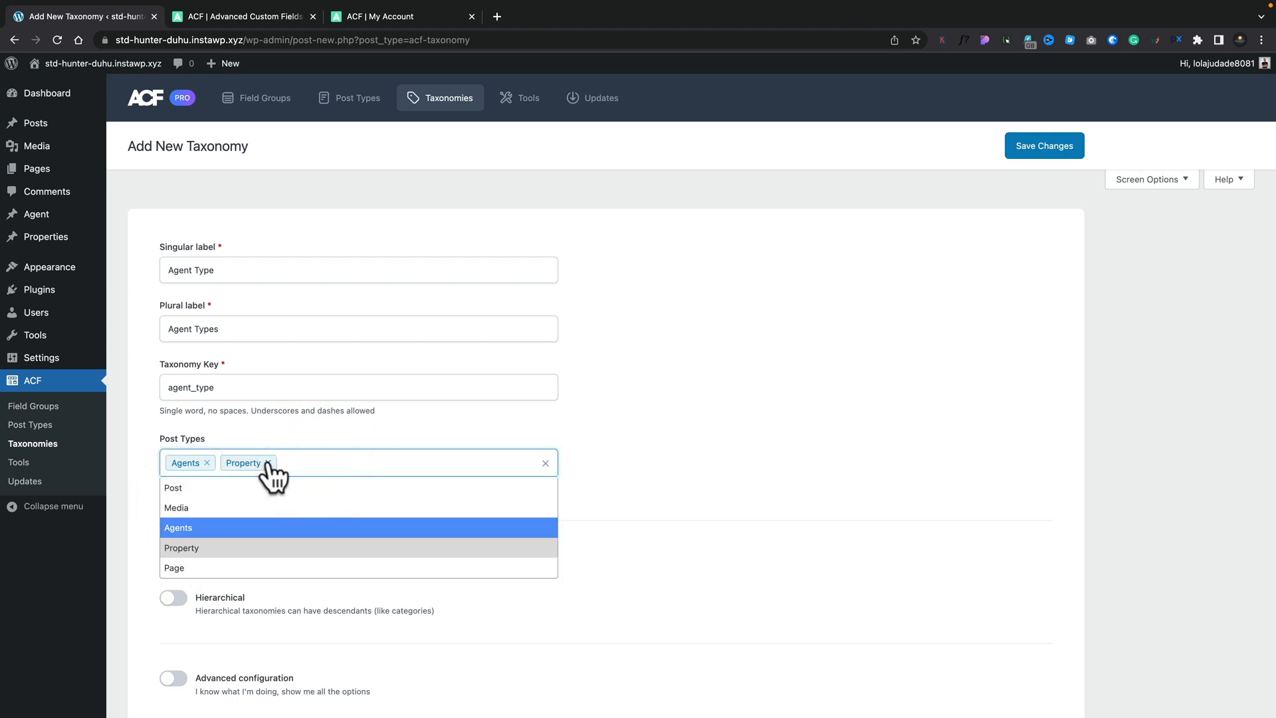
pyautogui.click(269, 462)
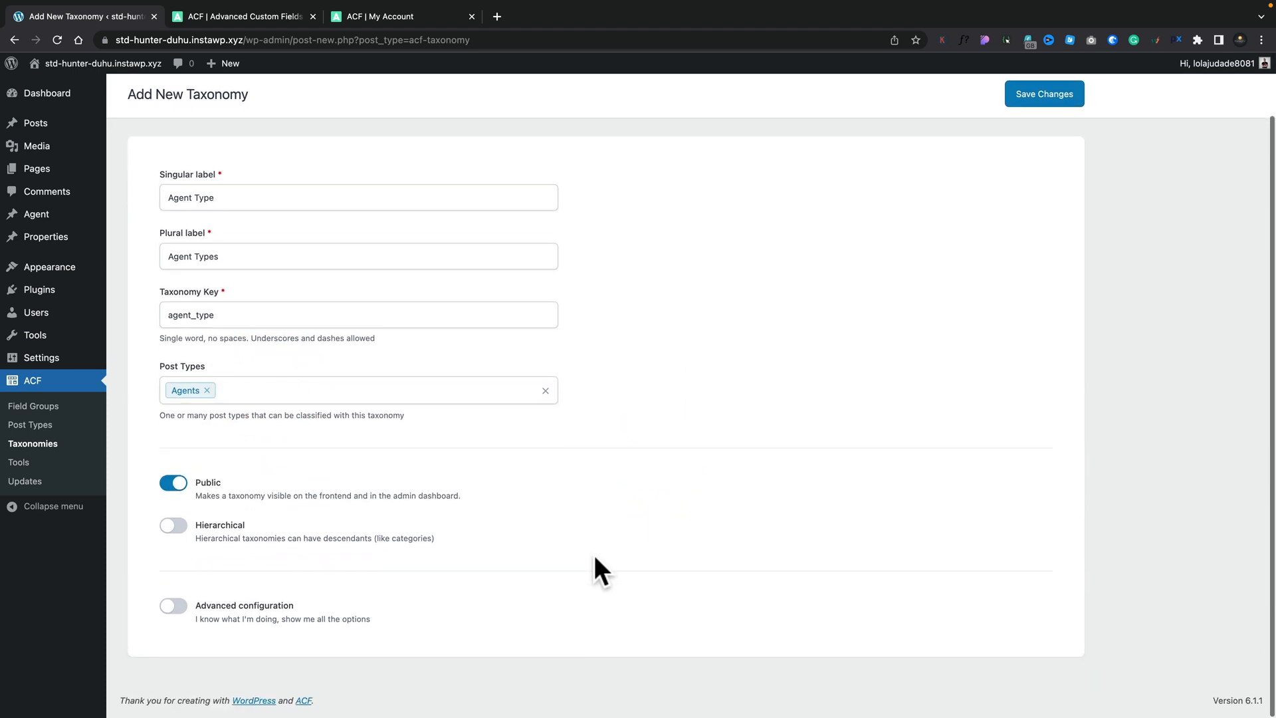
# - Switch the Hierarchical toggle on for the Agent Types taxonomy
pyautogui.click(173, 527)
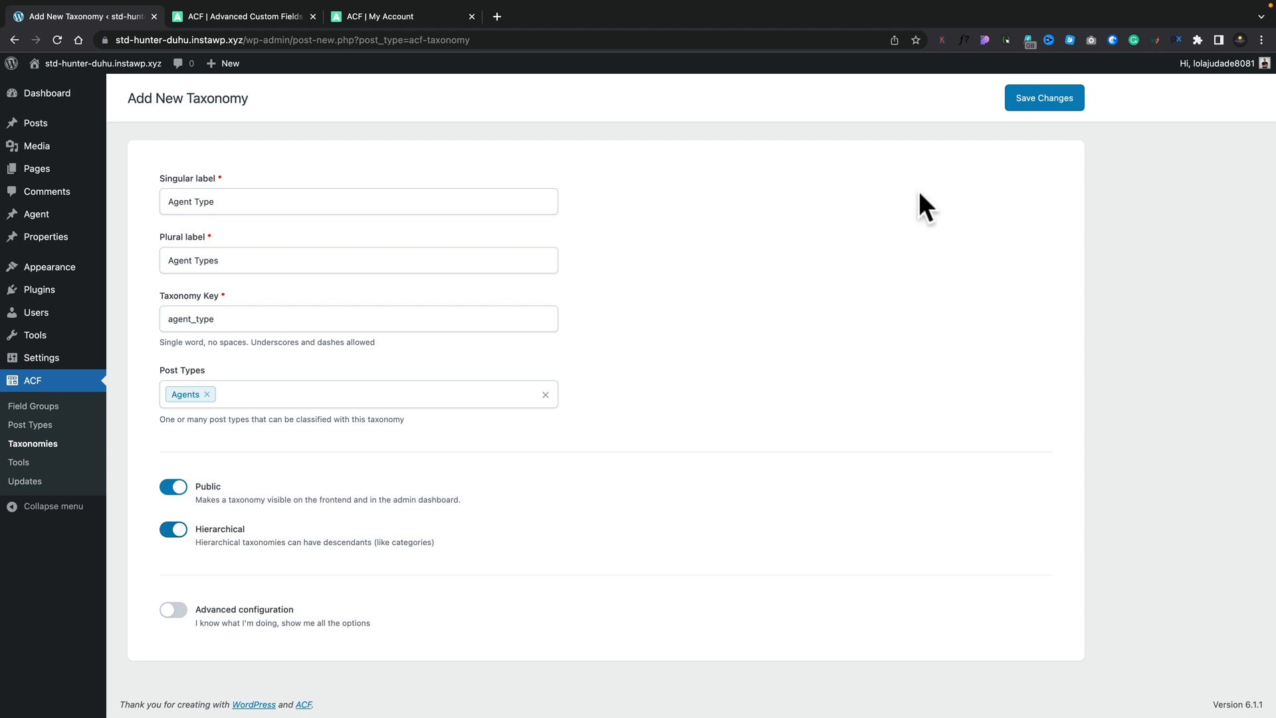
# - Enable Advanced configuration and turn on Sort Terms in the General settings
pyautogui.click(174, 609)
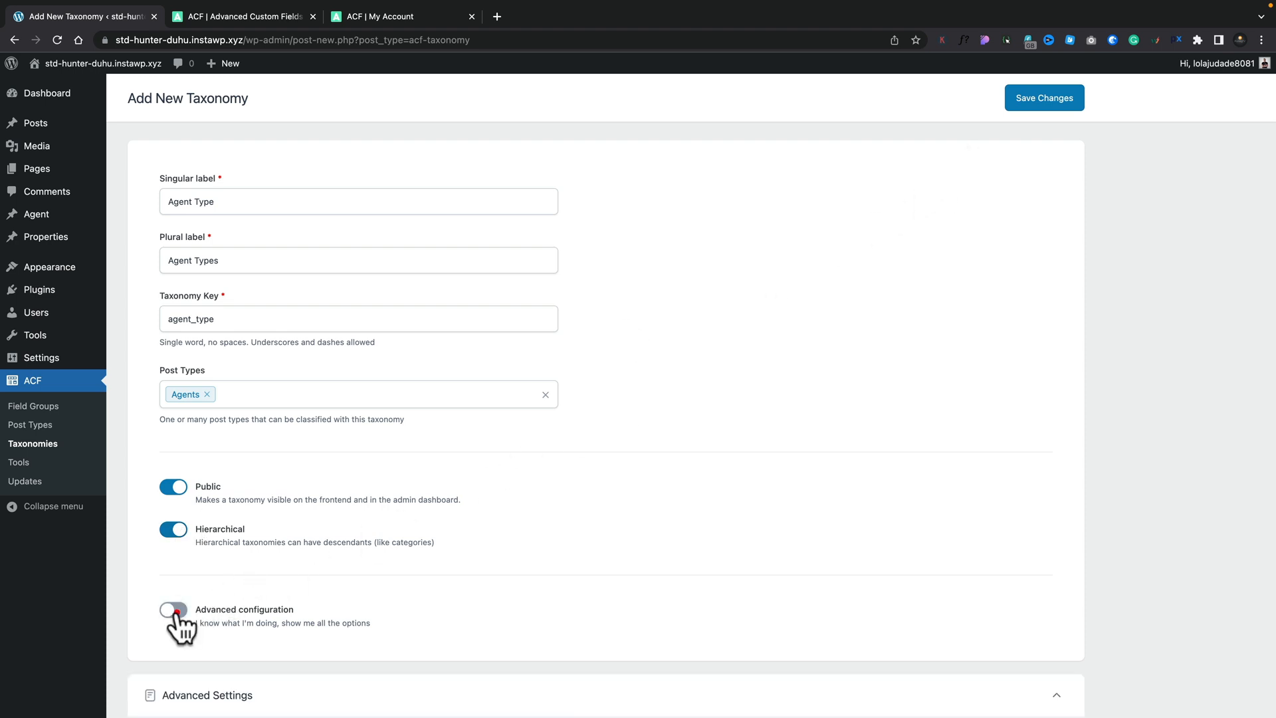
pyautogui.click(174, 611)
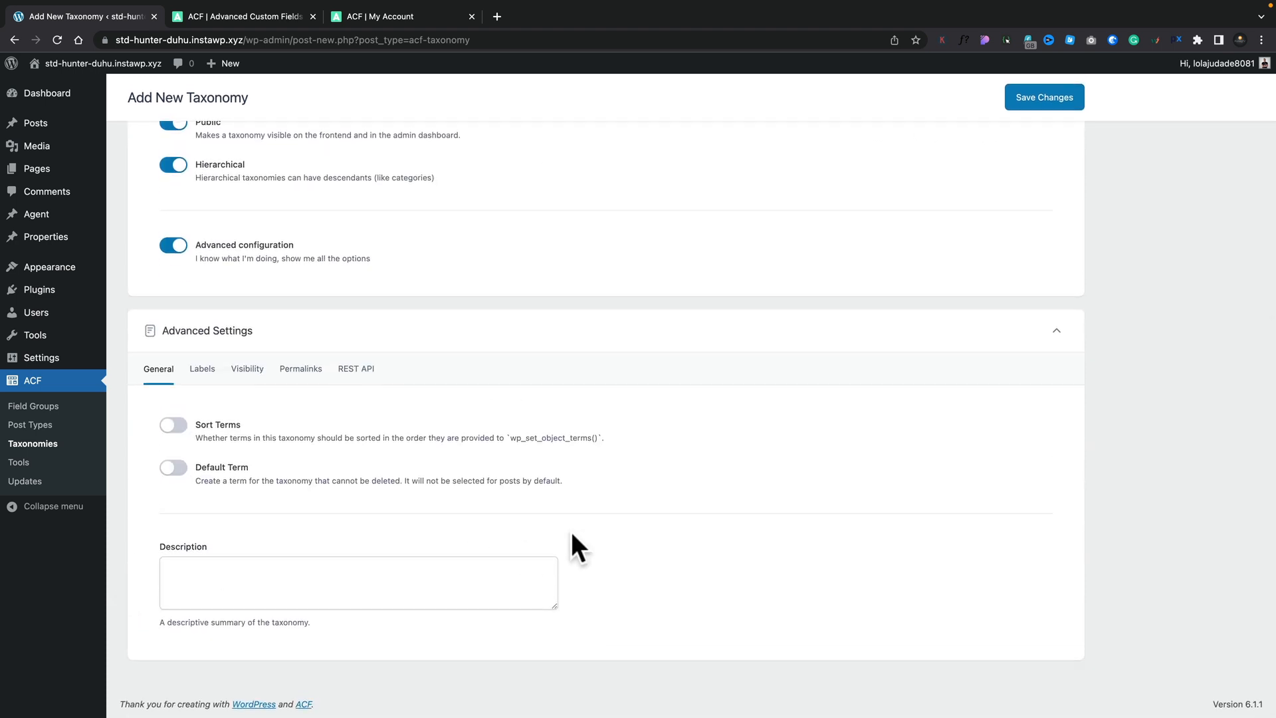
pyautogui.click(173, 426)
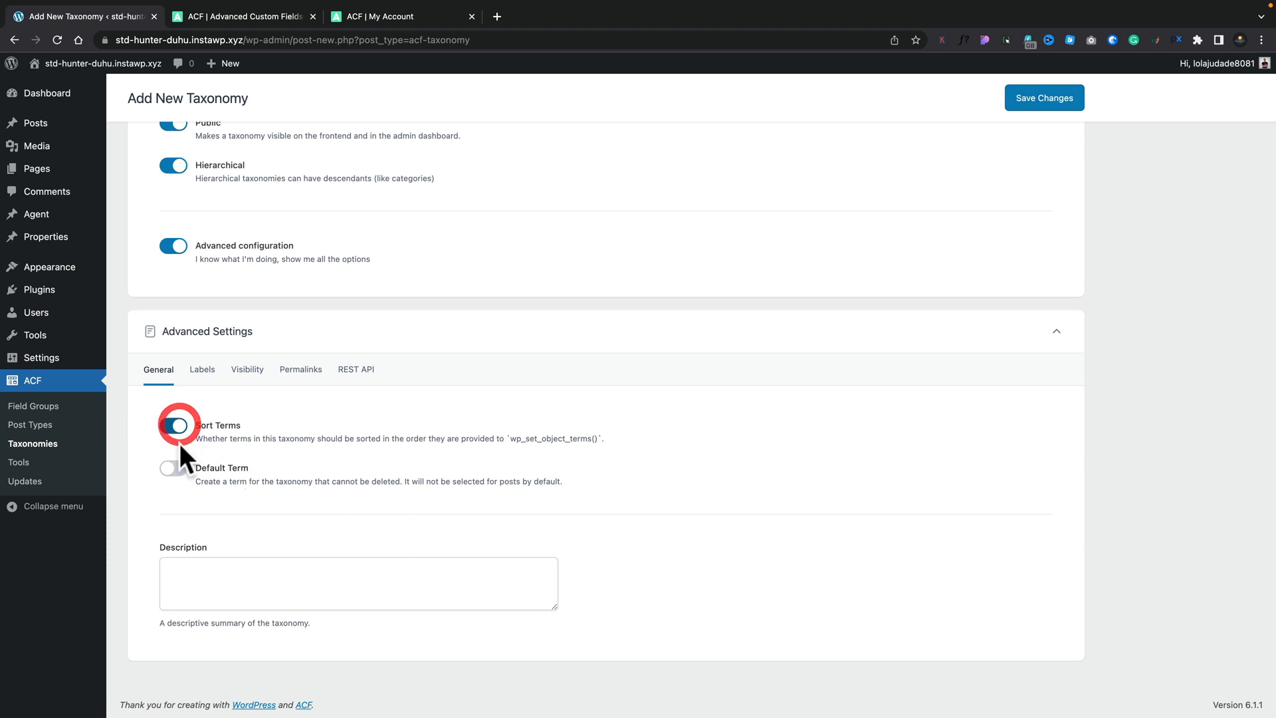
# - Review the taxonomy's auto-generated labels in the Labels settings
pyautogui.click(172, 468)
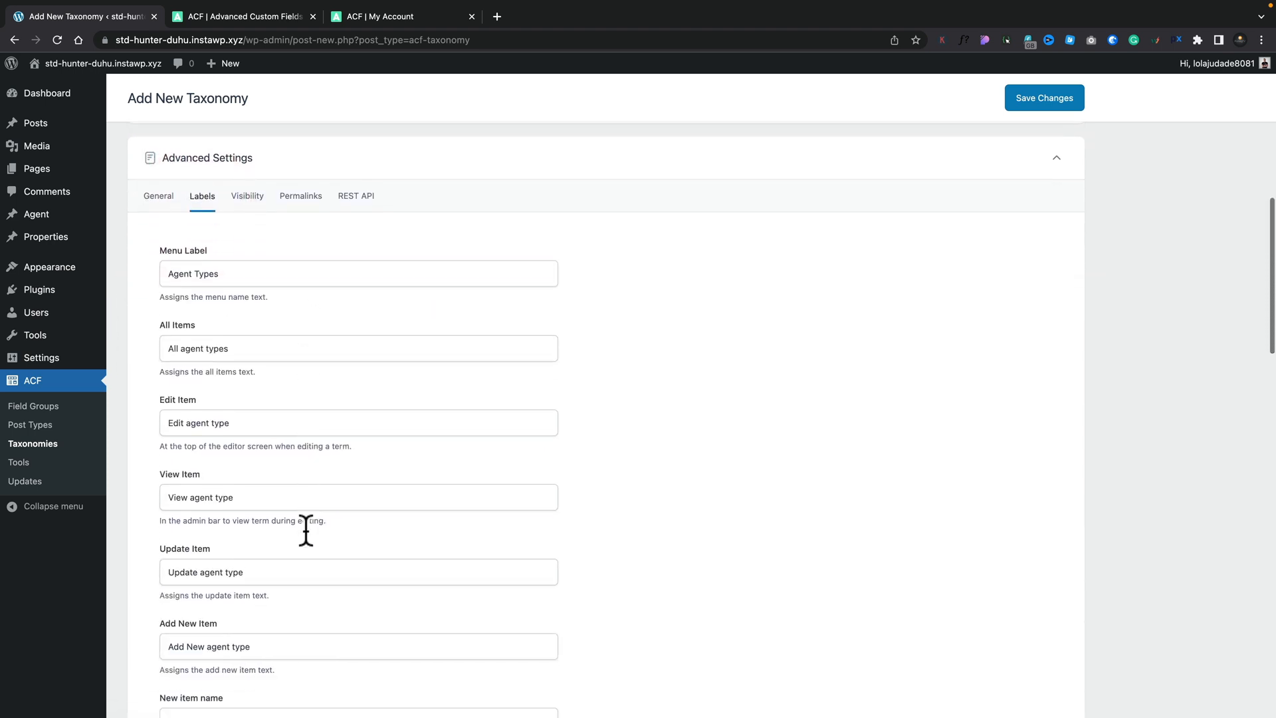
pyautogui.scroll(-3)
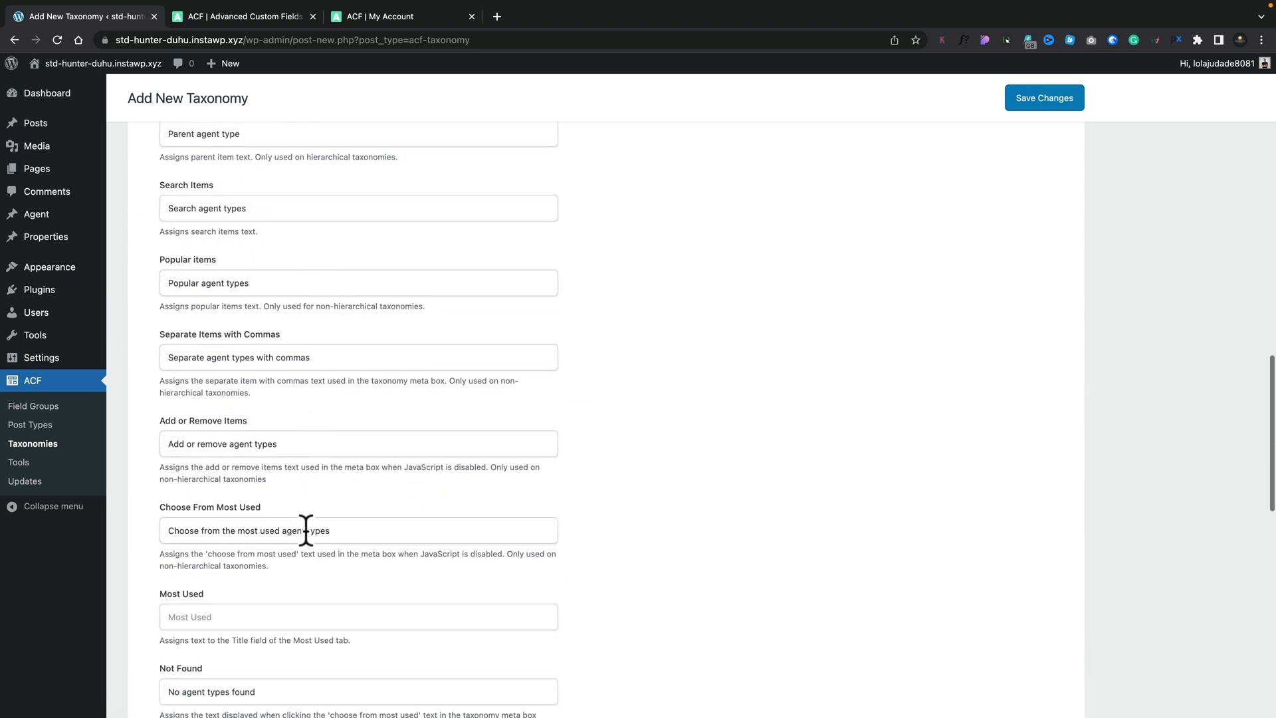
pyautogui.scroll(-3)
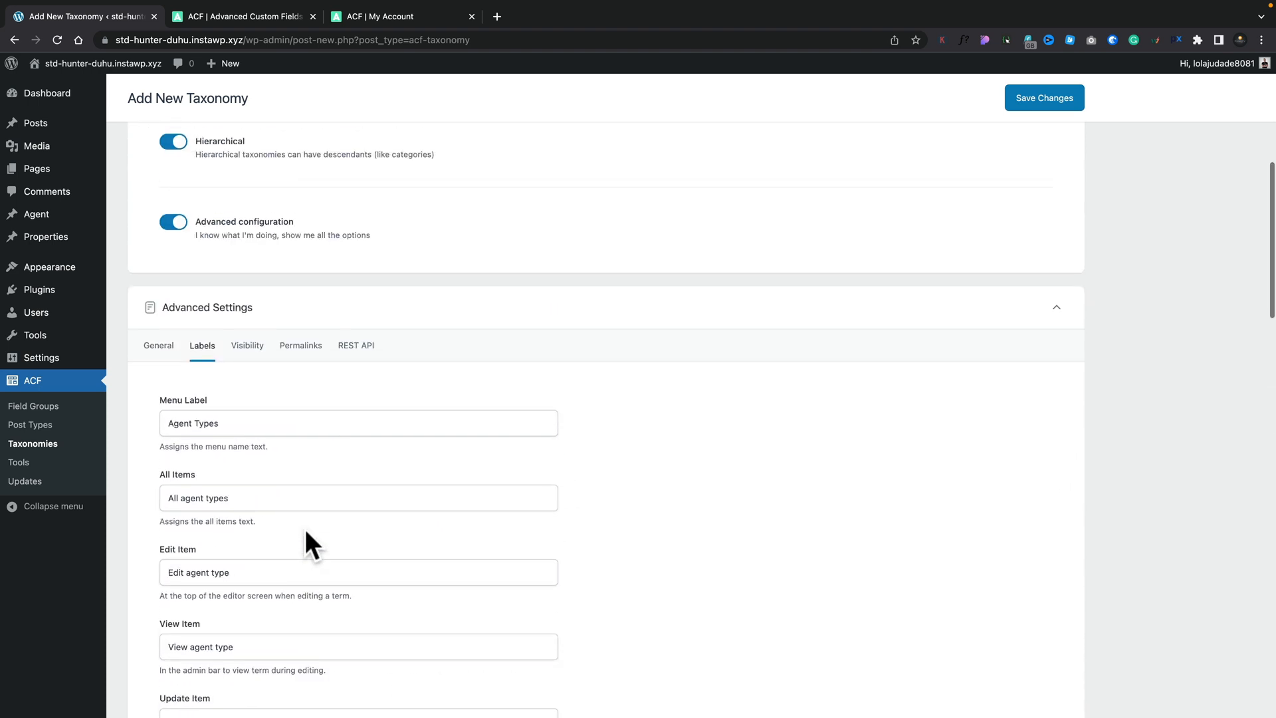
# - Switch on Show admin column under Visibility and review the Permalinks settings
pyautogui.click(247, 345)
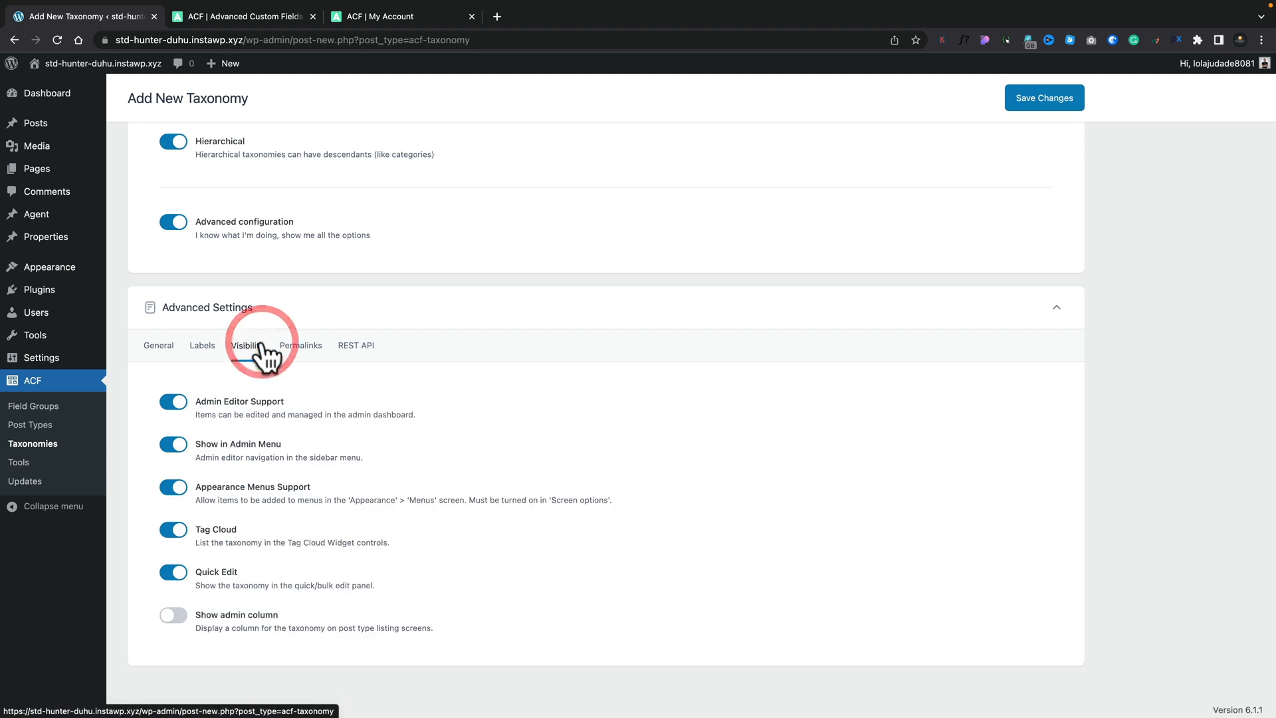
pyautogui.click(174, 615)
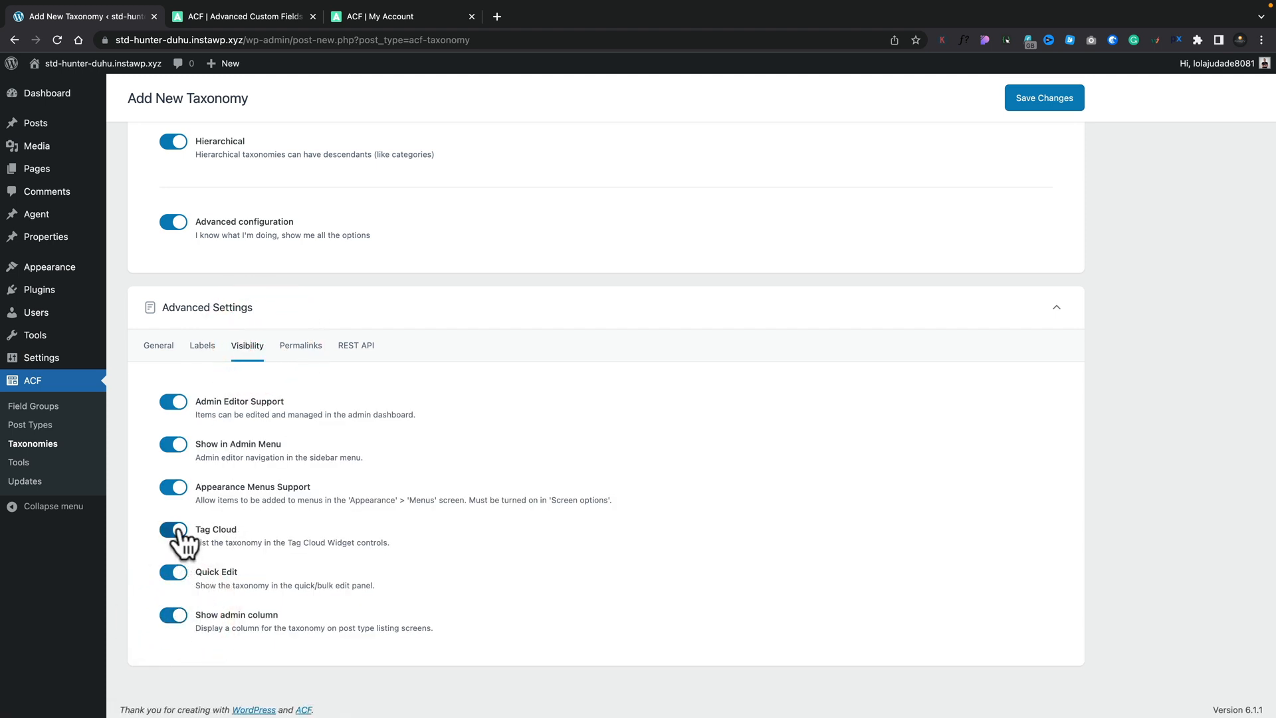
pyautogui.click(301, 346)
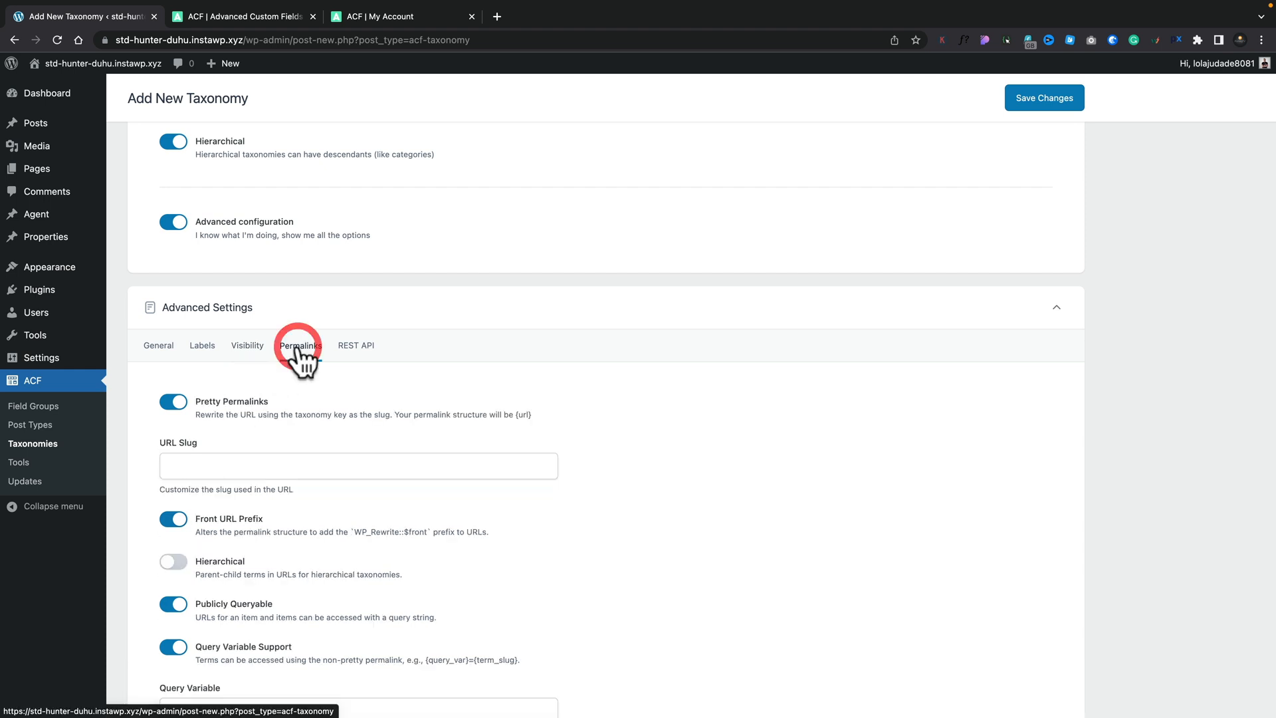
pyautogui.click(301, 346)
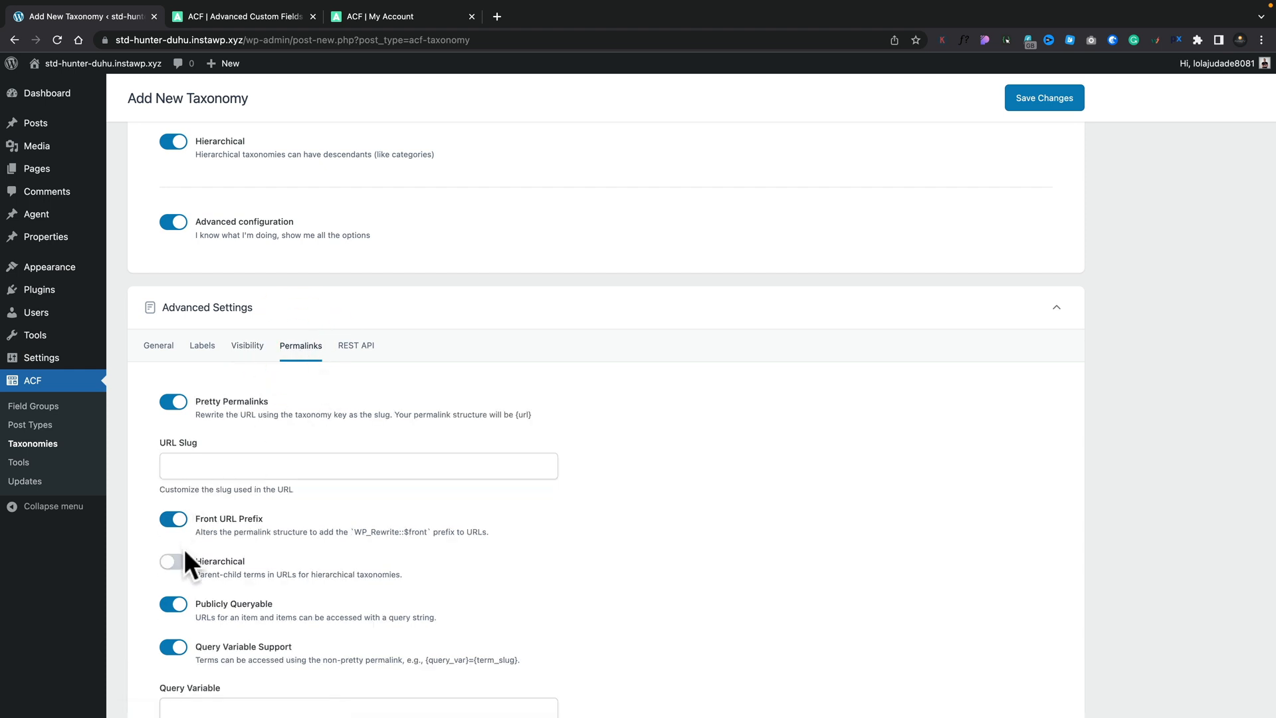
pyautogui.scroll(-3)
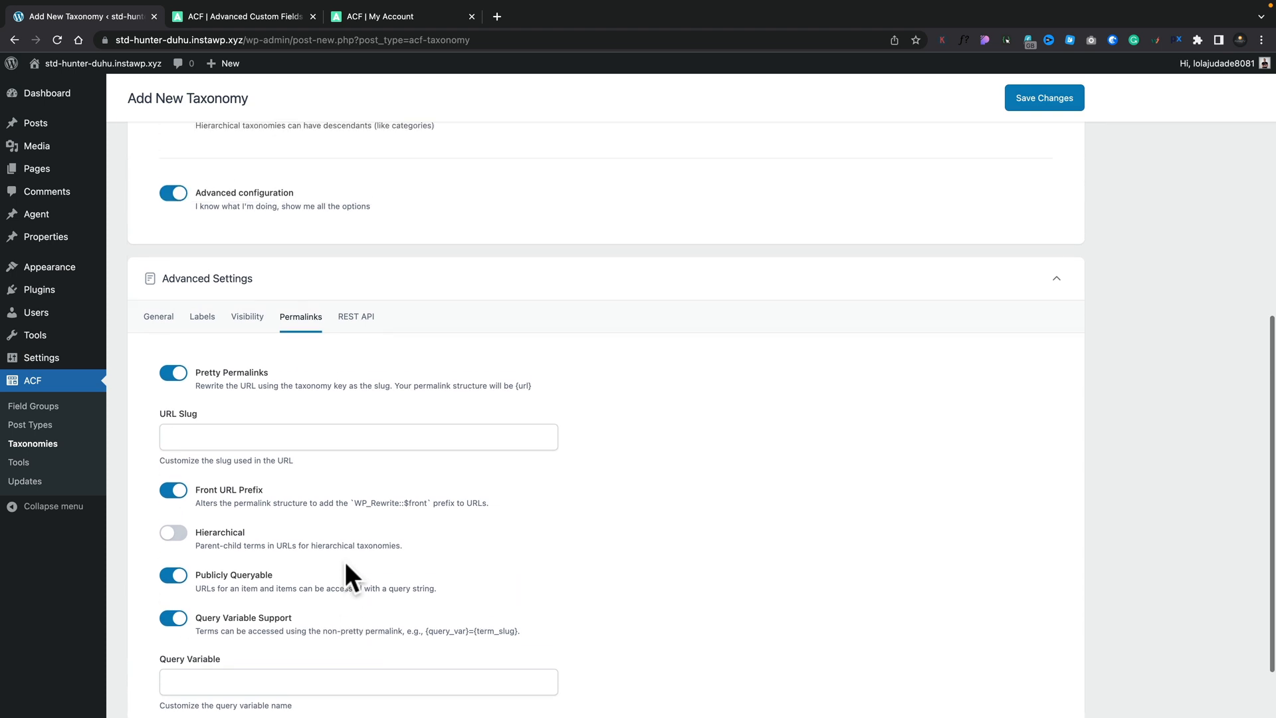
# - Enter Description! as the taxonomy description in General and save the taxonomy
pyautogui.click(356, 317)
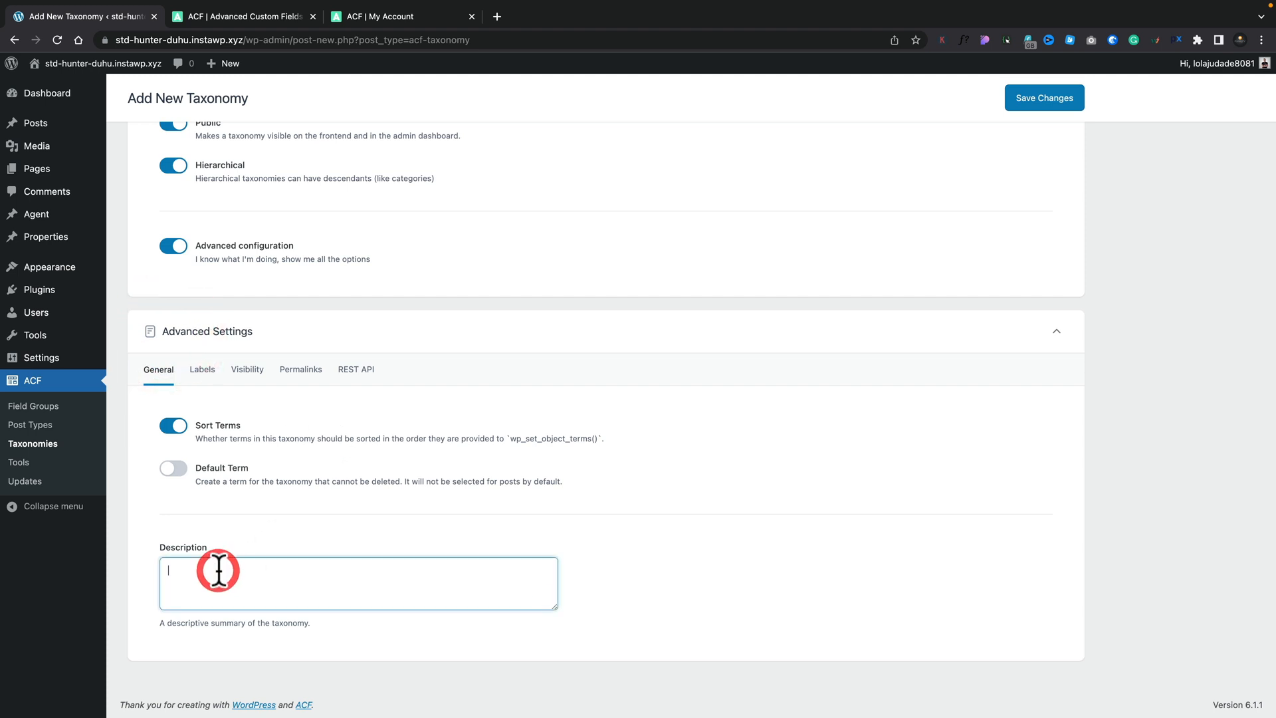
pyautogui.write('Description')
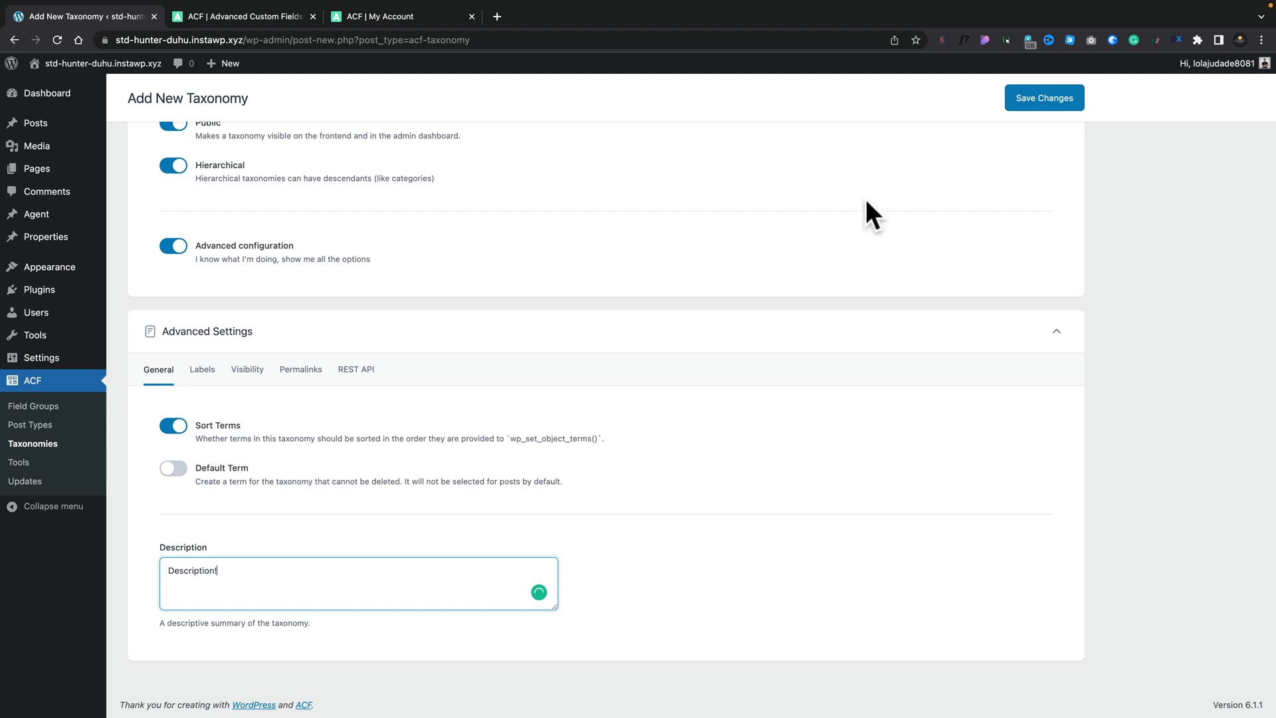
pyautogui.click(1045, 99)
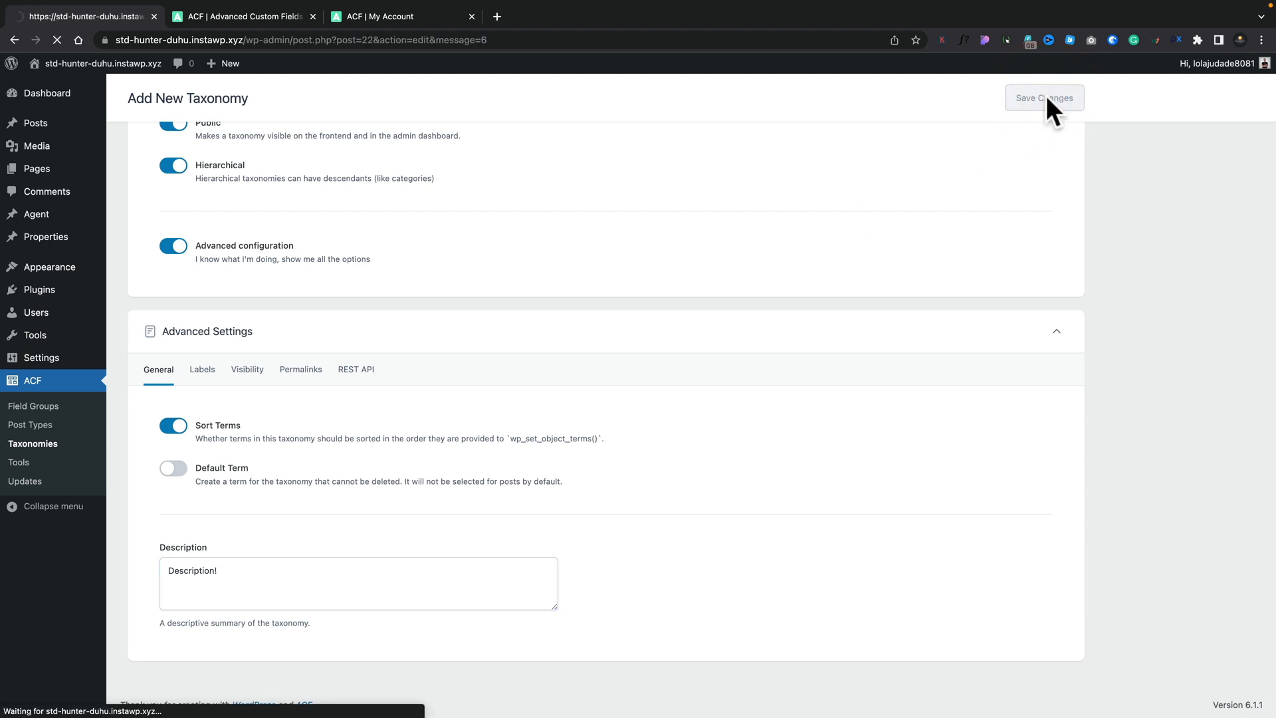
# - Check the saved Agent Types in the post types and taxonomies lists, then go to Field Groups
pyautogui.click(1046, 99)
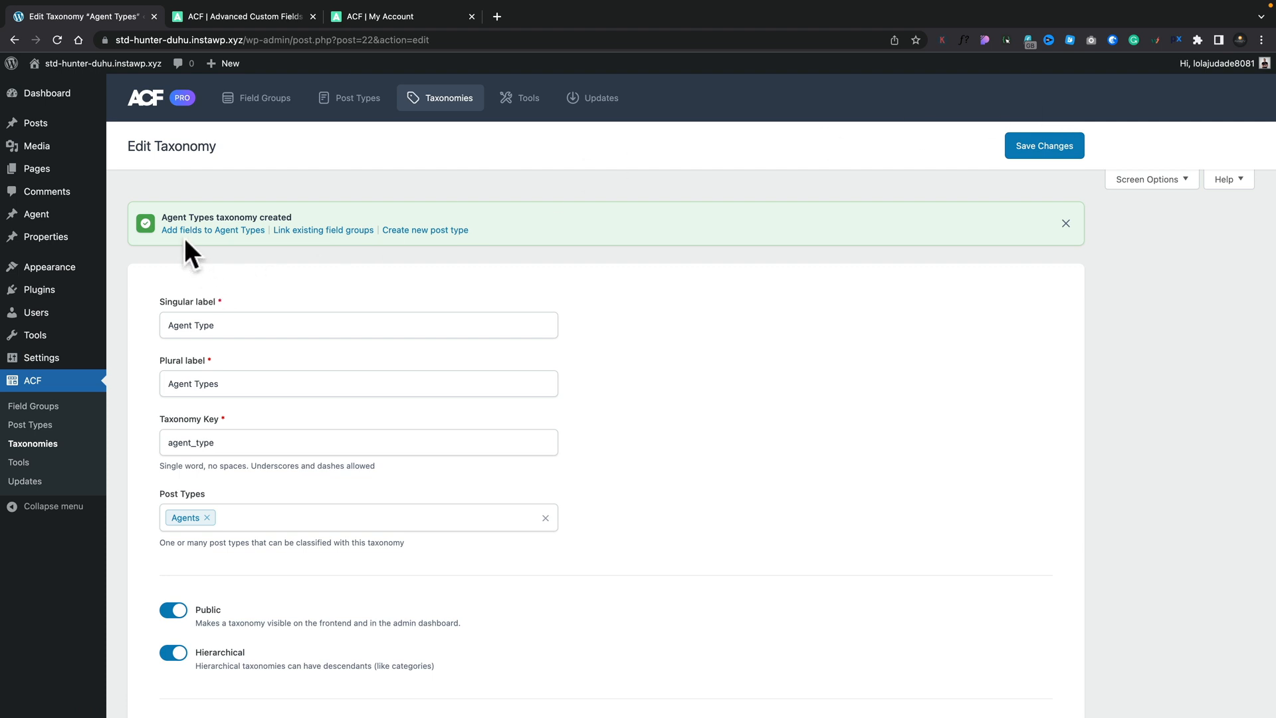
pyautogui.moveTo(302, 268)
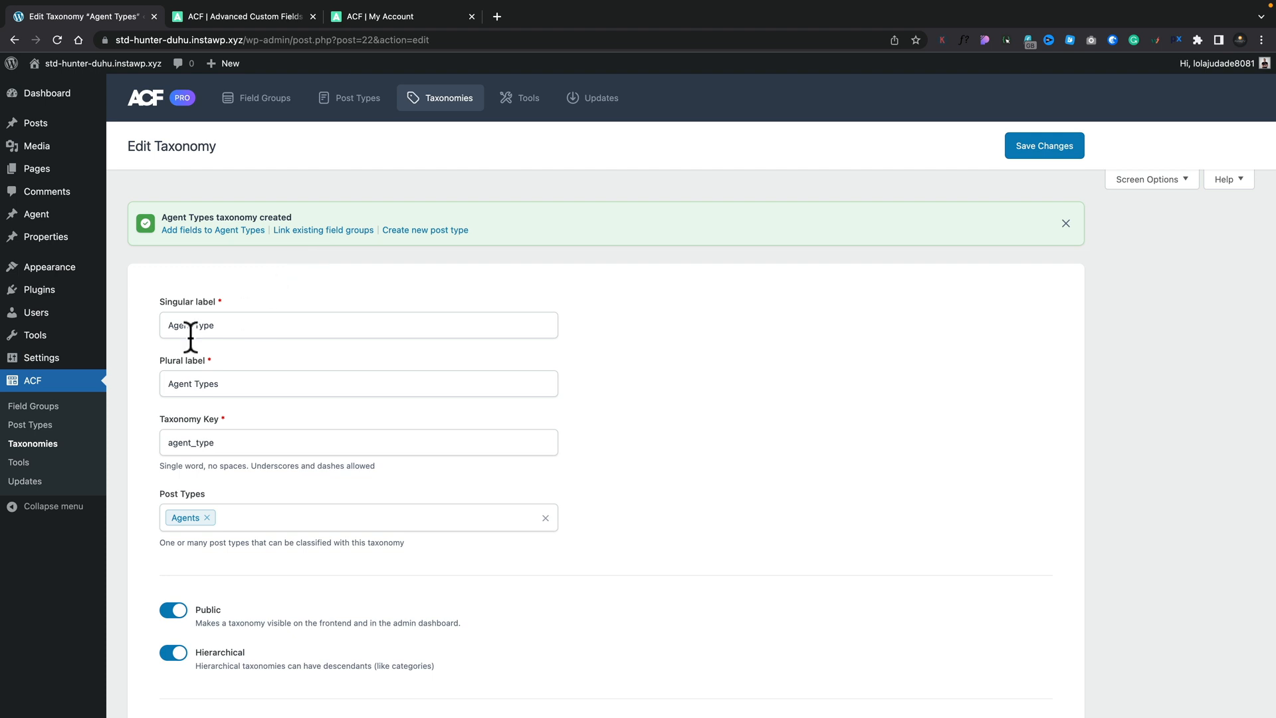
pyautogui.click(30, 425)
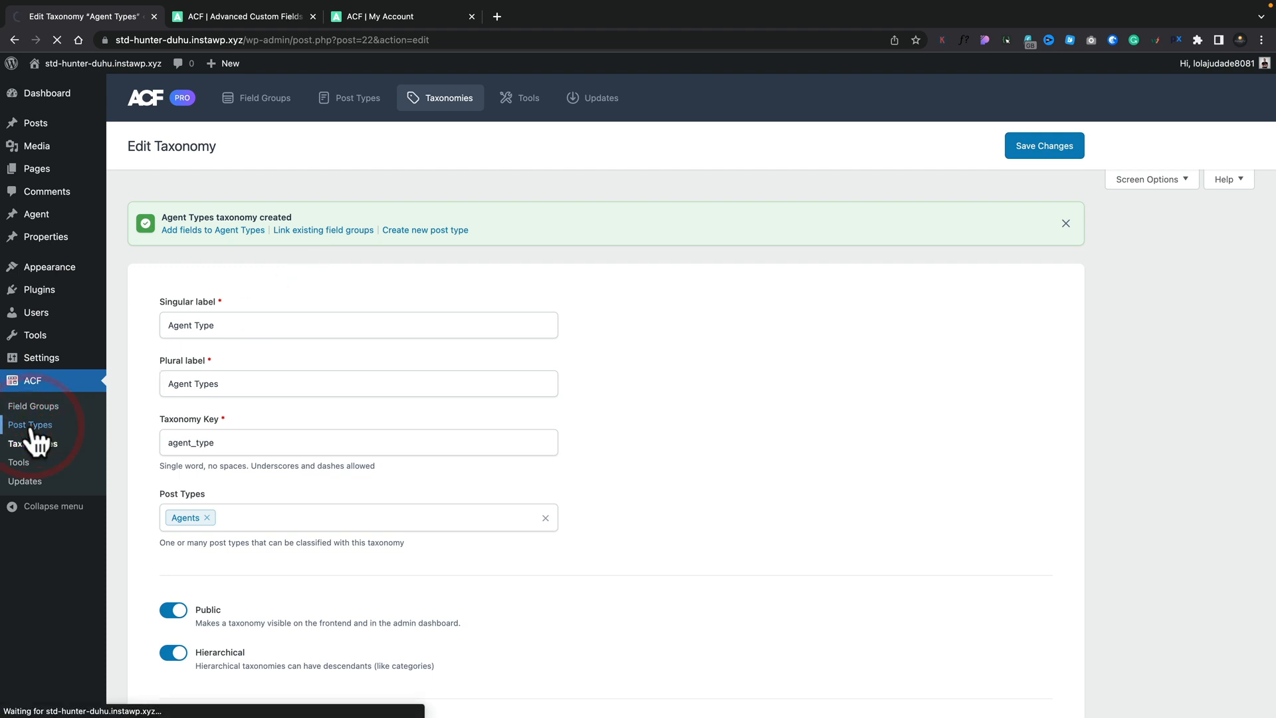
pyautogui.click(31, 426)
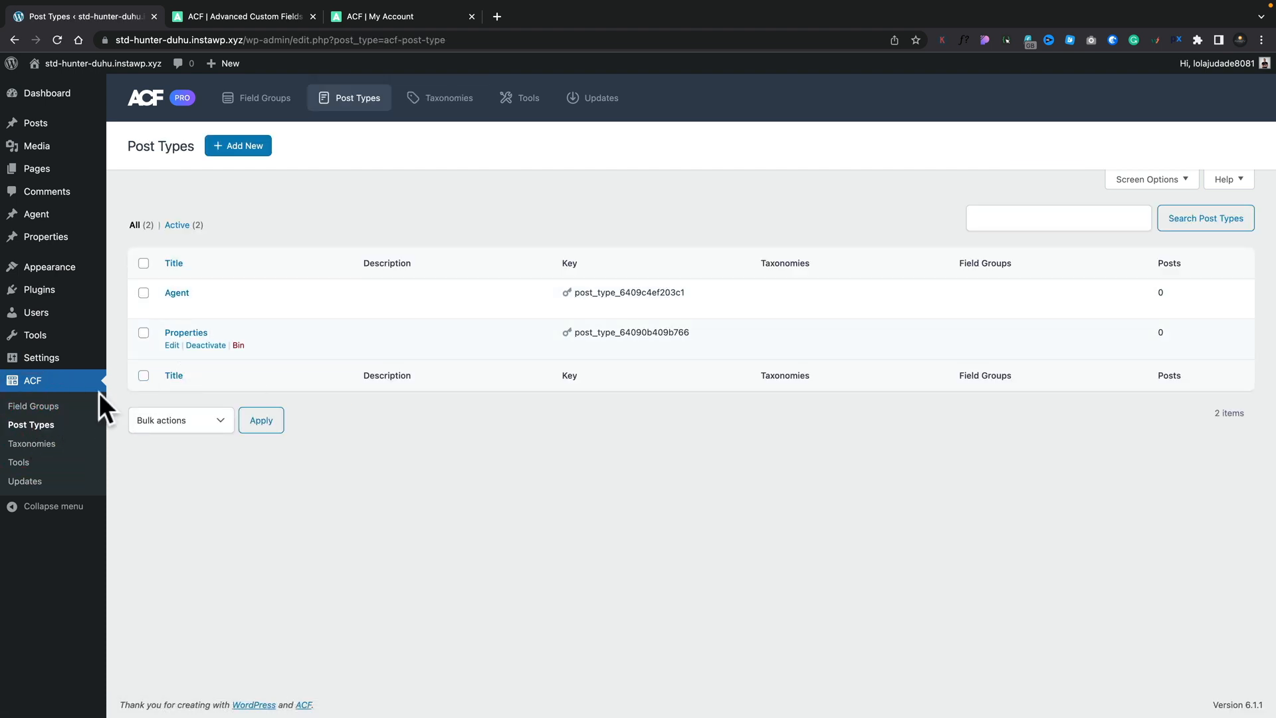
pyautogui.click(449, 98)
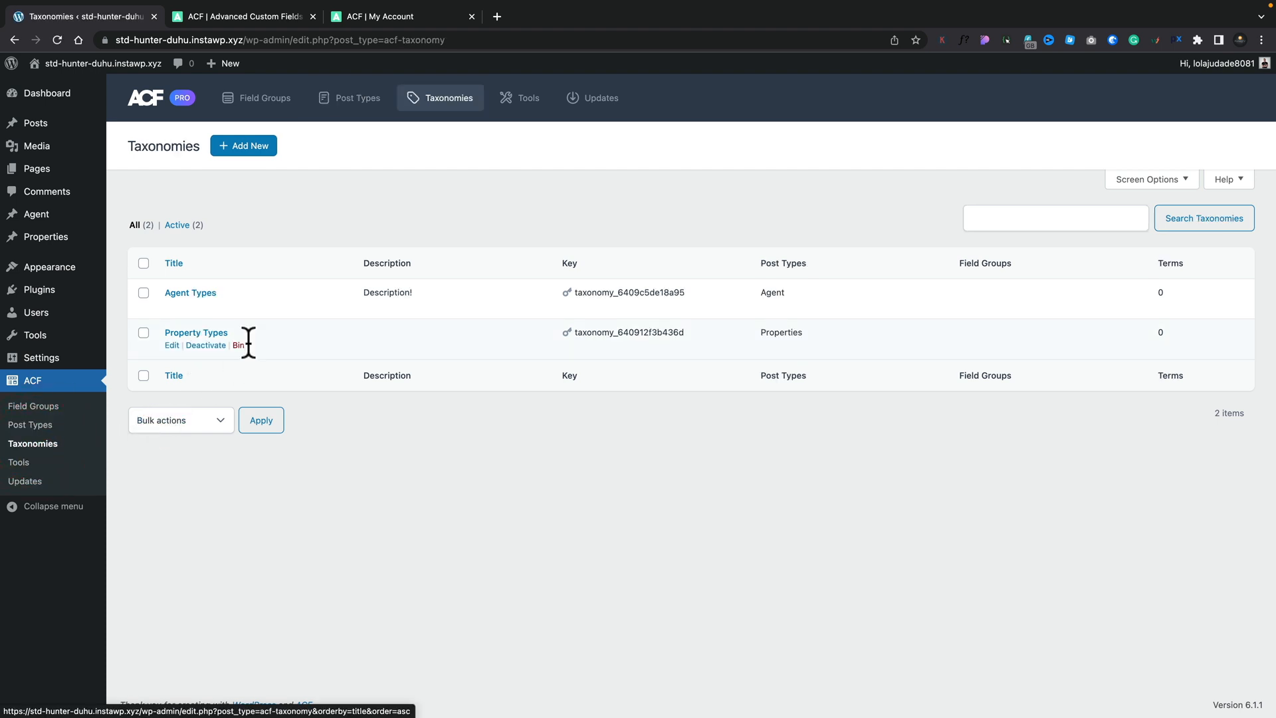
pyautogui.moveTo(378, 309)
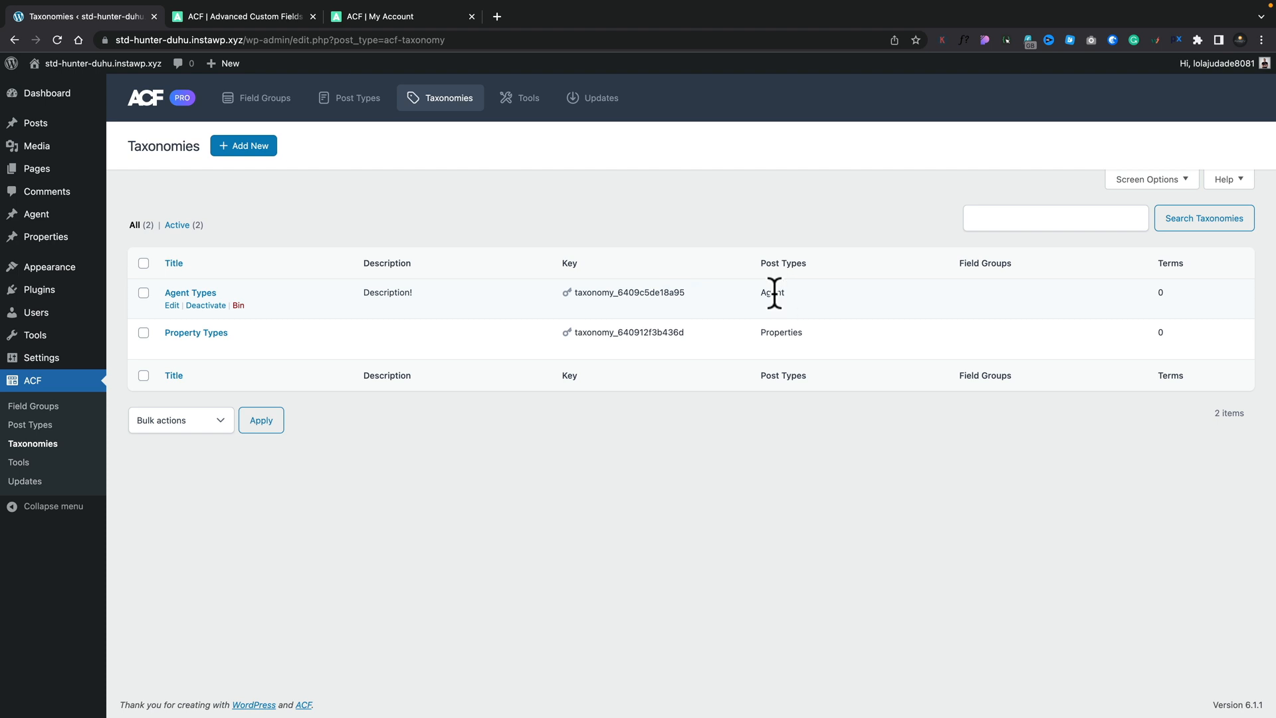
pyautogui.moveTo(32, 407)
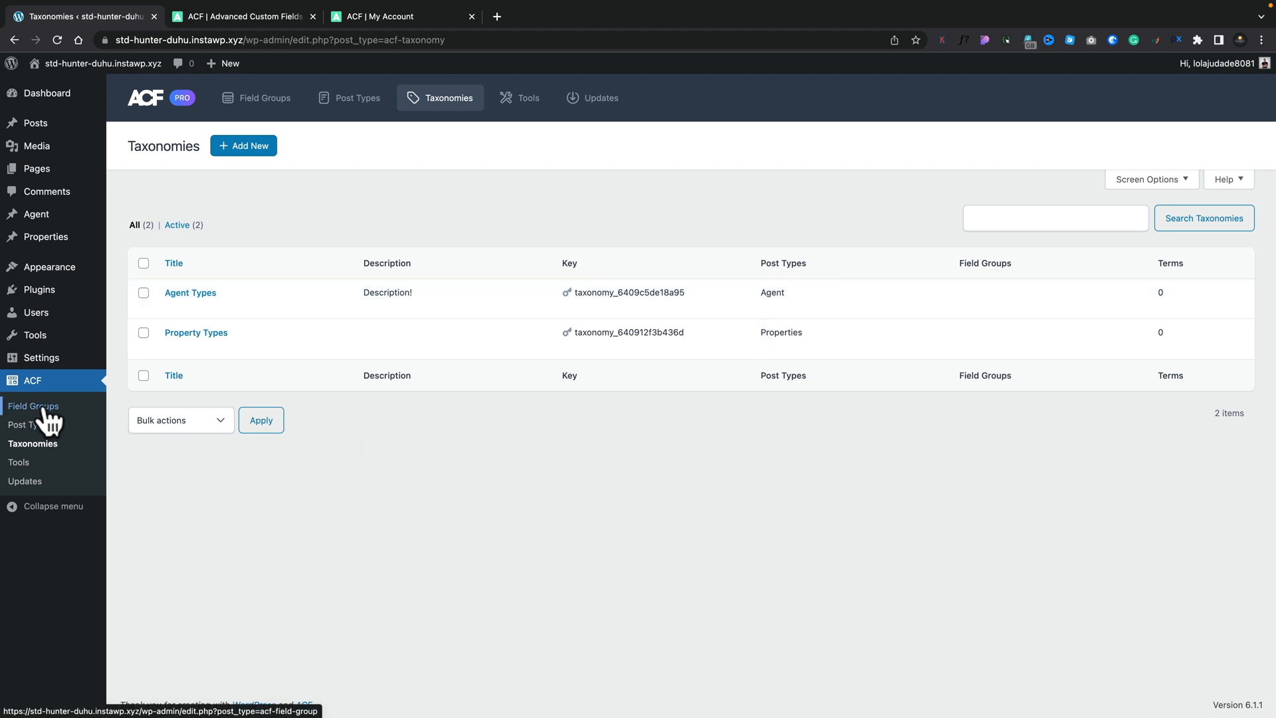
pyautogui.click(32, 406)
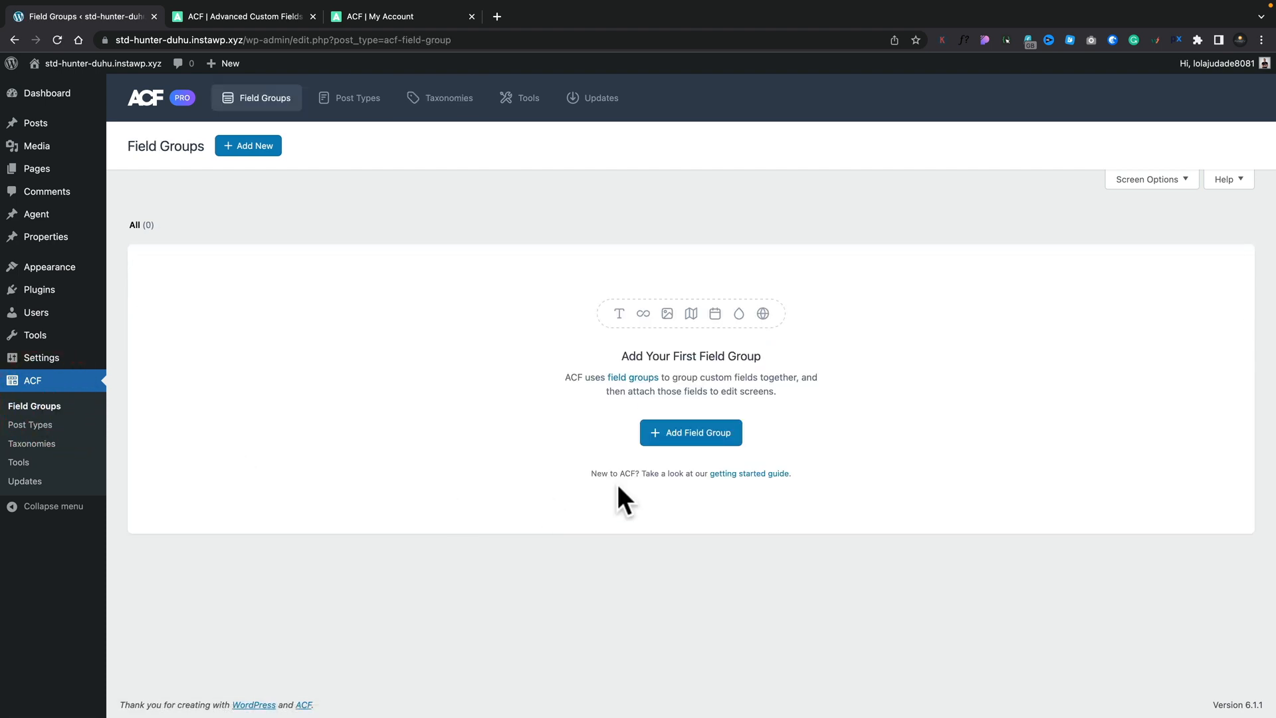
# - Create a field group titled Property Type Details with a Property Type text field
pyautogui.click(691, 433)
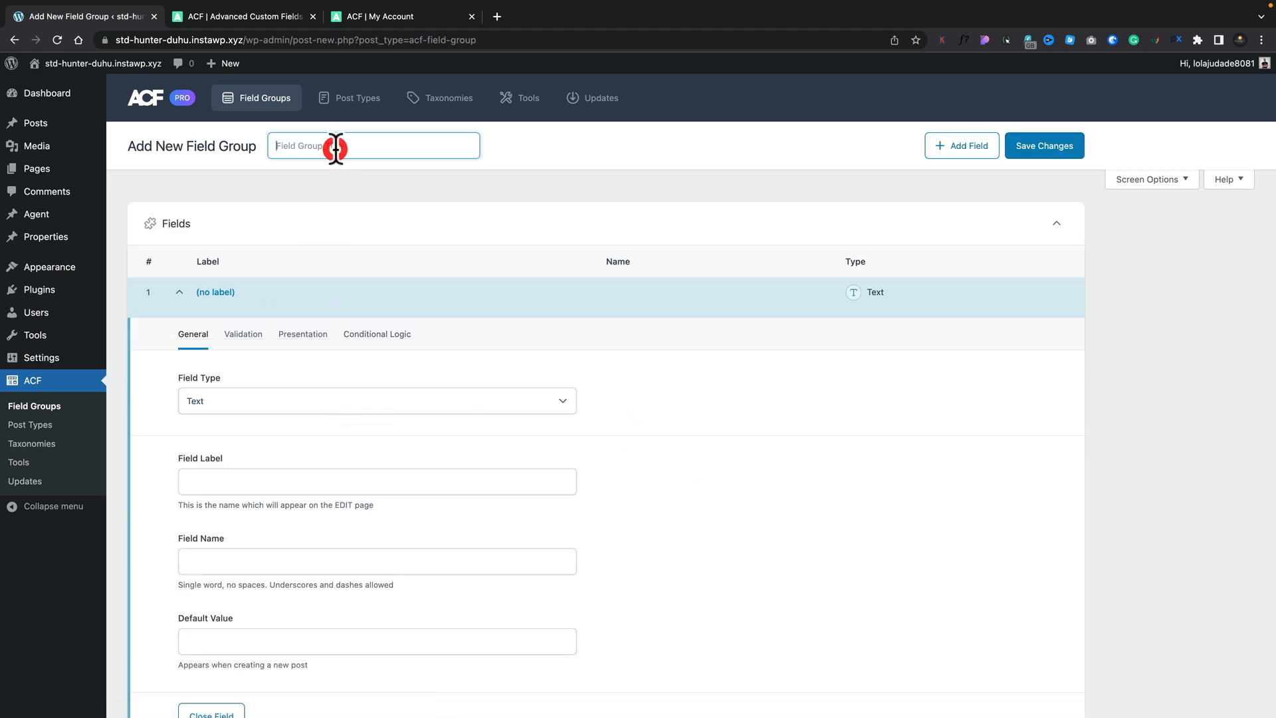
pyautogui.write('Property Type Details')
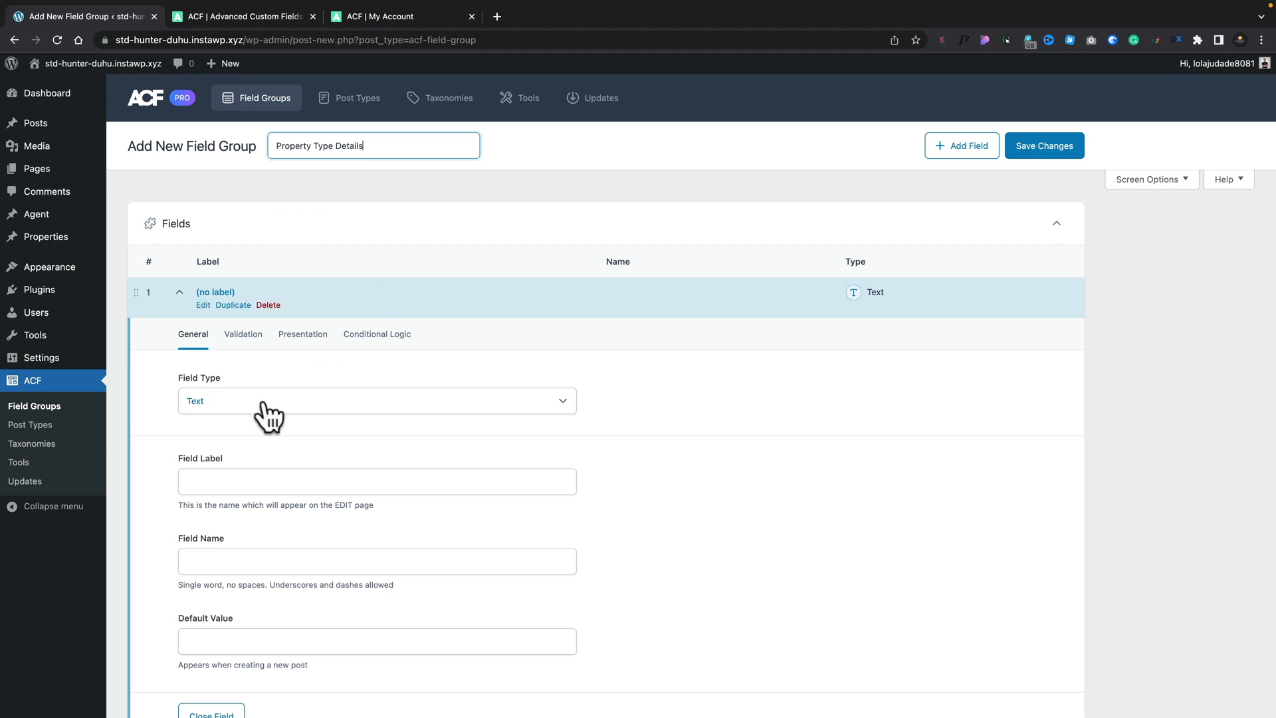
pyautogui.click(378, 401)
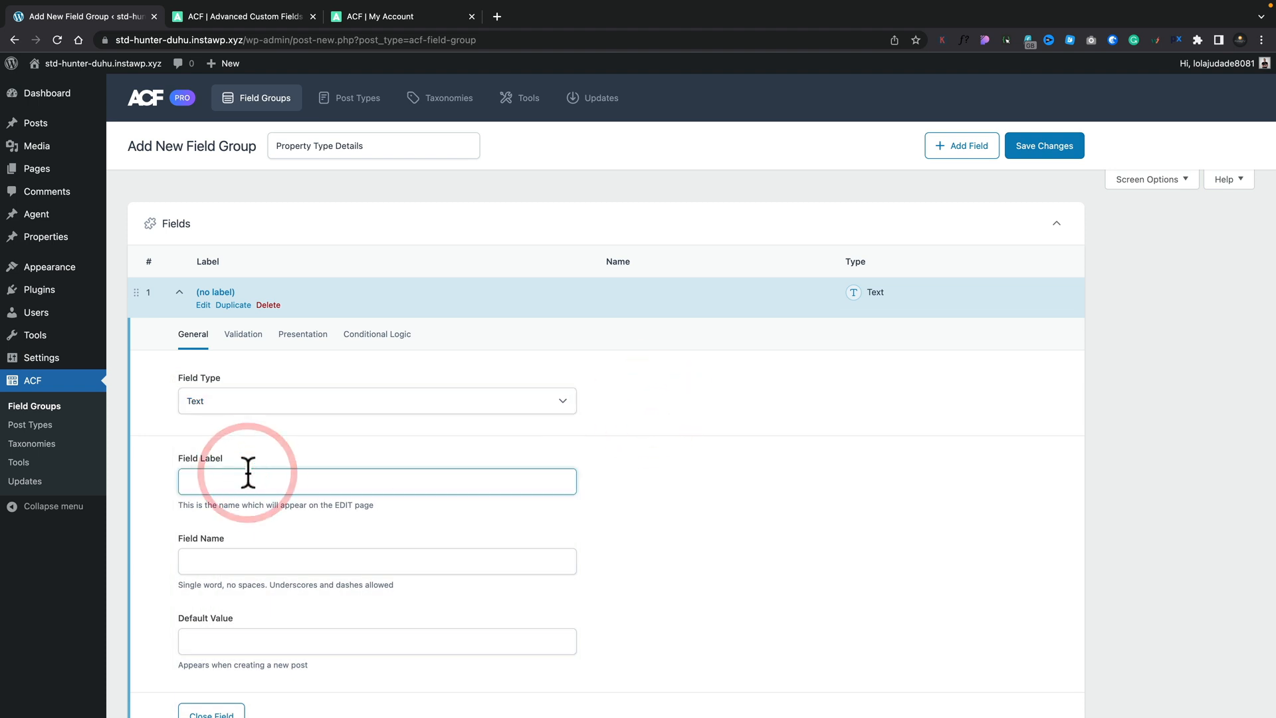
pyautogui.write('P')
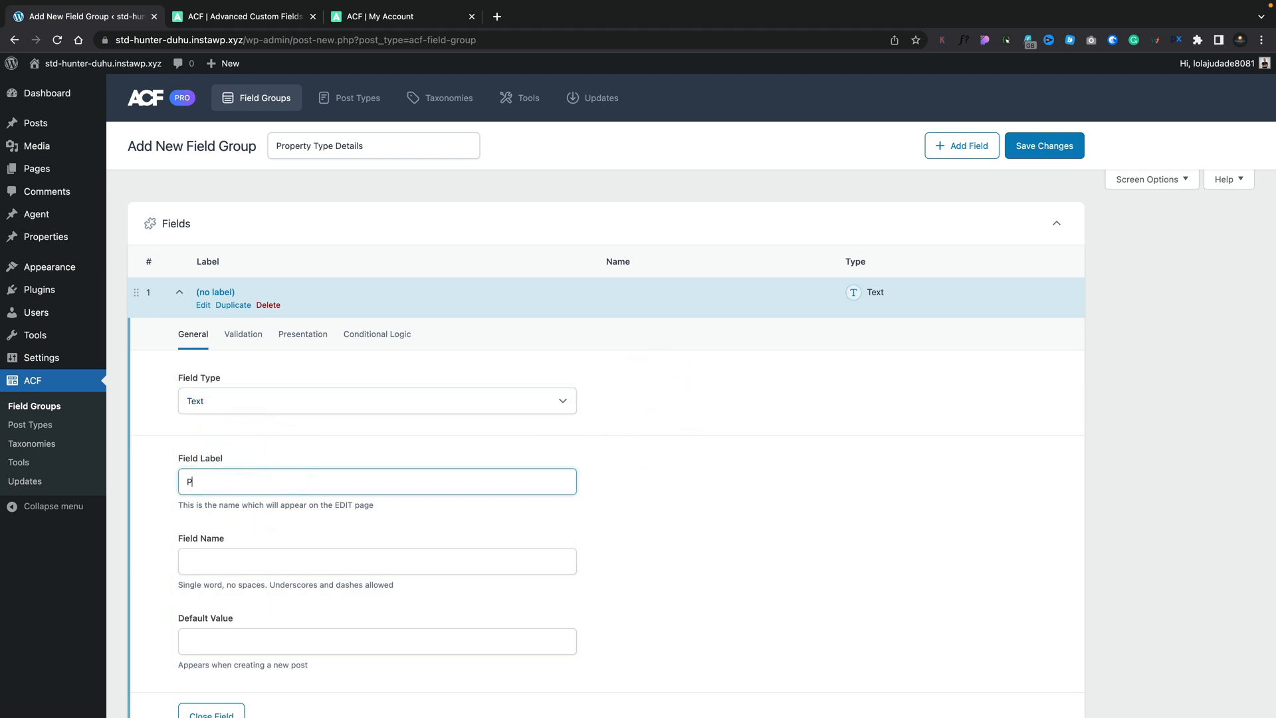
pyautogui.write('roperty Type')
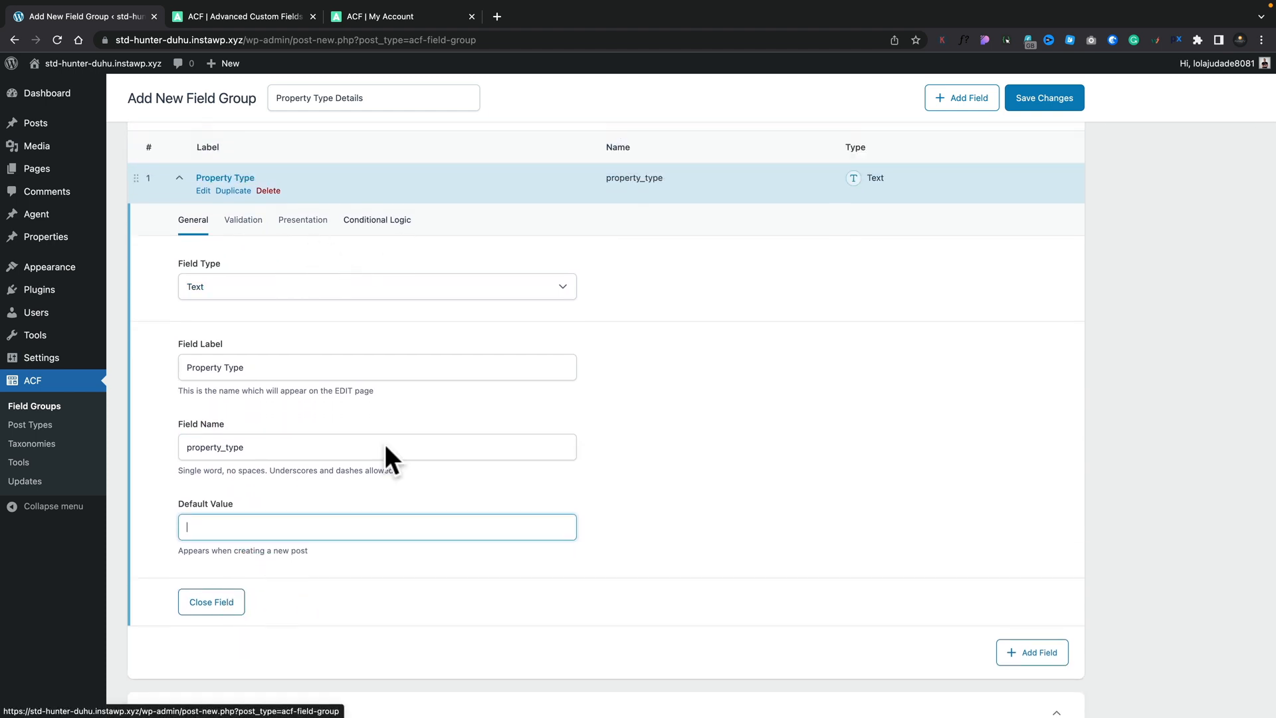
# - Set the location rule to Post Type is equal to Property
pyautogui.scroll(-3)
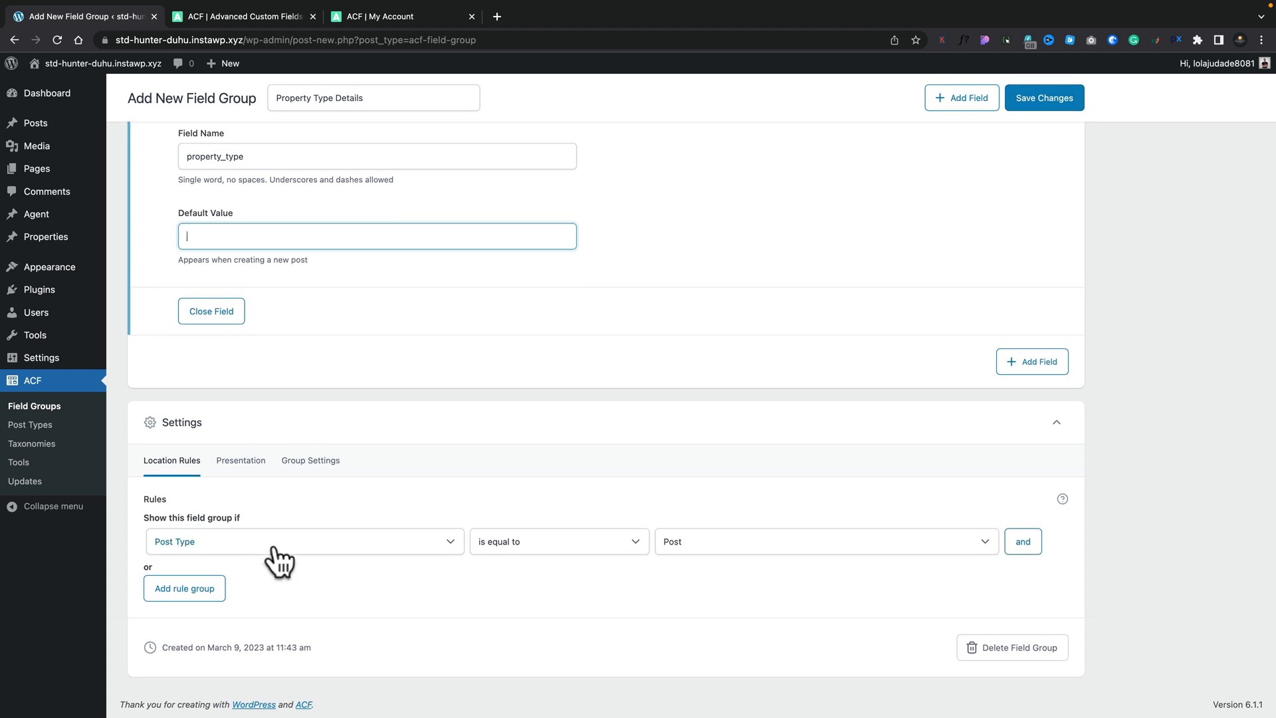
pyautogui.click(824, 541)
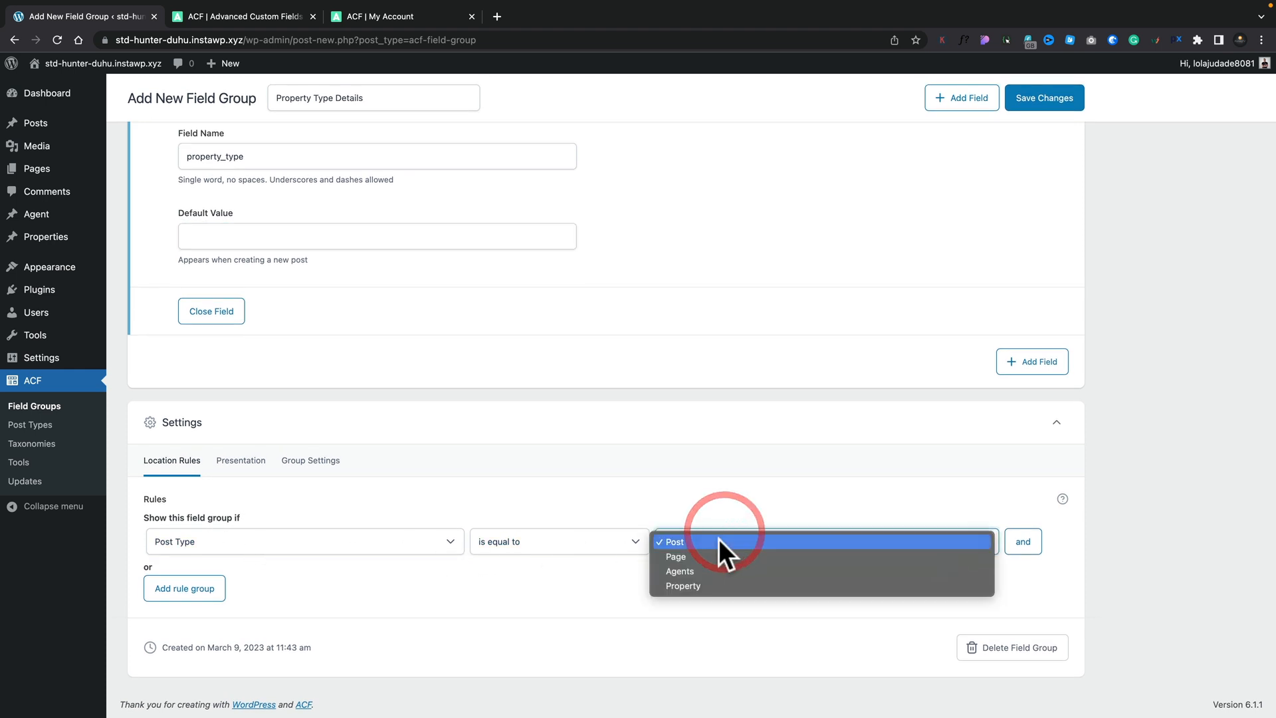
pyautogui.click(683, 585)
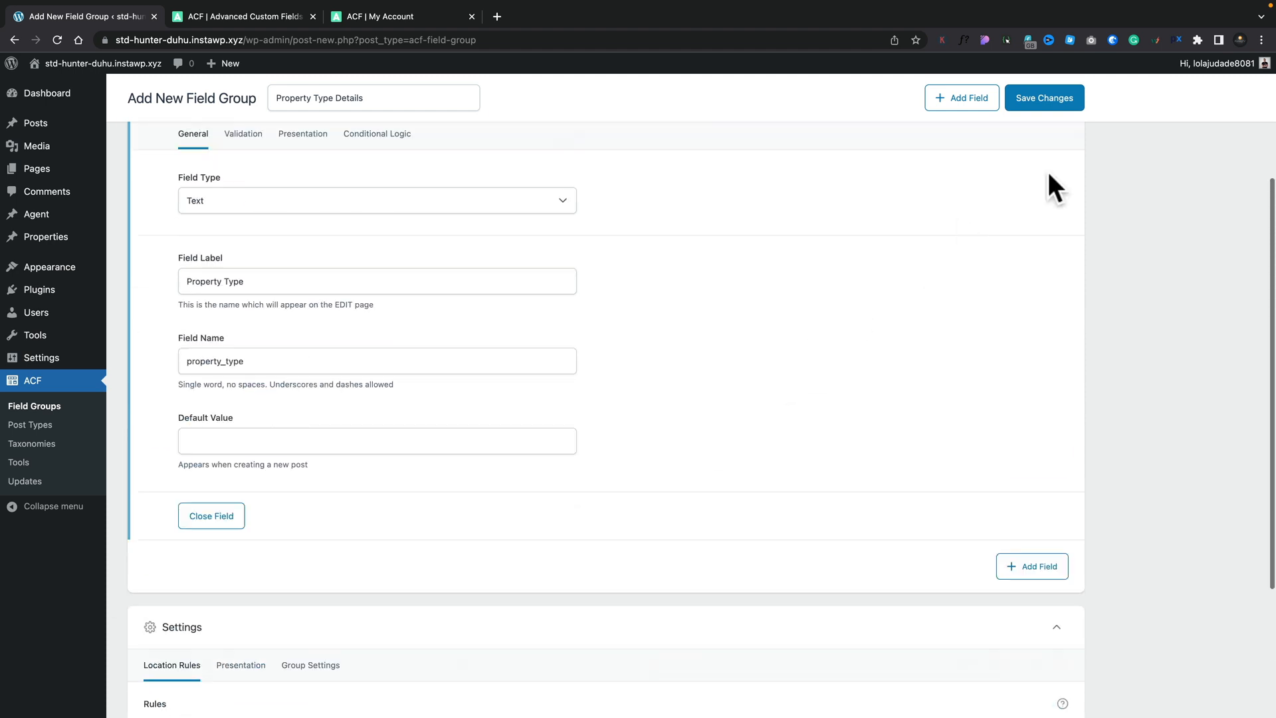
# - Save the field group and verify it appears in Field Groups and under the Properties post type
pyautogui.click(1045, 98)
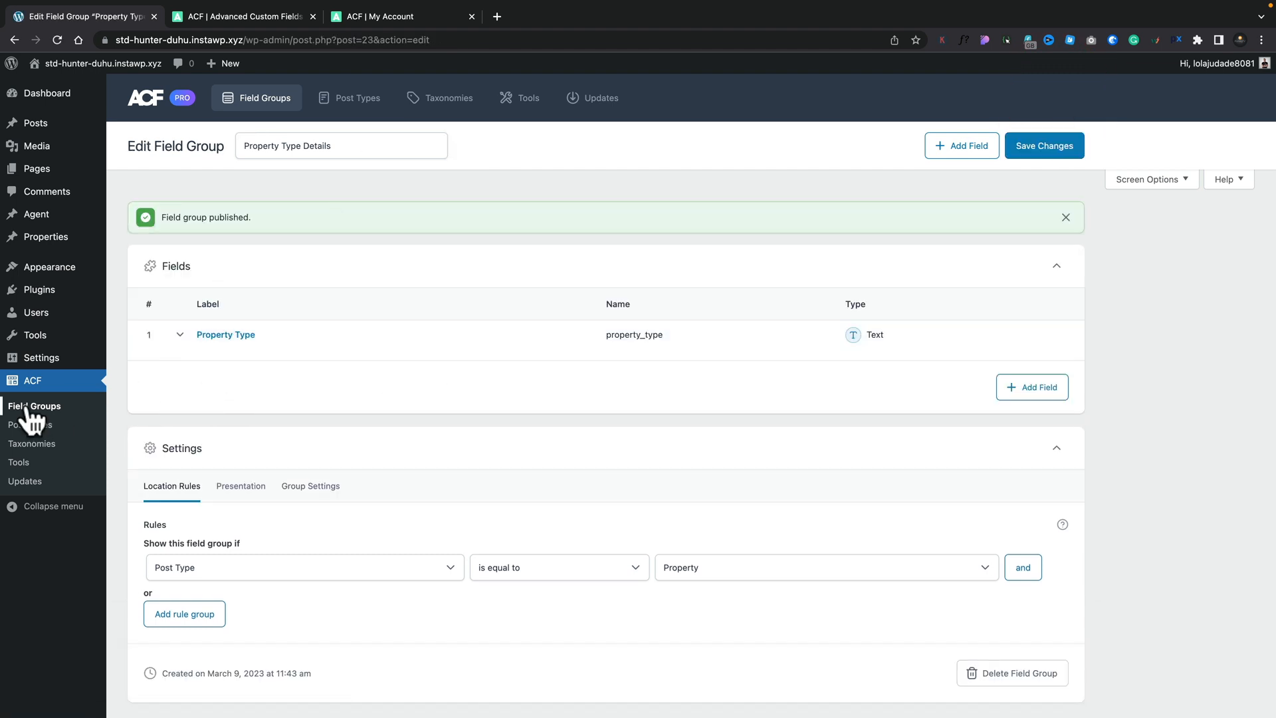
pyautogui.click(35, 406)
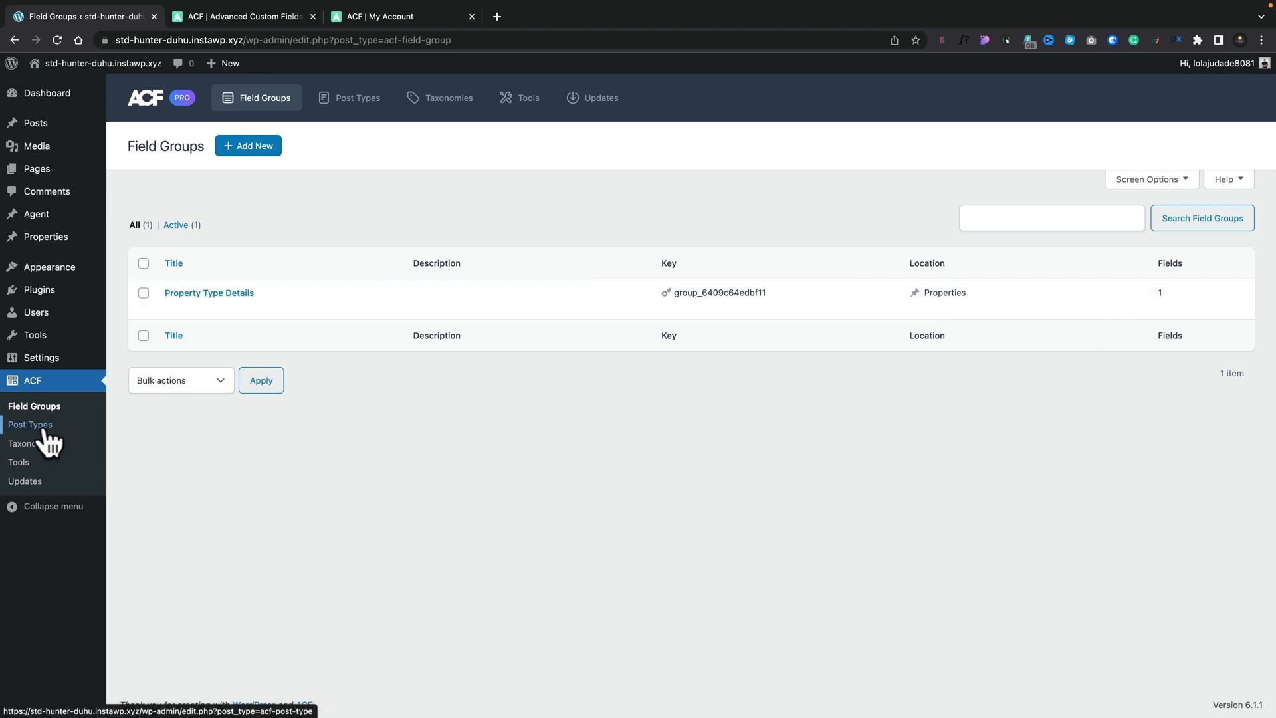
pyautogui.click(30, 425)
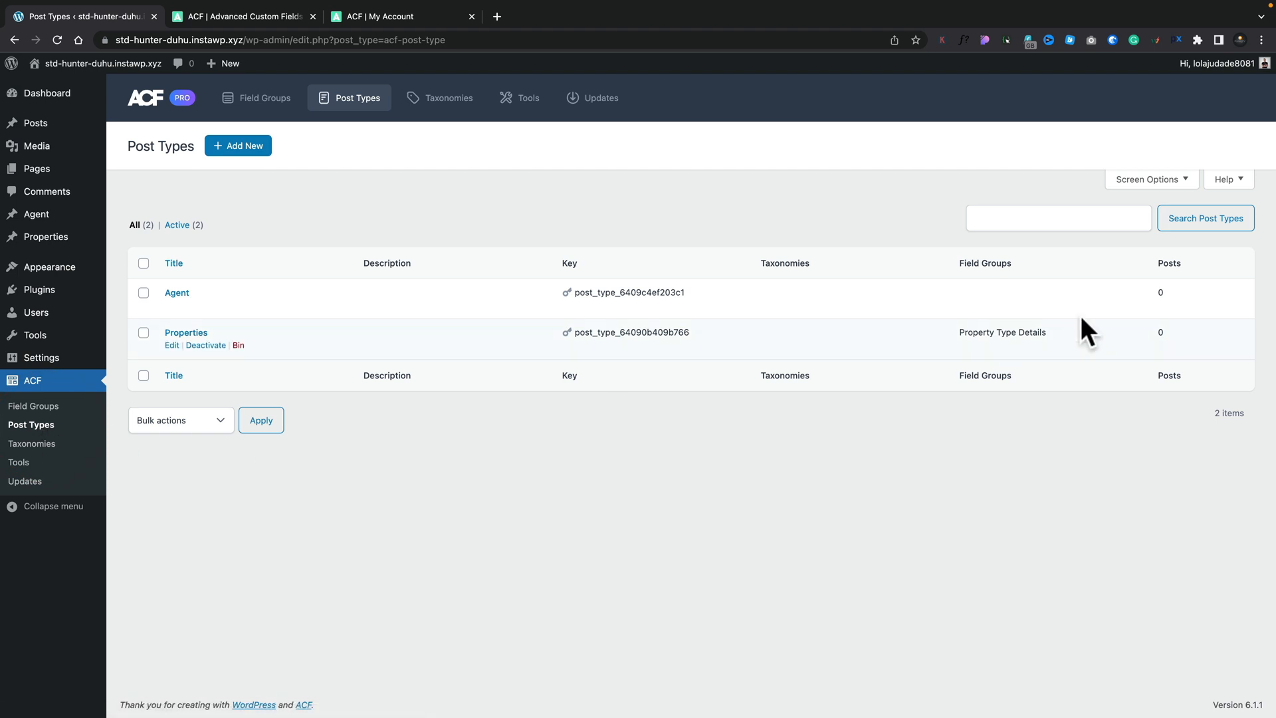
pyautogui.moveTo(856, 359)
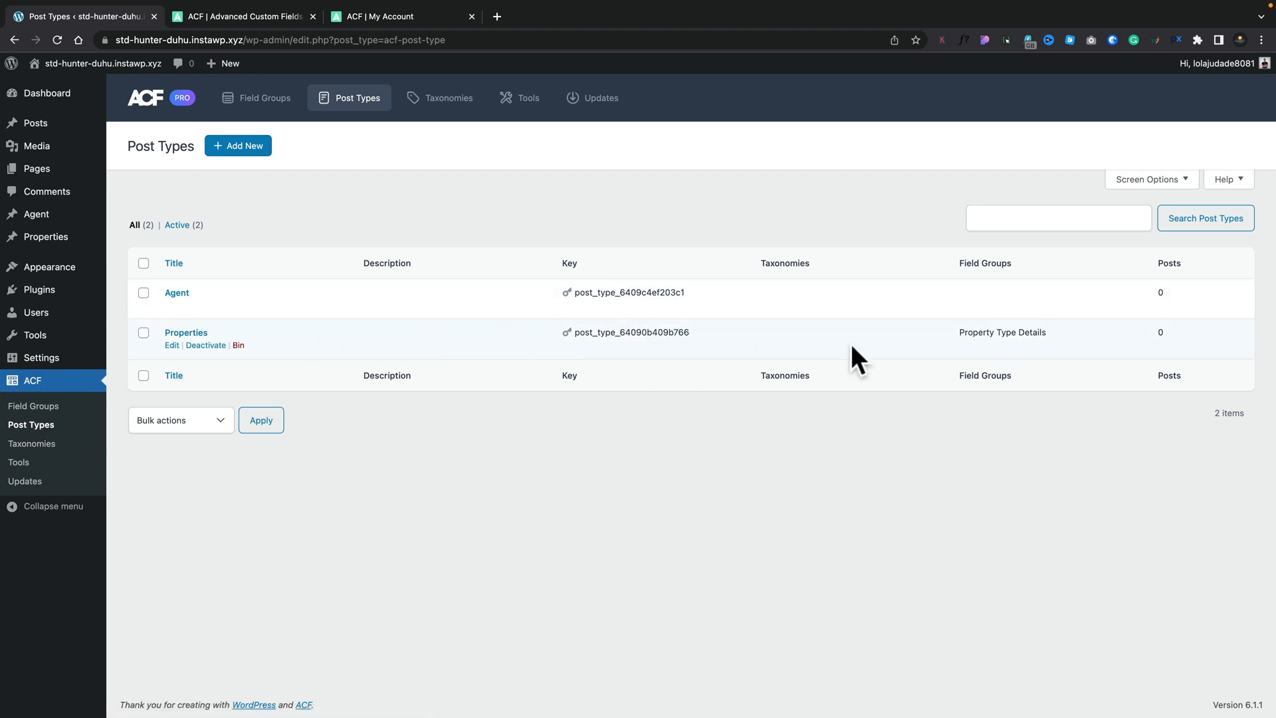
pyautogui.moveTo(997, 337)
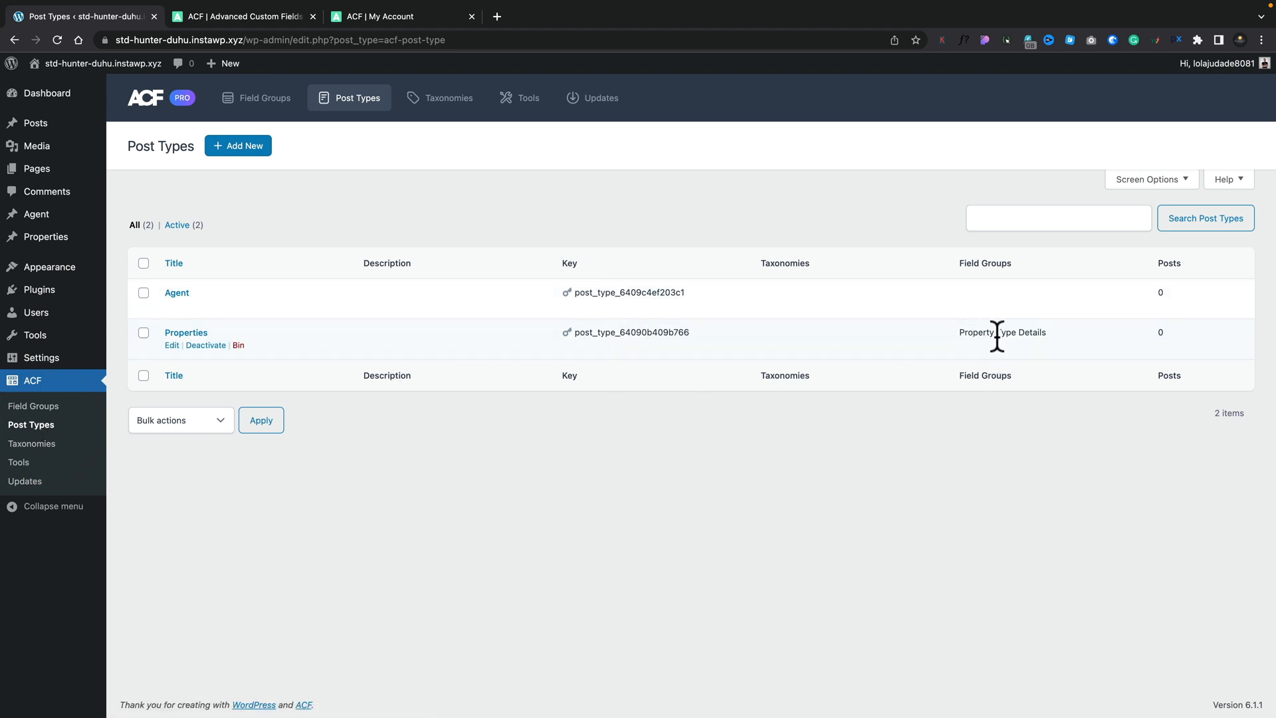
pyautogui.moveTo(246, 588)
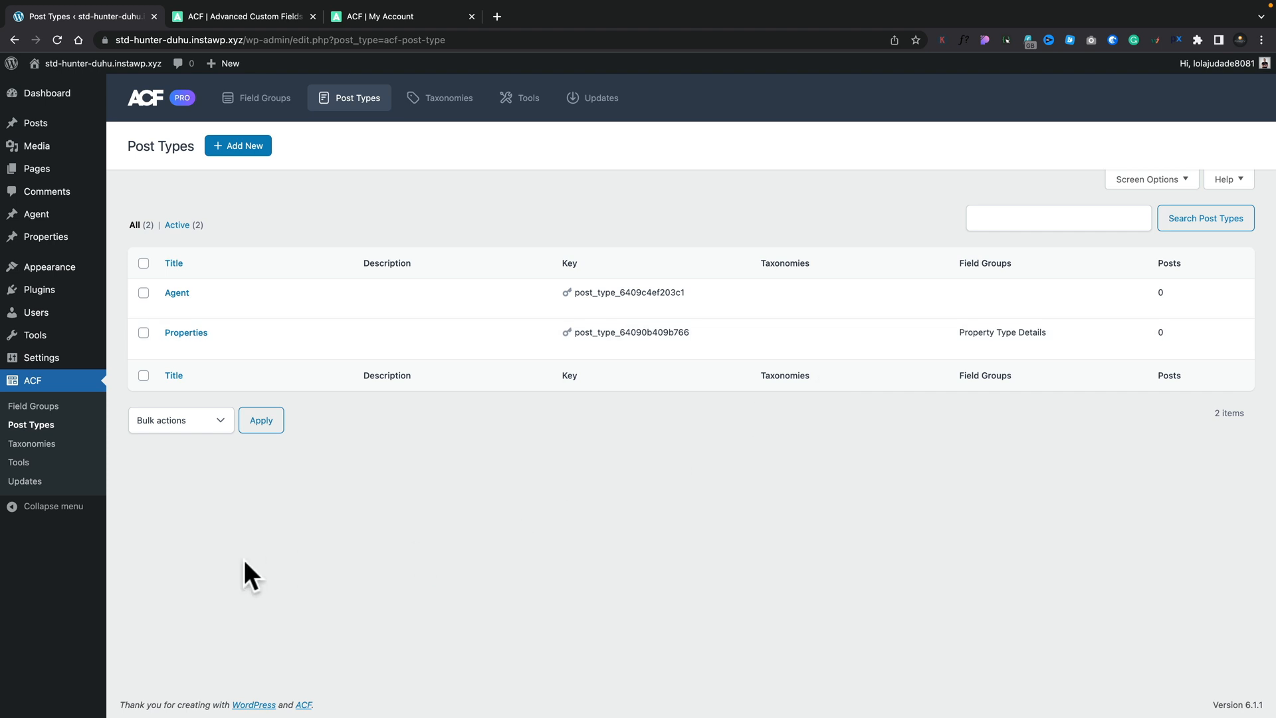
pyautogui.click(525, 98)
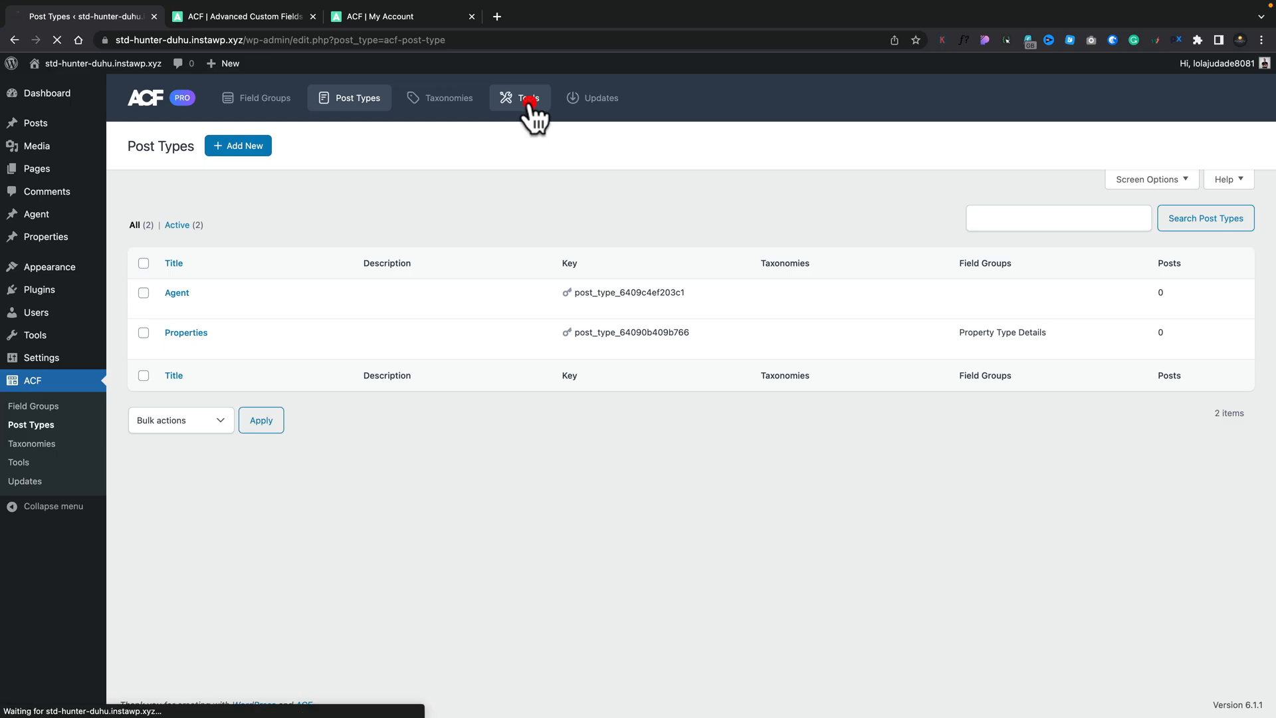
# - In ACF Tools, select all field groups, post types and taxonomies and start PHP generation
pyautogui.click(528, 98)
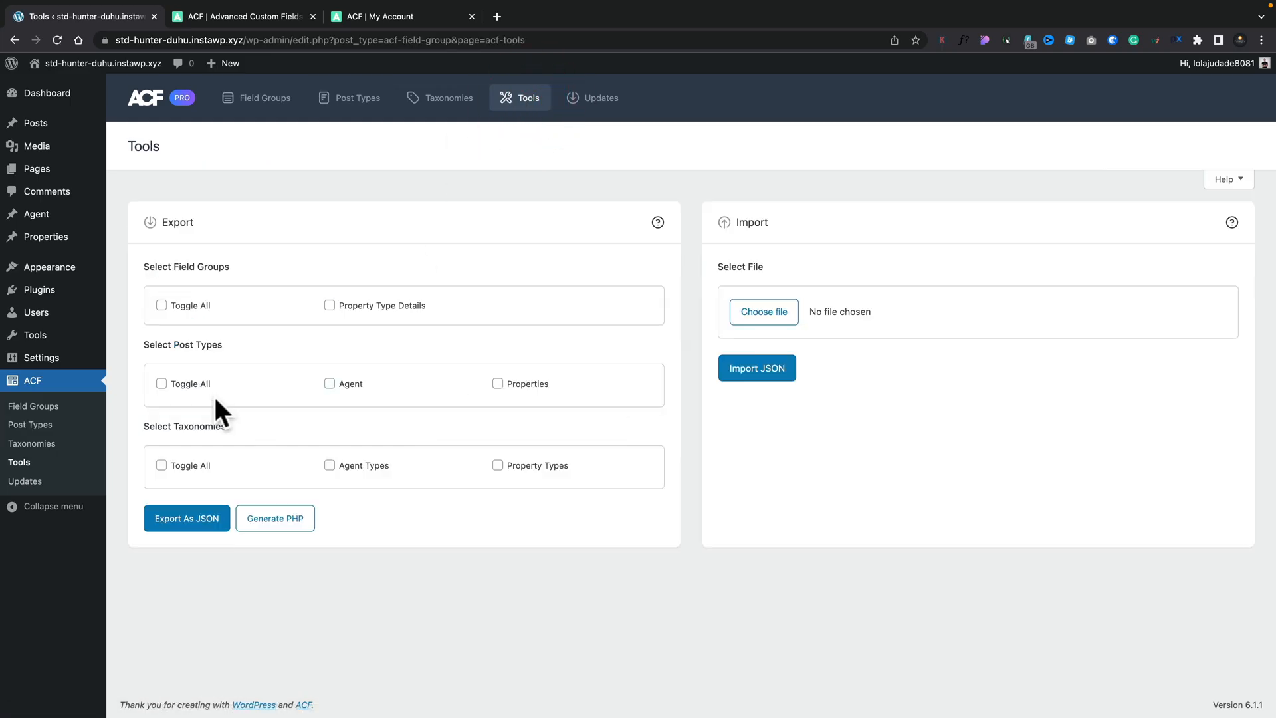
pyautogui.moveTo(207, 284)
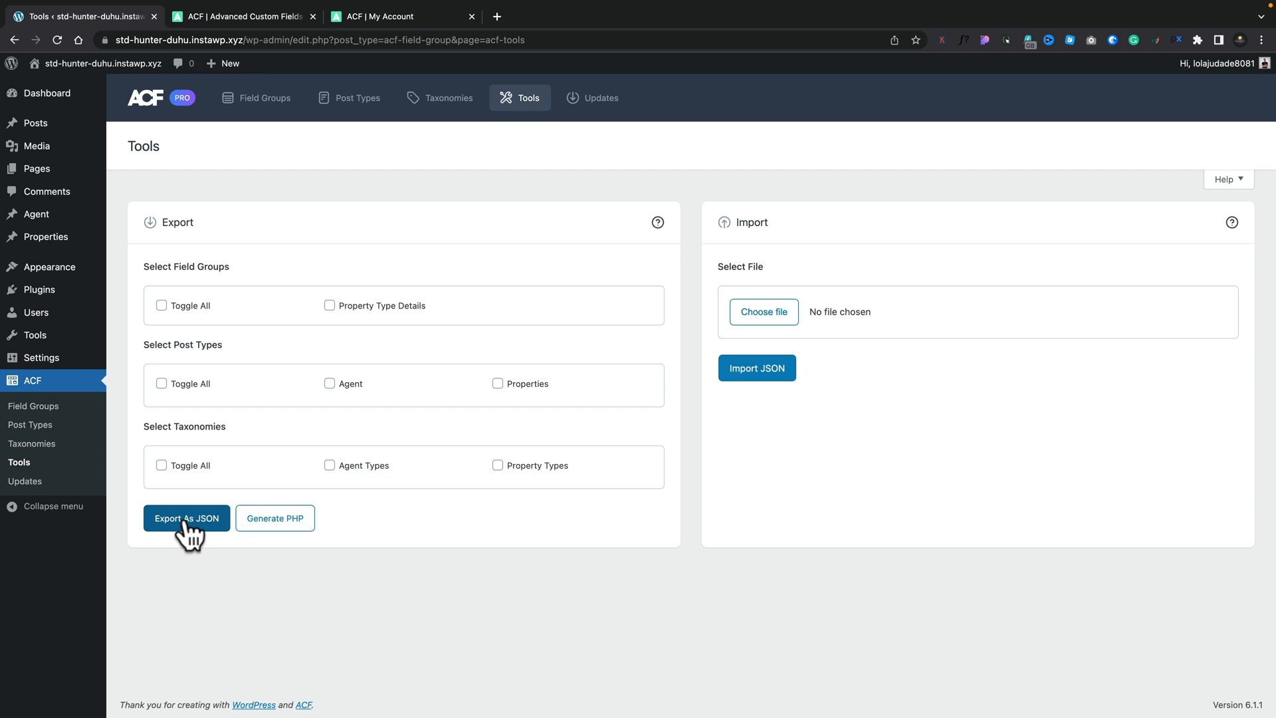
pyautogui.moveTo(219, 410)
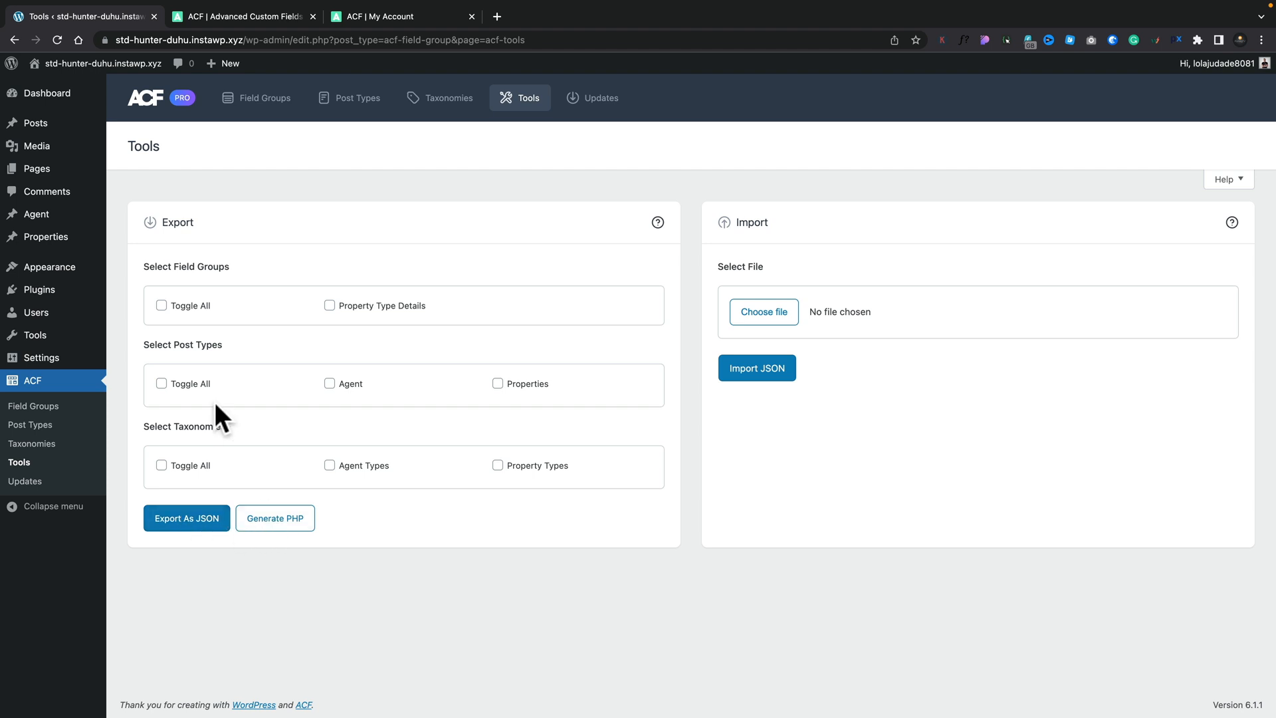
pyautogui.click(161, 305)
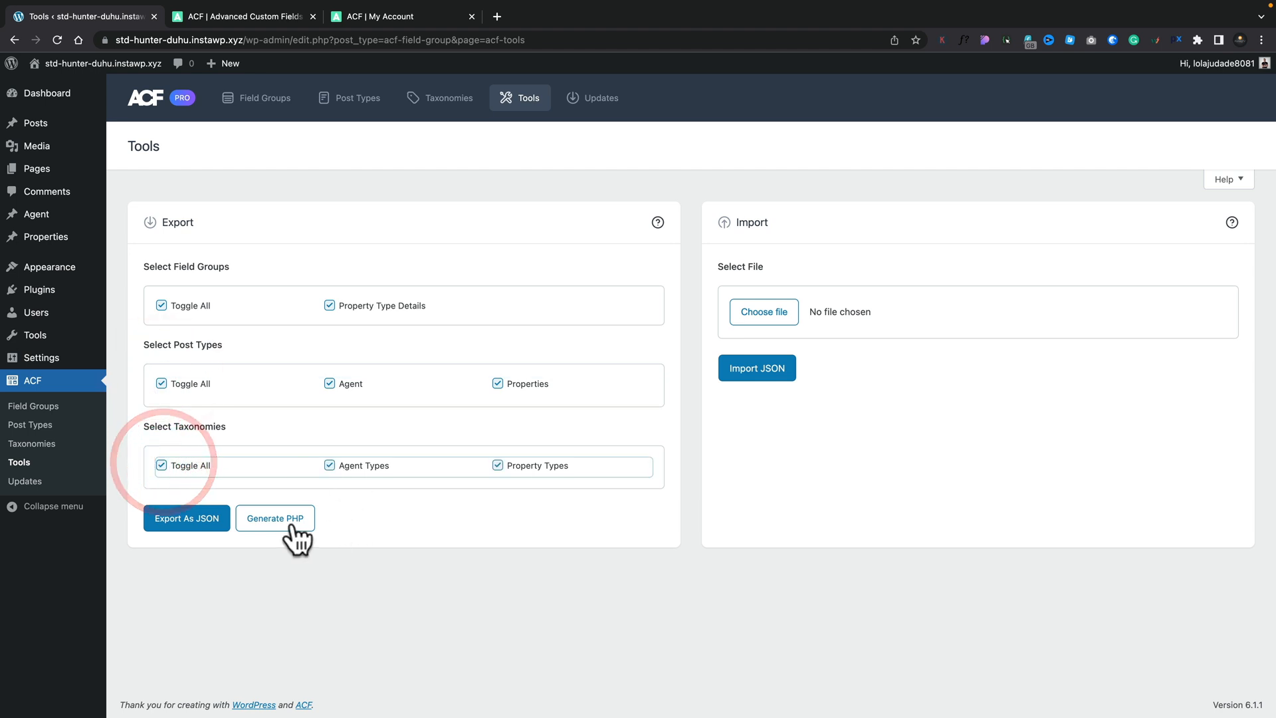
pyautogui.click(275, 519)
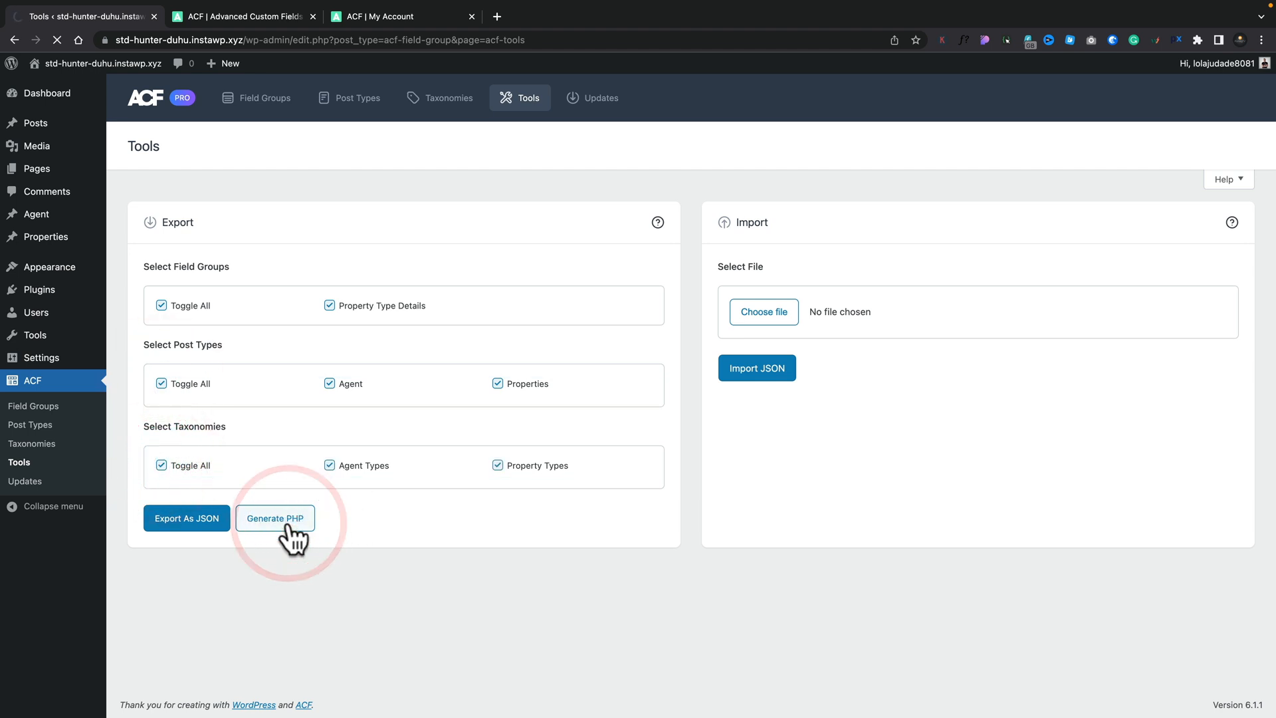
# - Generate the PHP export for the 5 items and scroll through the registration code
pyautogui.click(274, 518)
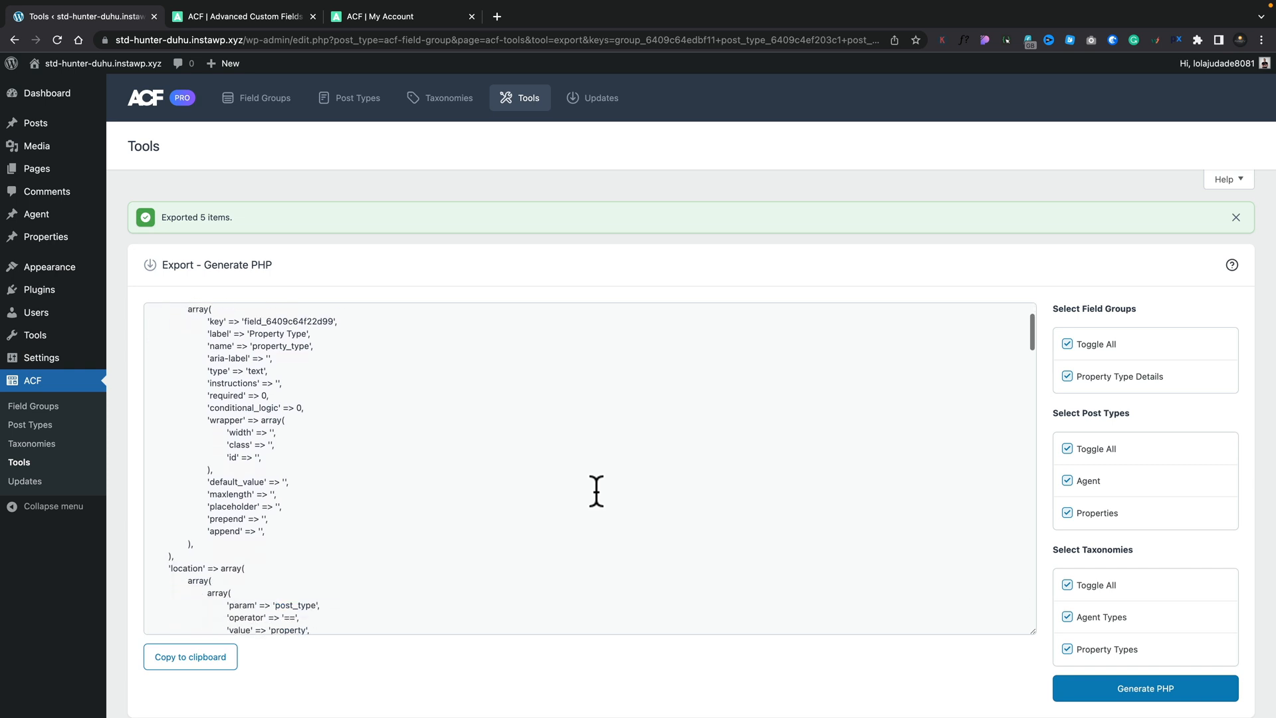
pyautogui.scroll(-3)
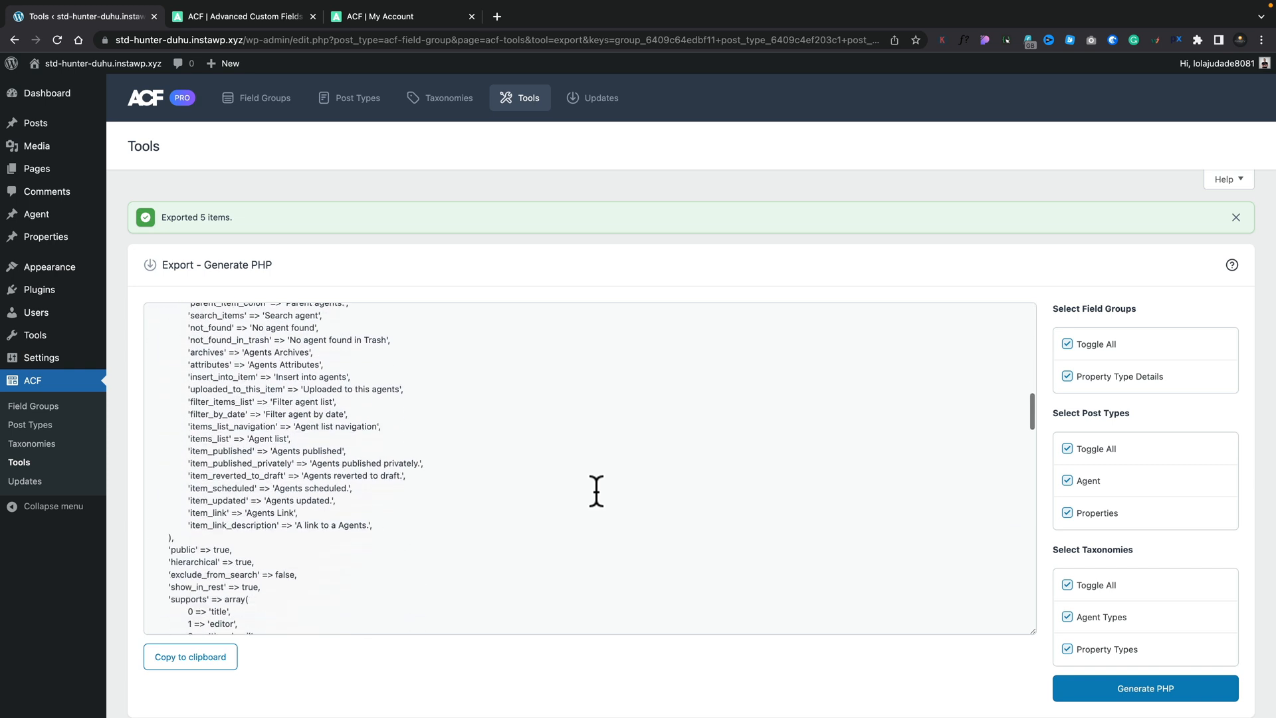
pyautogui.scroll(-3)
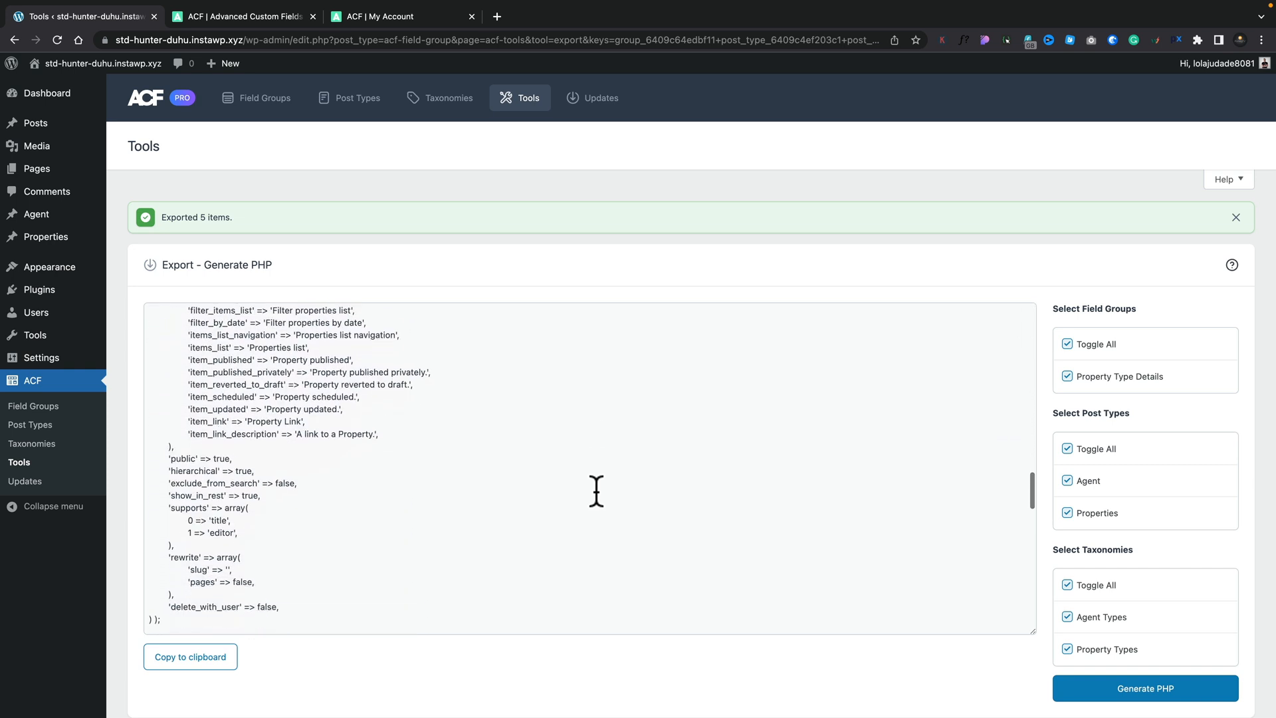
pyautogui.scroll(-3)
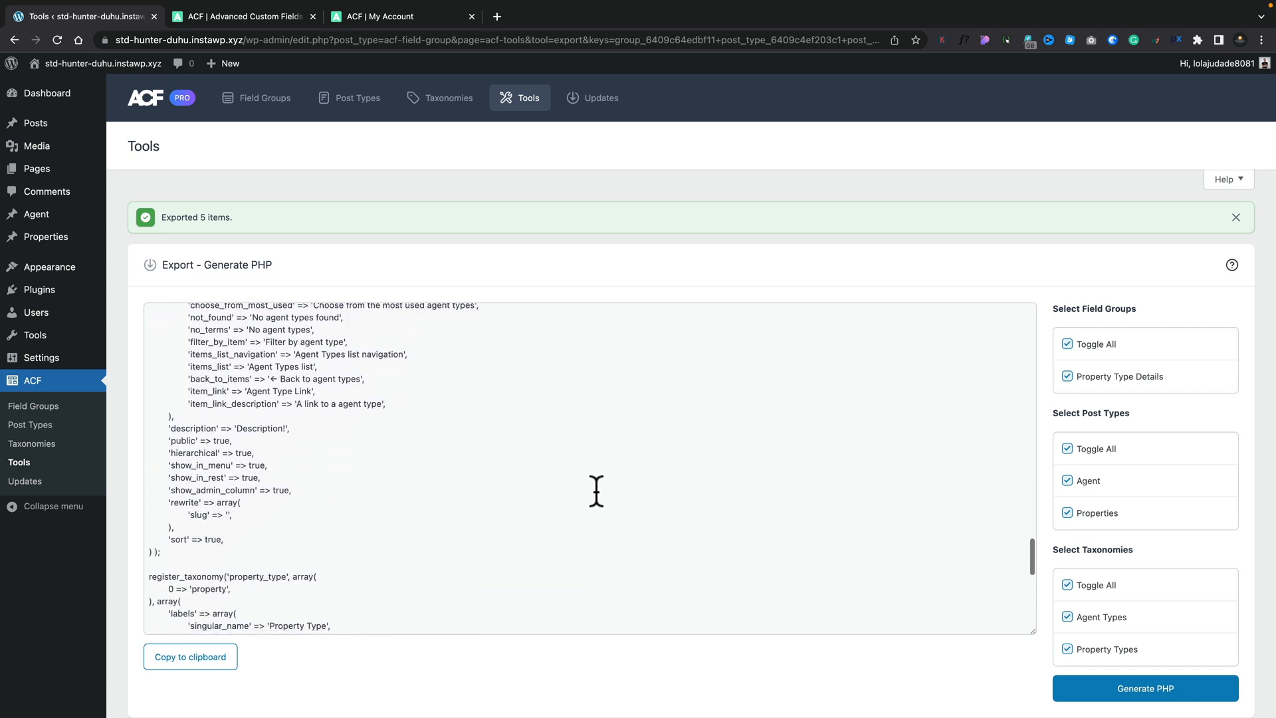
pyautogui.scroll(-3)
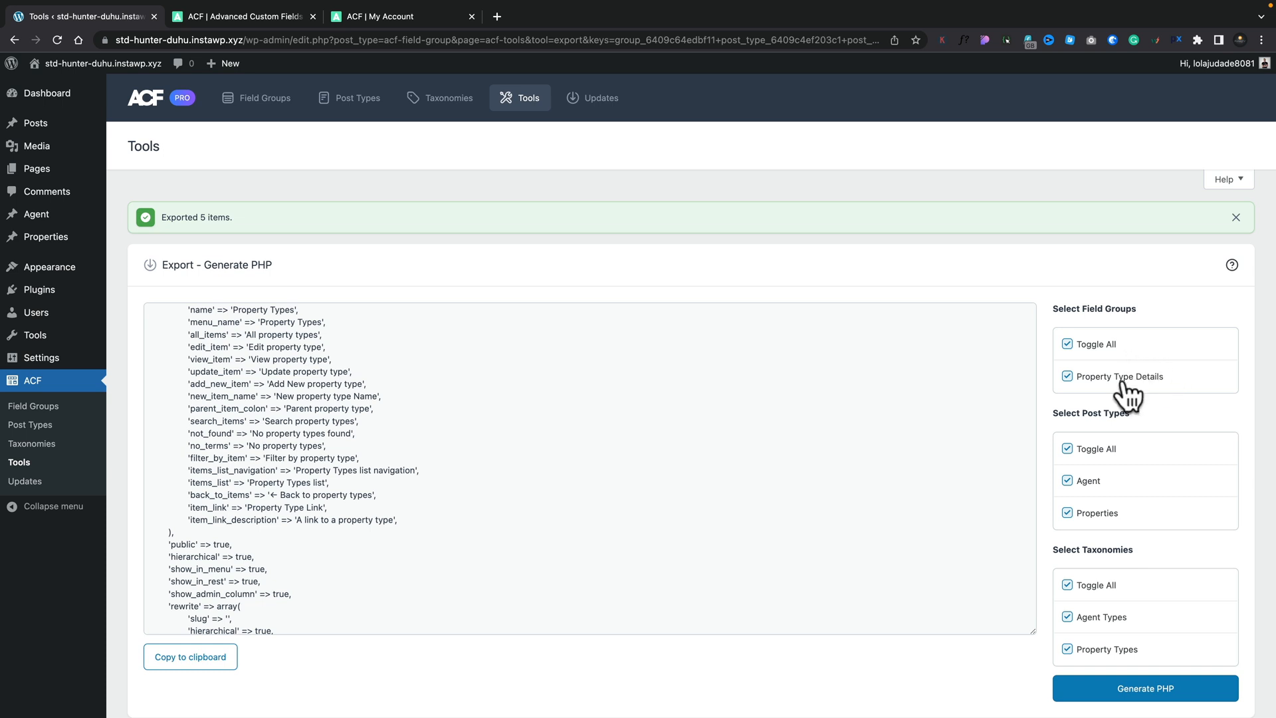
pyautogui.moveTo(902, 617)
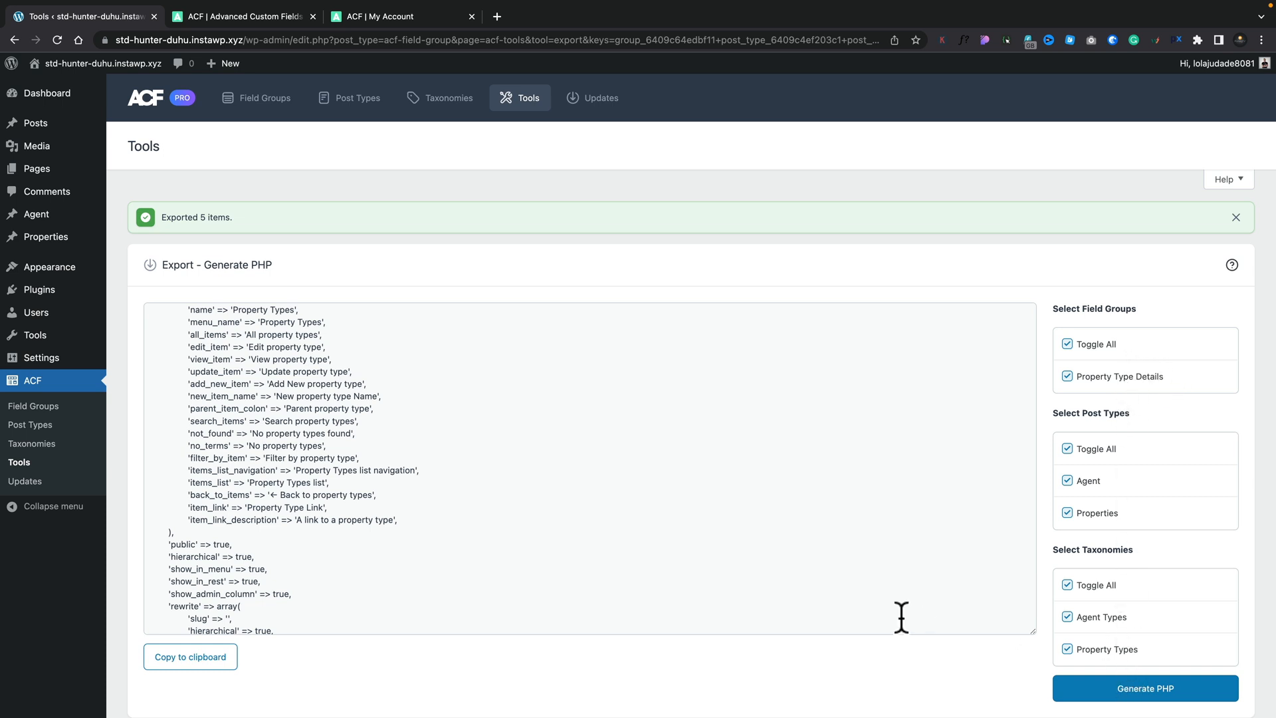